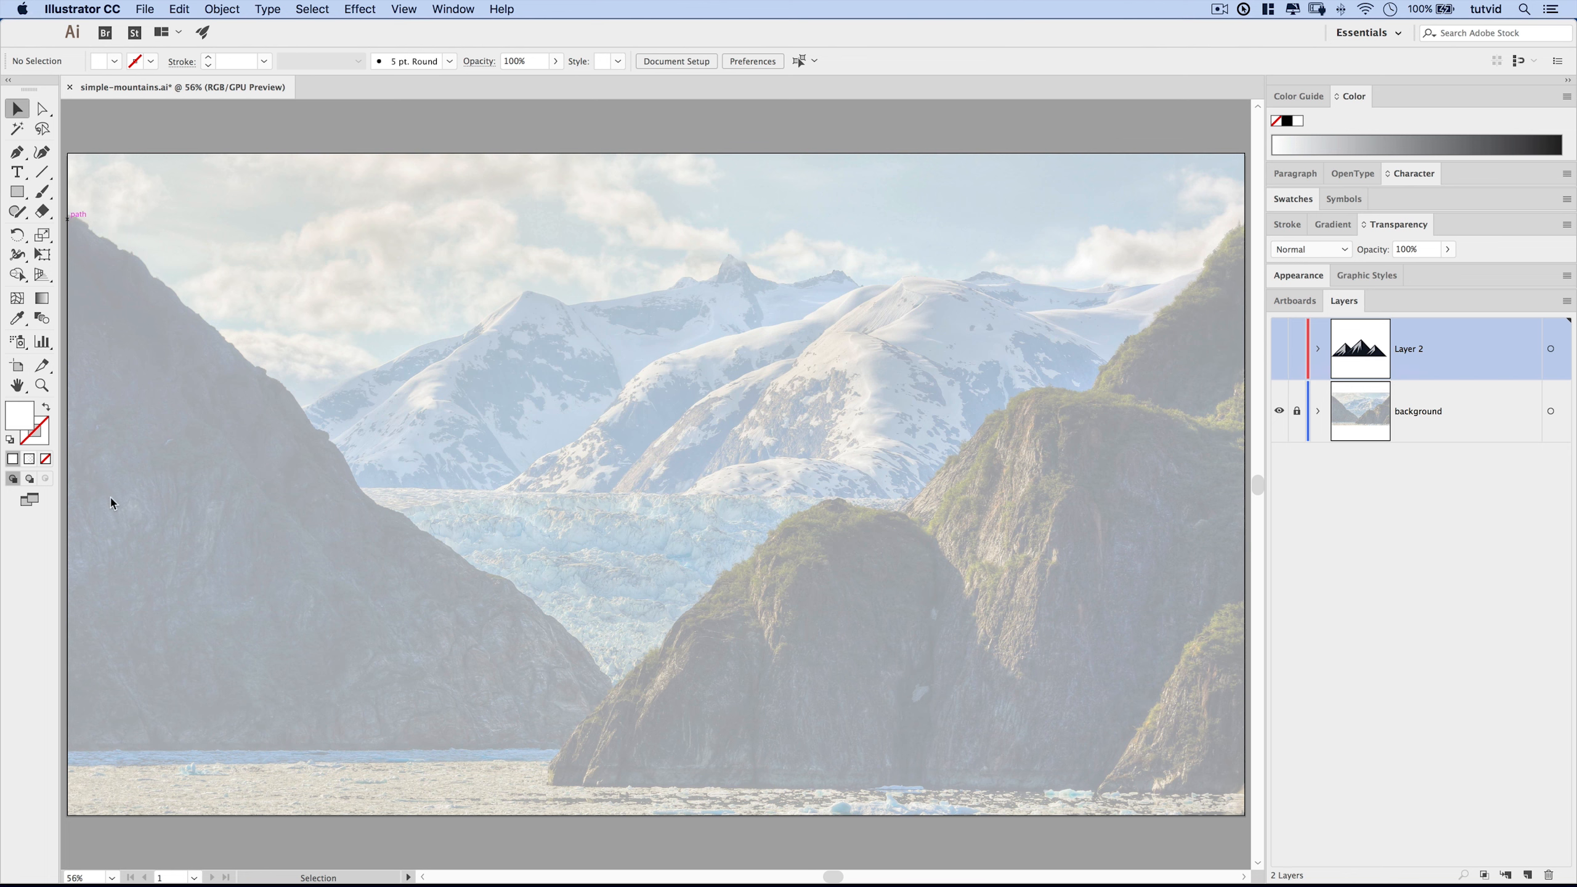
# Step: Add a new layer and draw three overlapping white triangle peaks over the photo
pyautogui.click(16, 150)
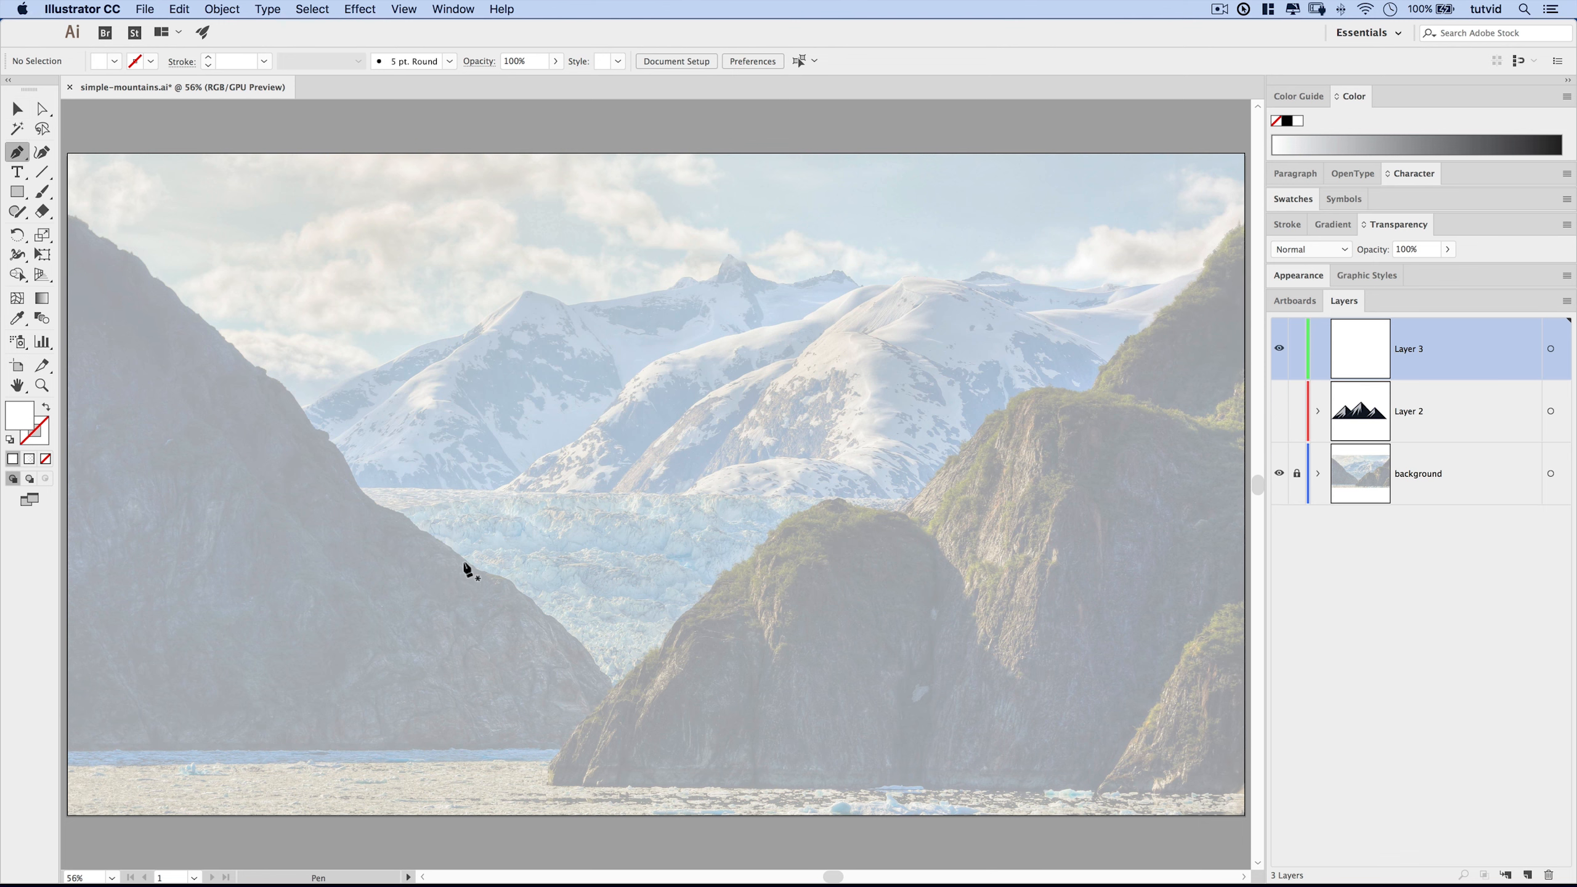
pyautogui.moveTo(388, 567)
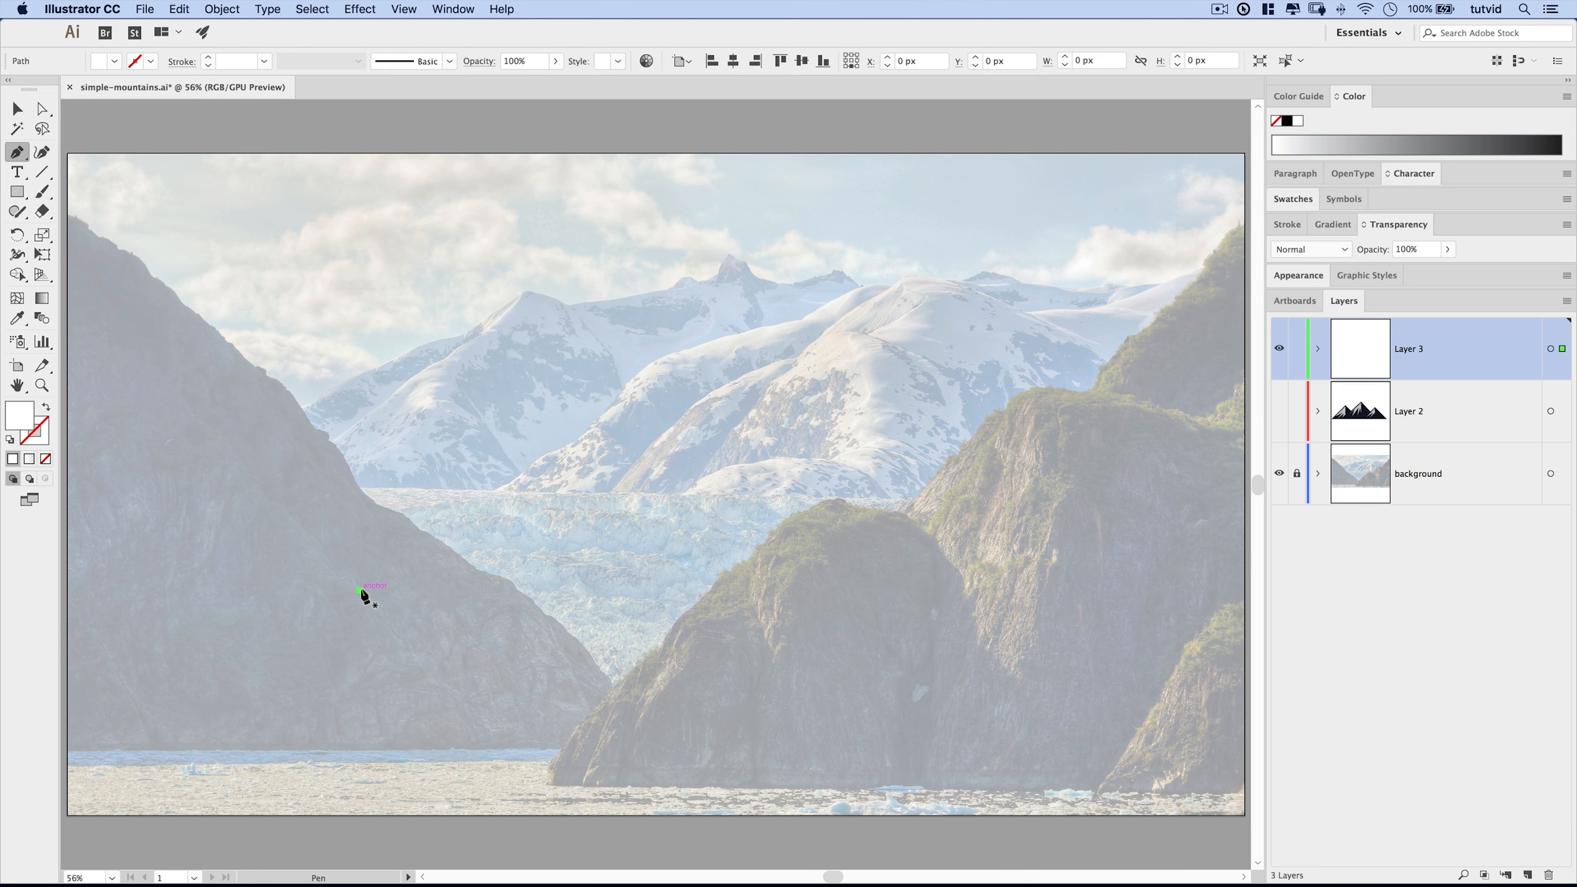
pyautogui.click(582, 625)
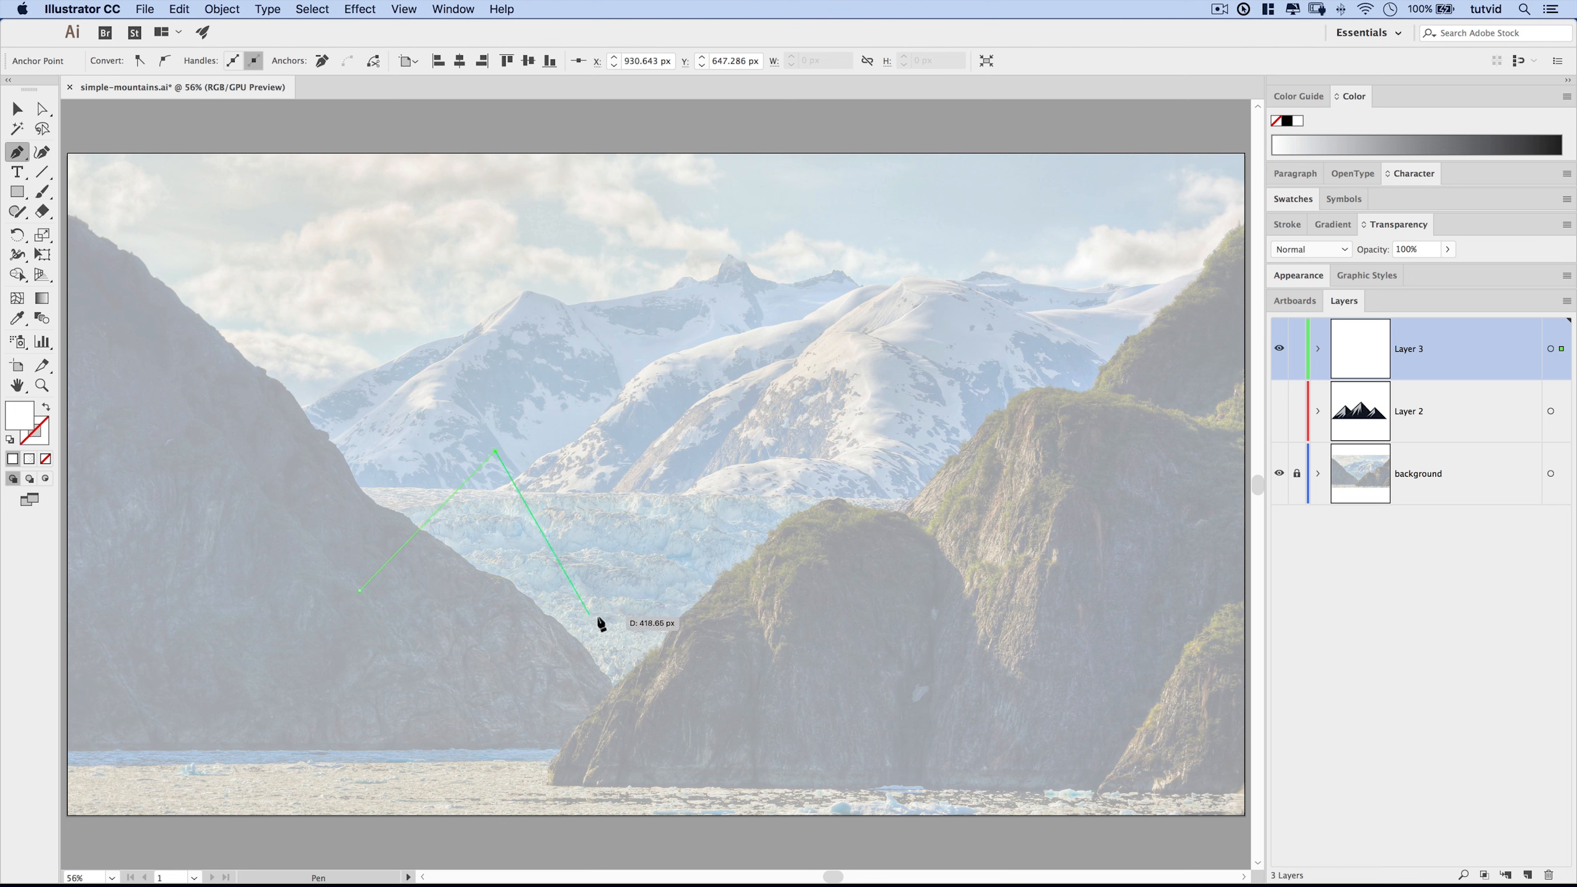
pyautogui.click(359, 593)
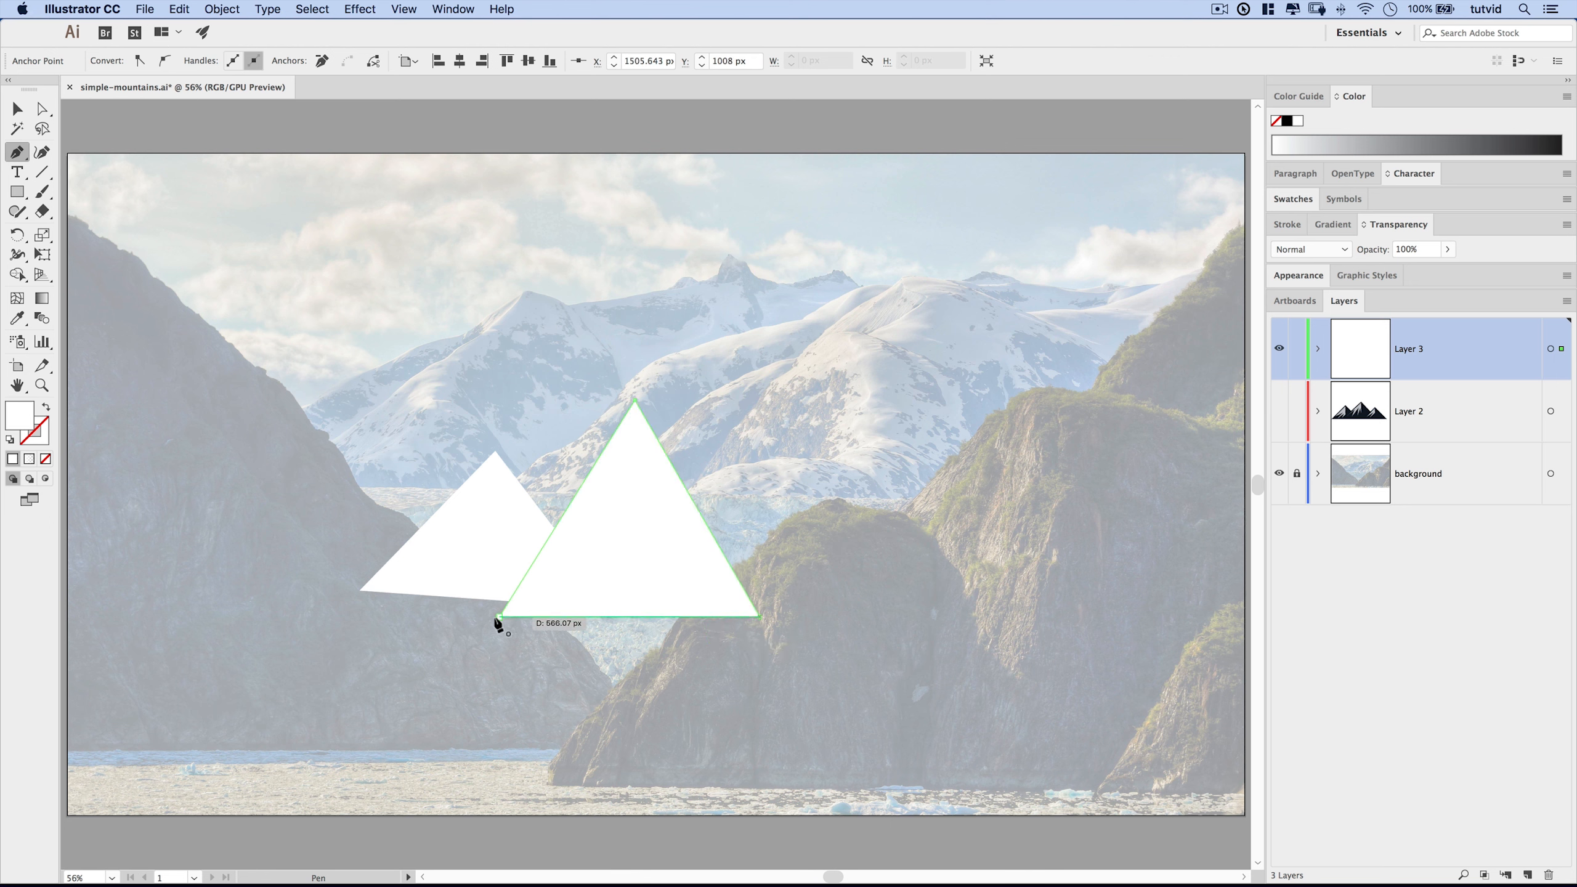
pyautogui.click(16, 109)
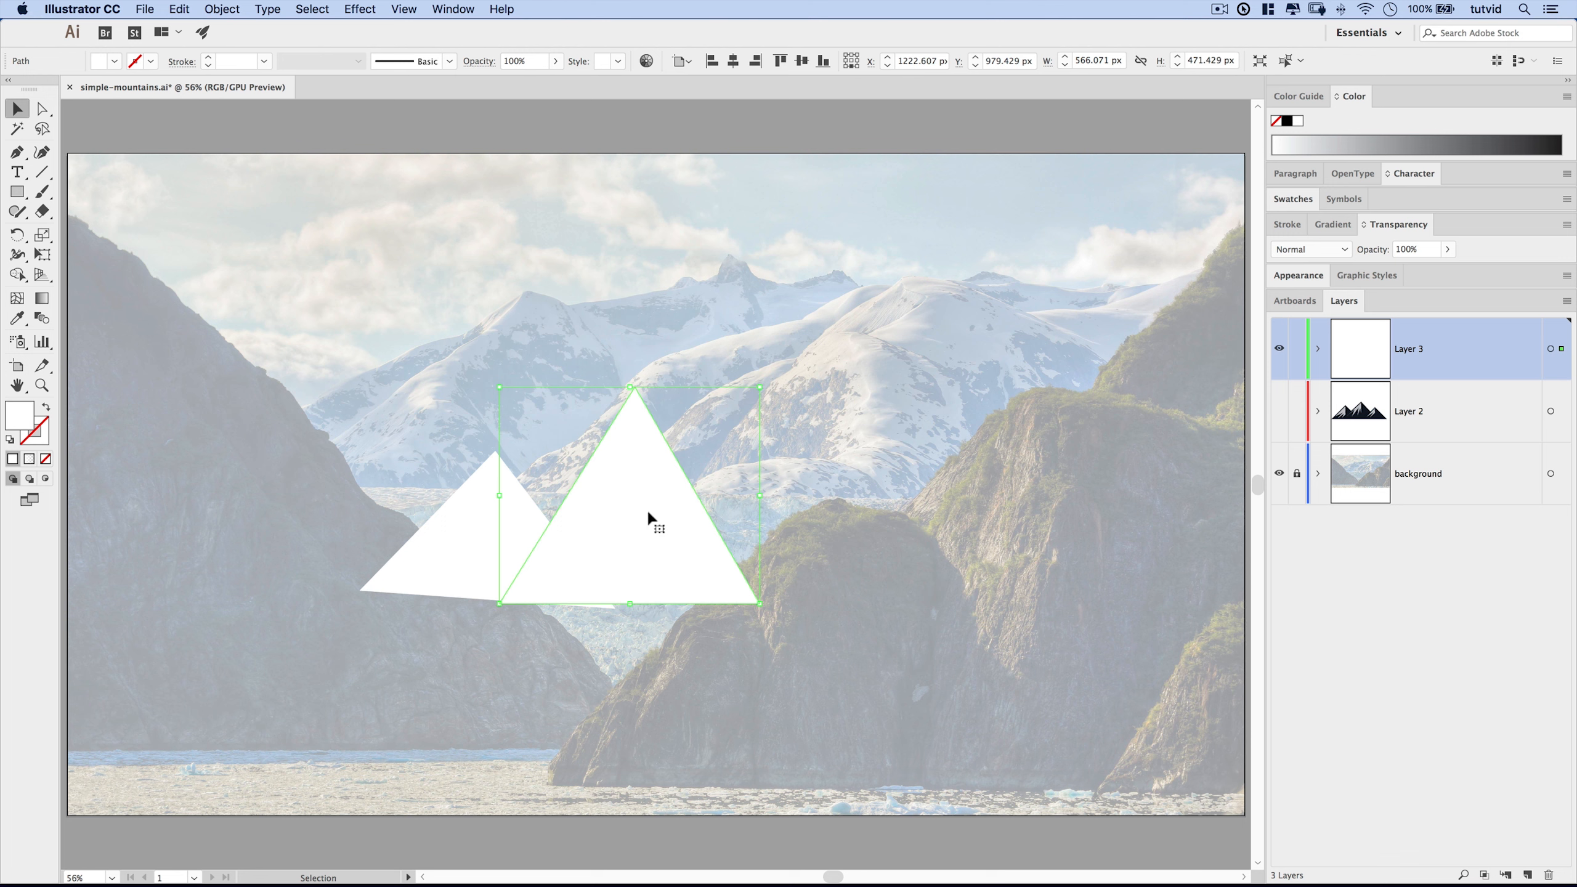
pyautogui.click(16, 150)
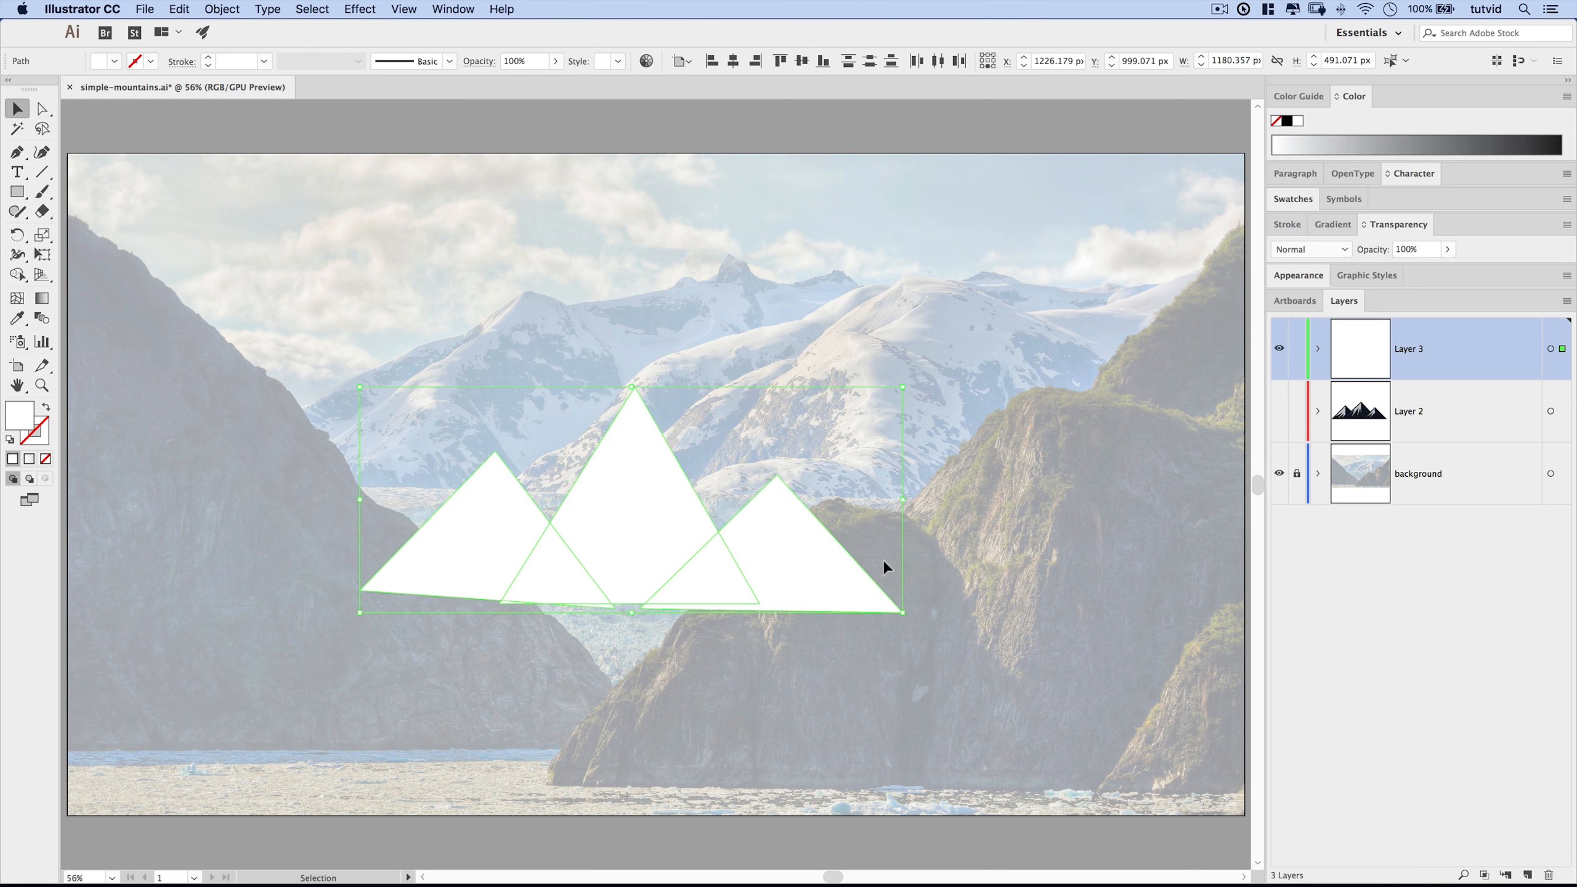
pyautogui.moveTo(389, 621)
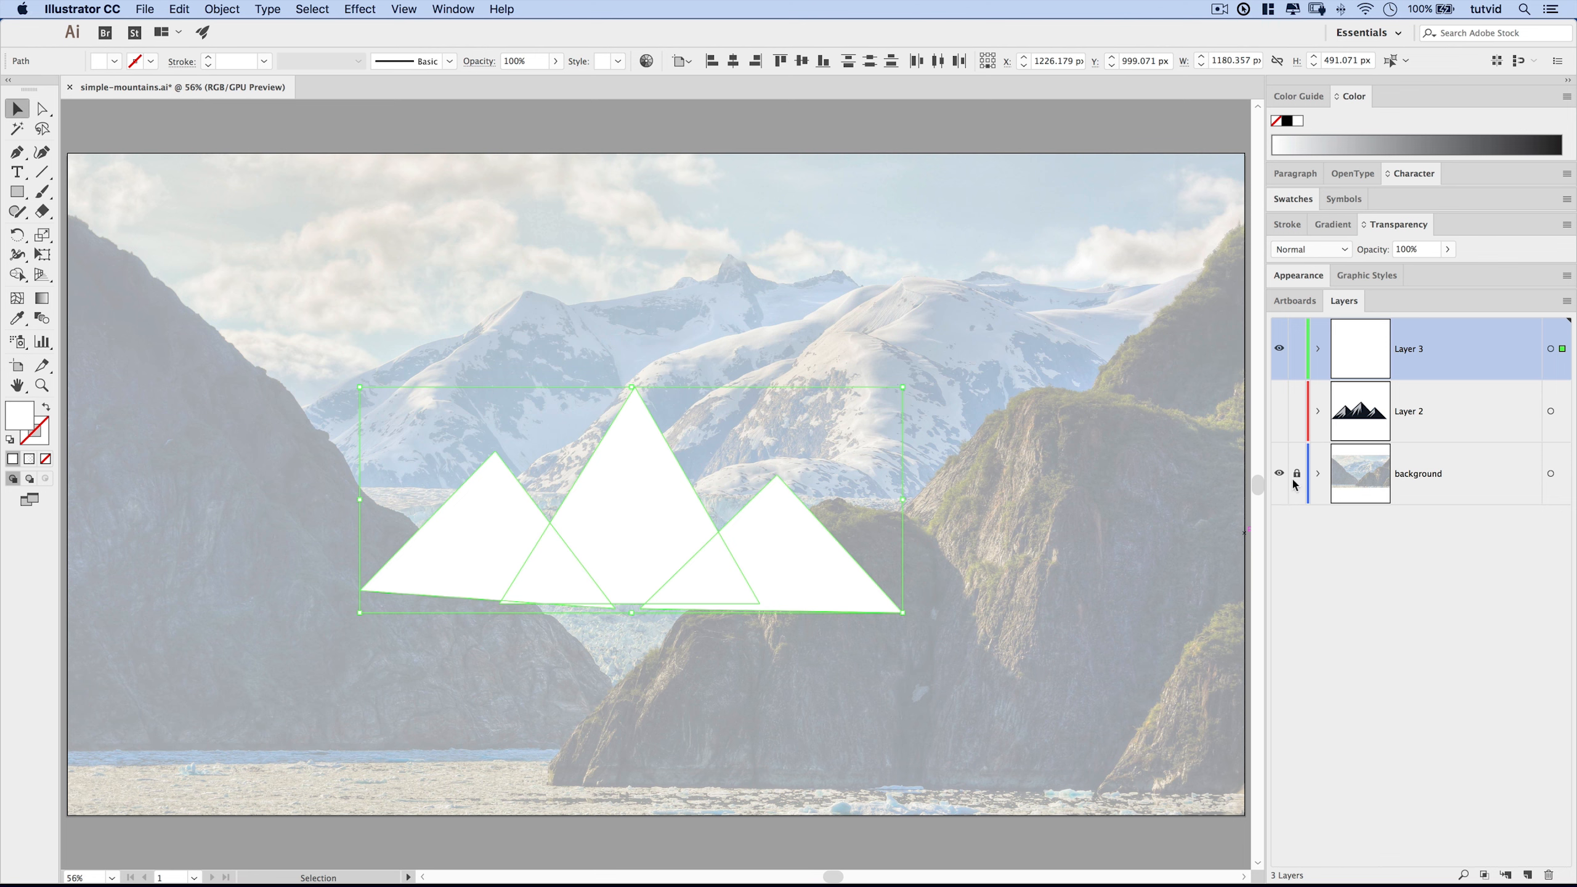
# Step: Fill the three triangles with navy #101a28 sampled from the photo, toggling the white overlay
pyautogui.click(1317, 474)
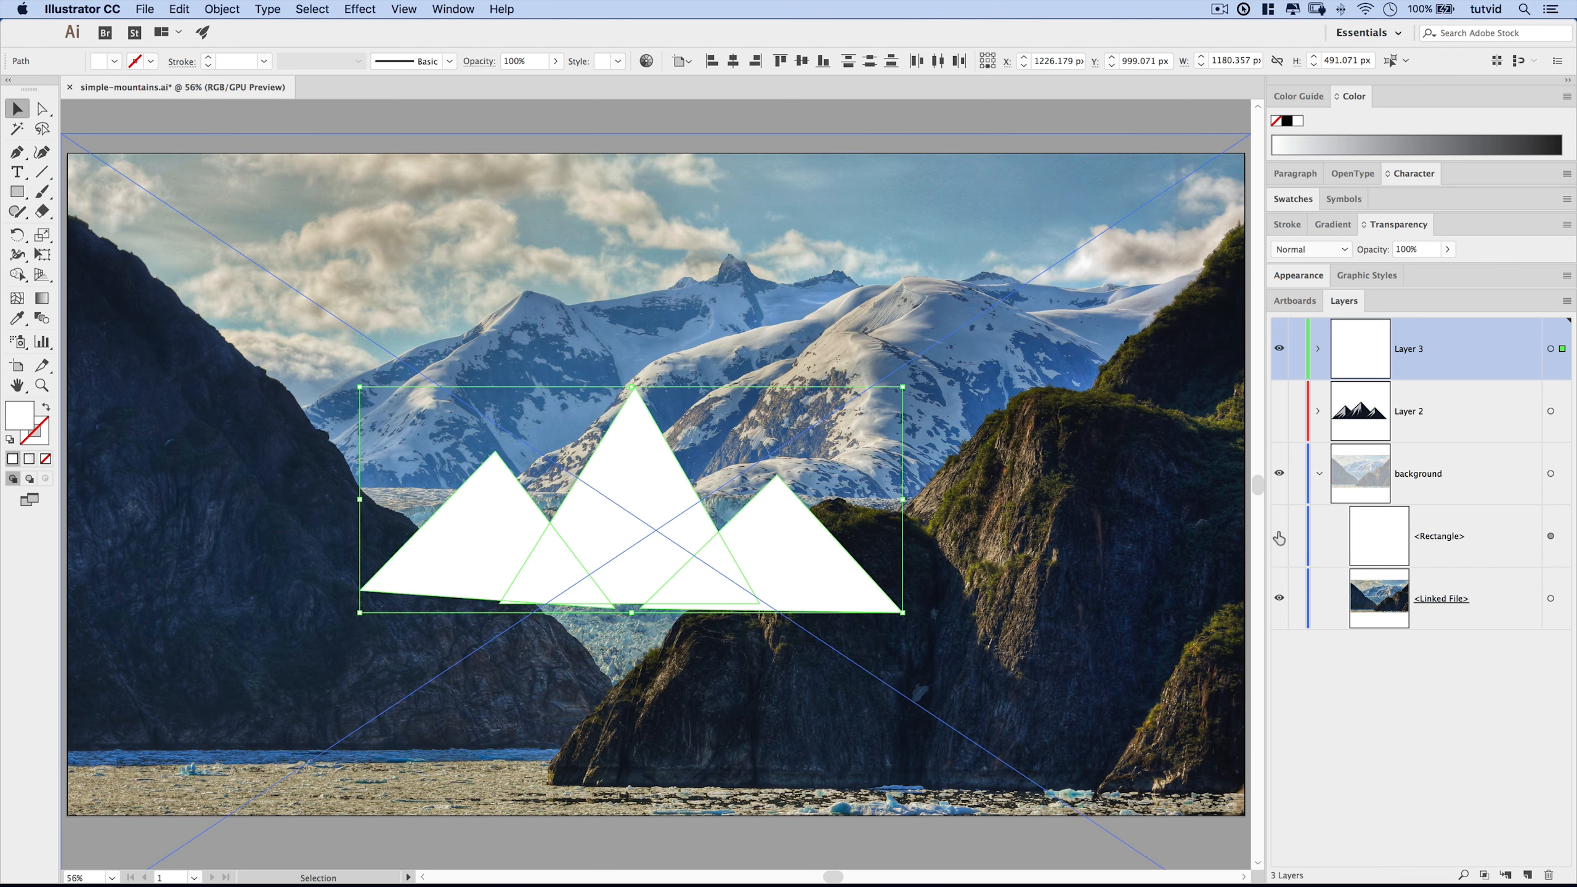
pyautogui.click(1438, 536)
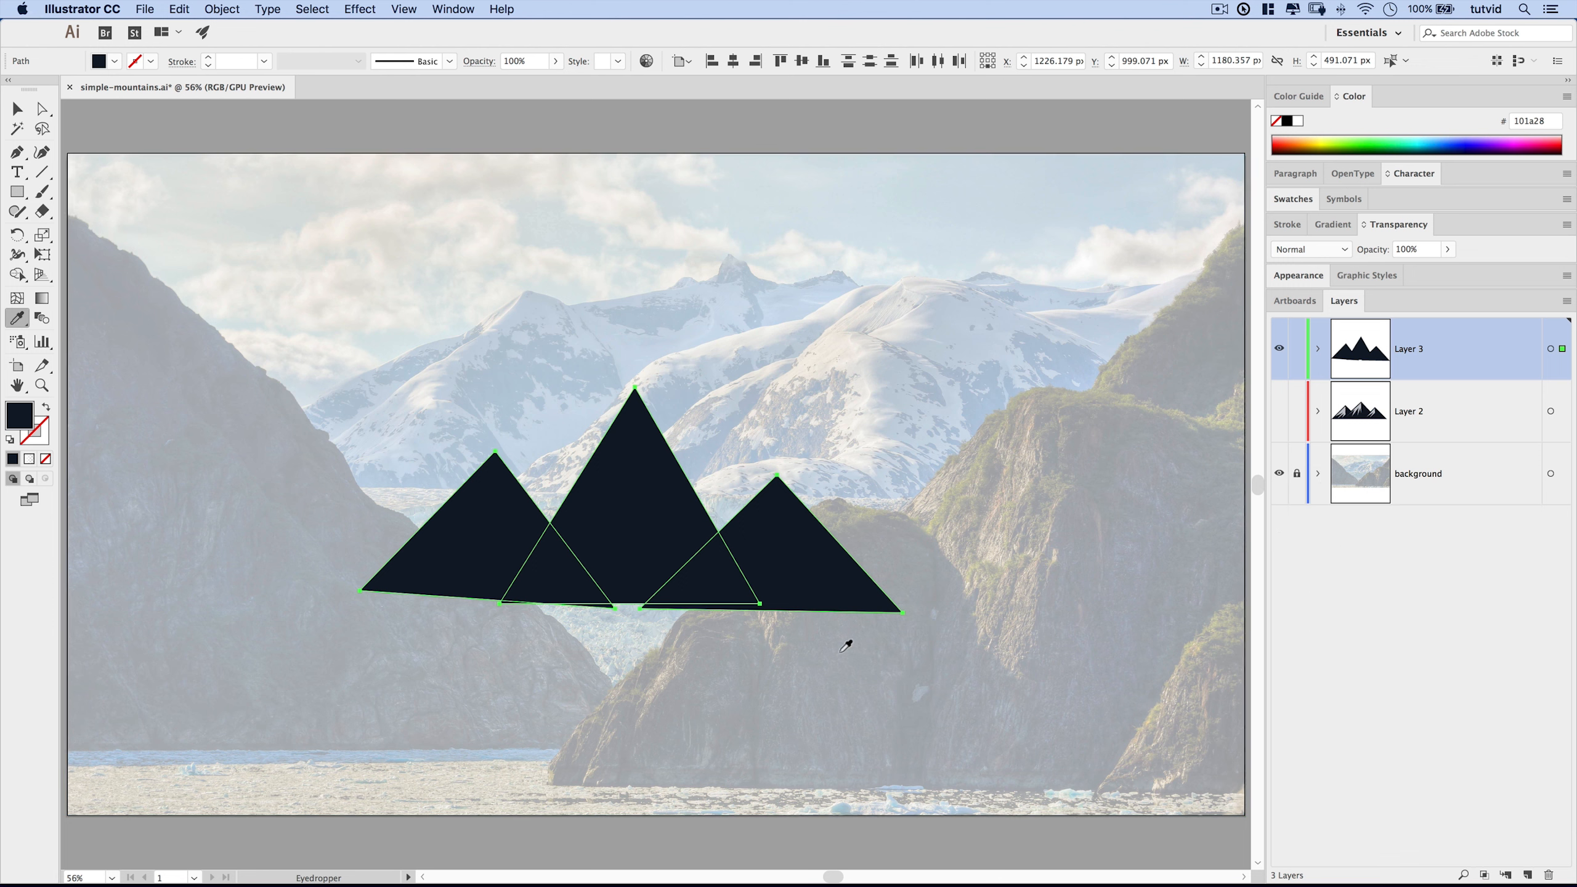
pyautogui.moveTo(773, 623)
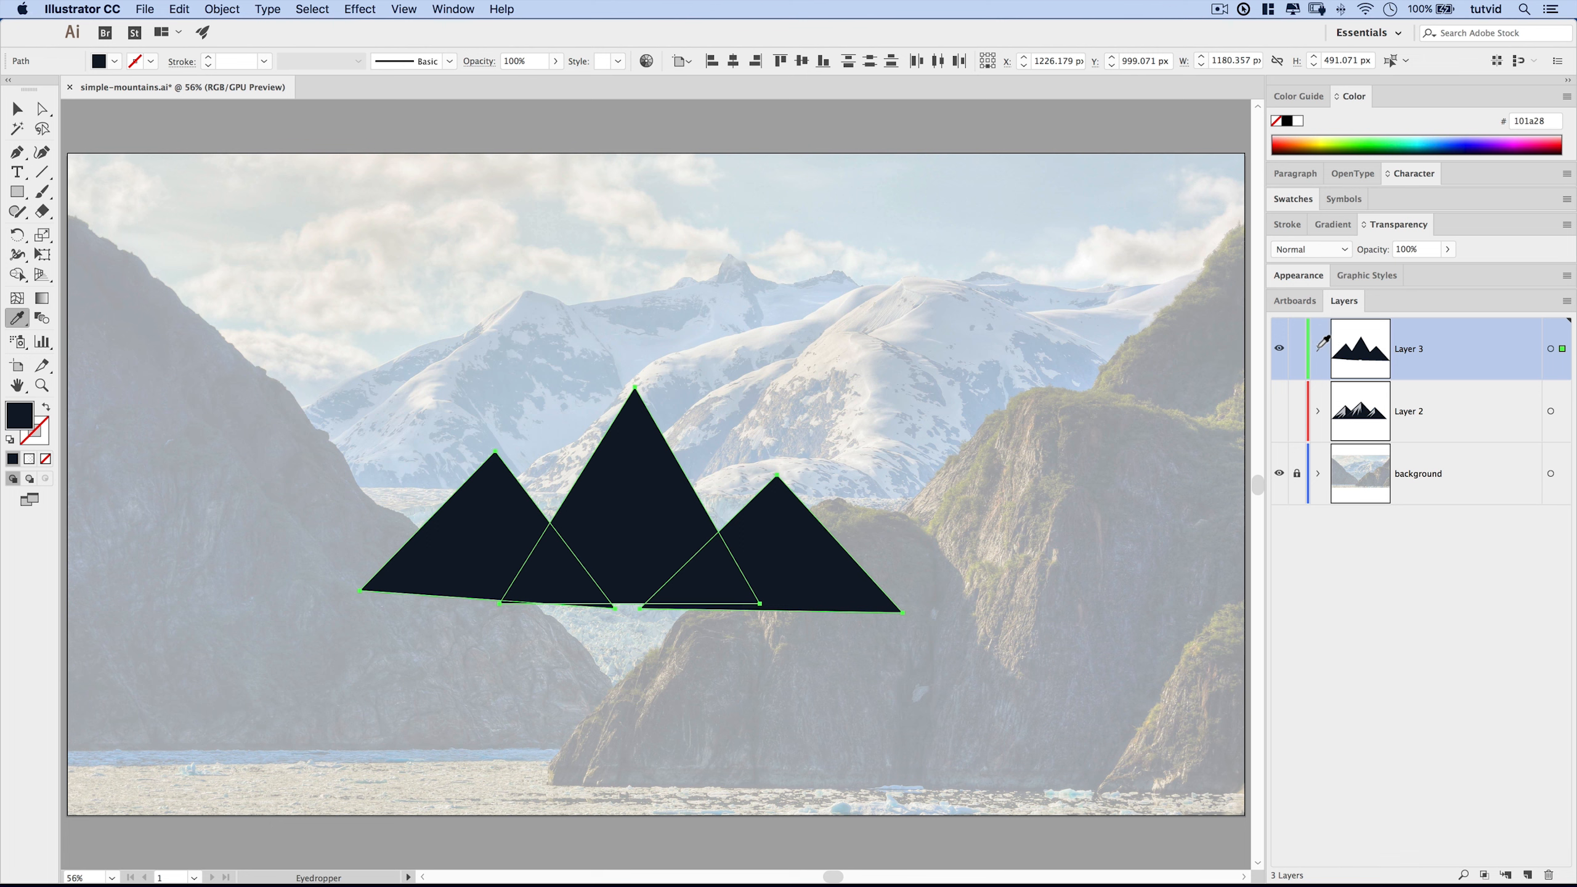
# Step: Create an inward -20 px offset path copy of the three peaks
pyautogui.click(1317, 348)
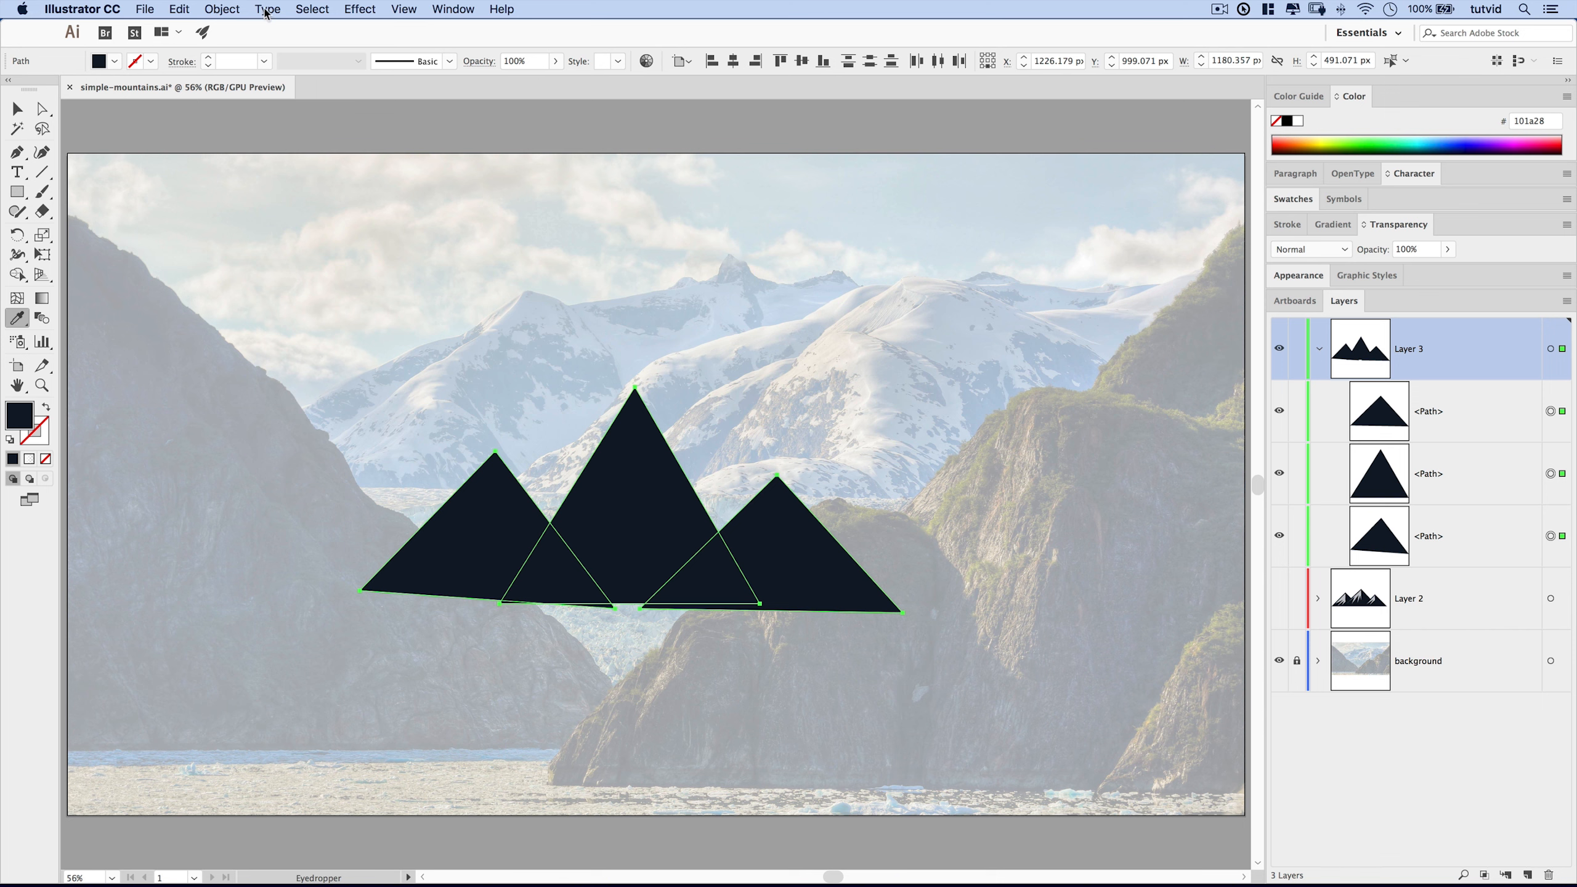
pyautogui.click(221, 10)
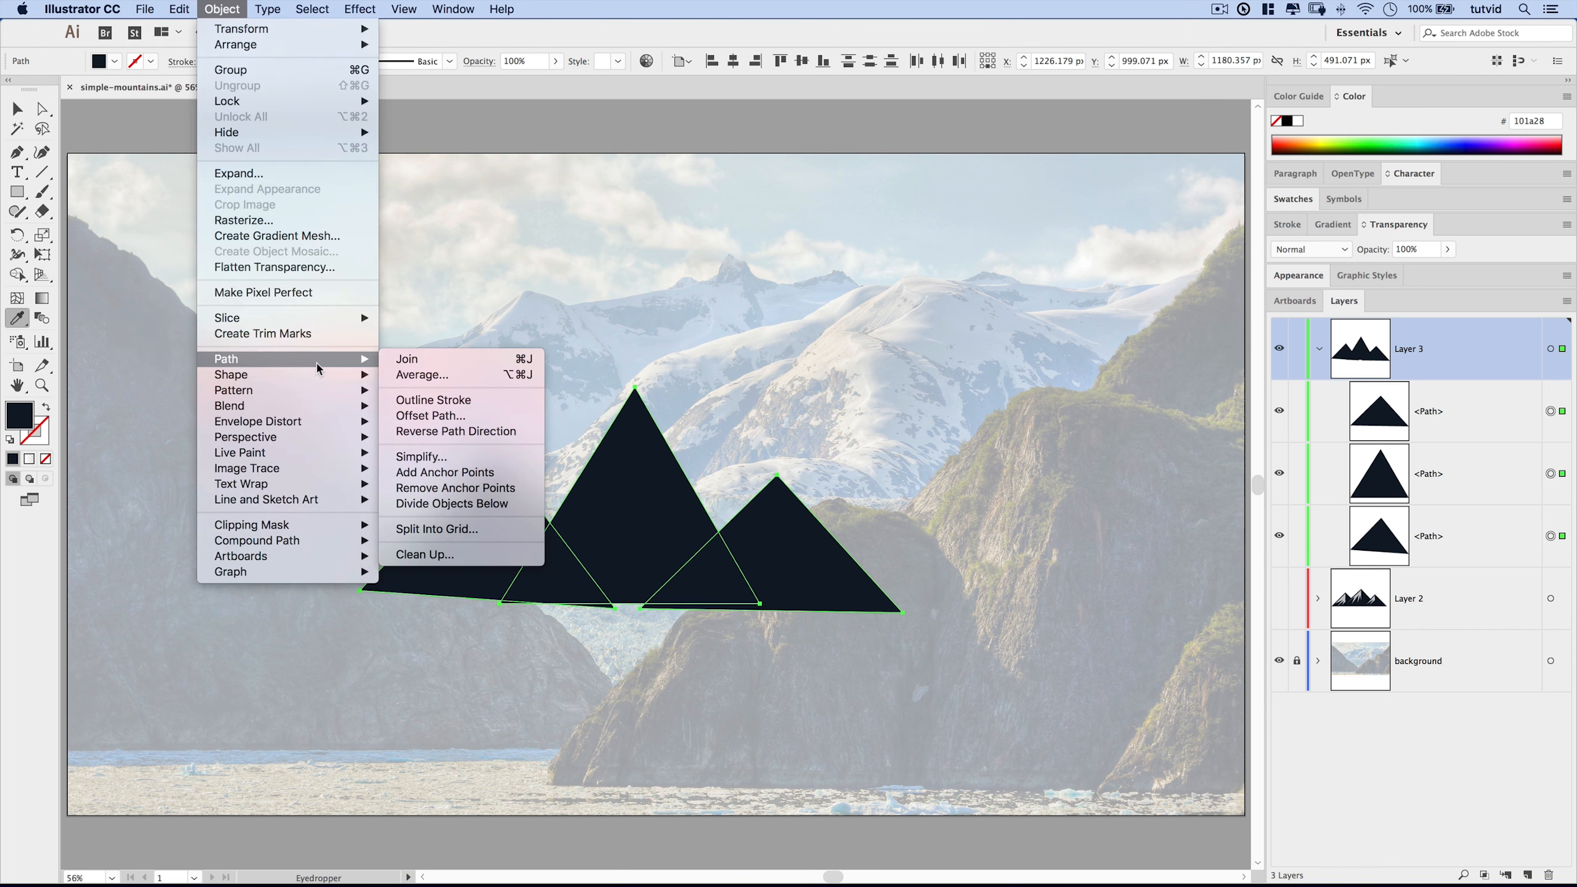
pyautogui.click(430, 416)
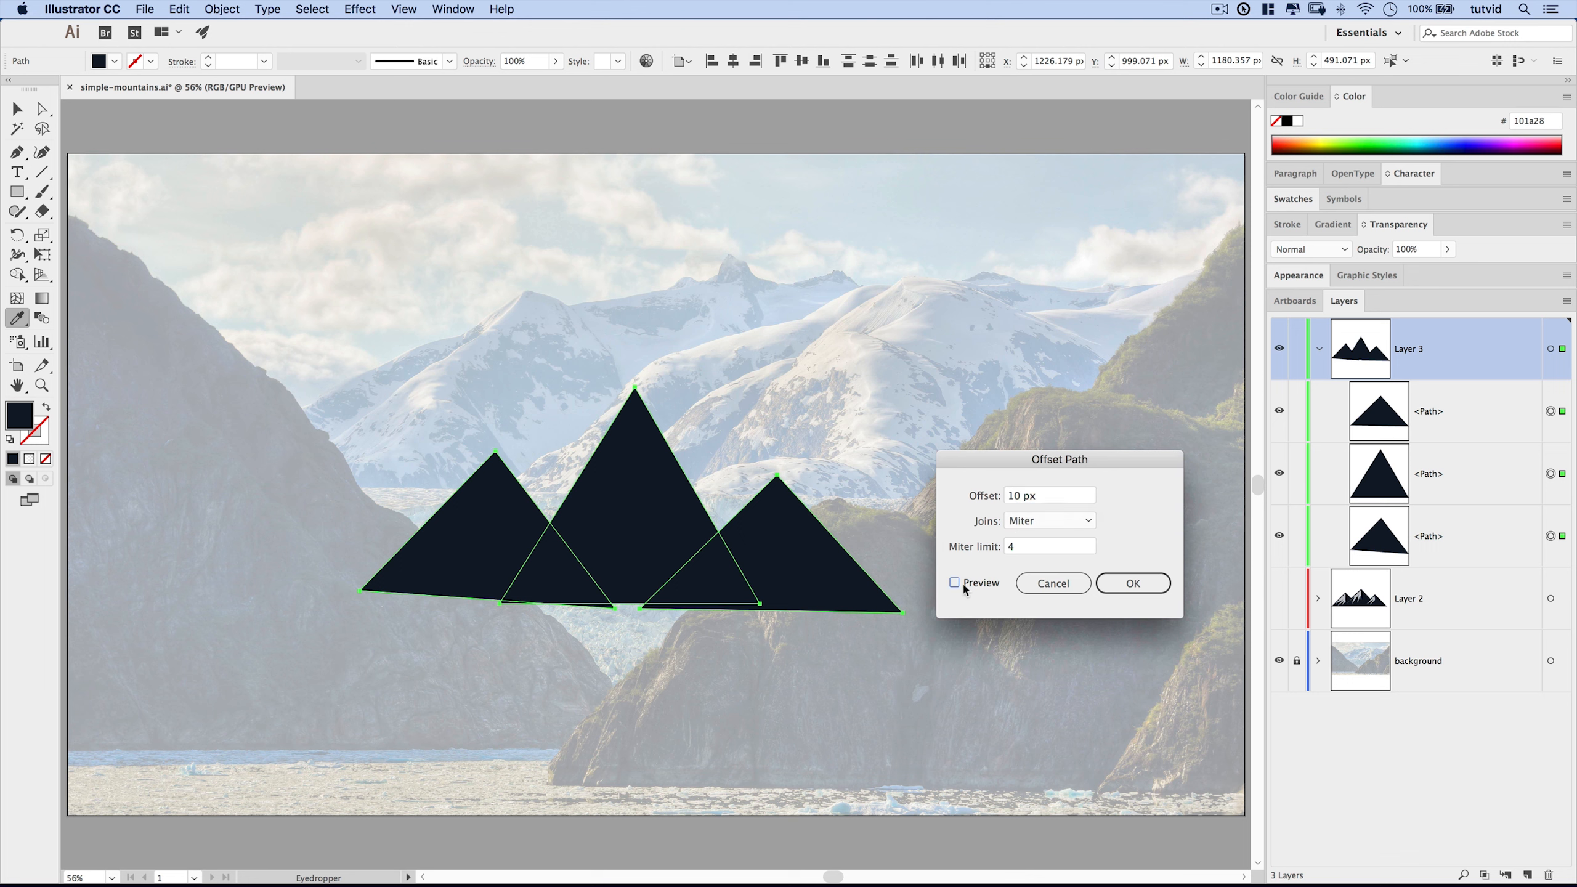
pyautogui.click(954, 583)
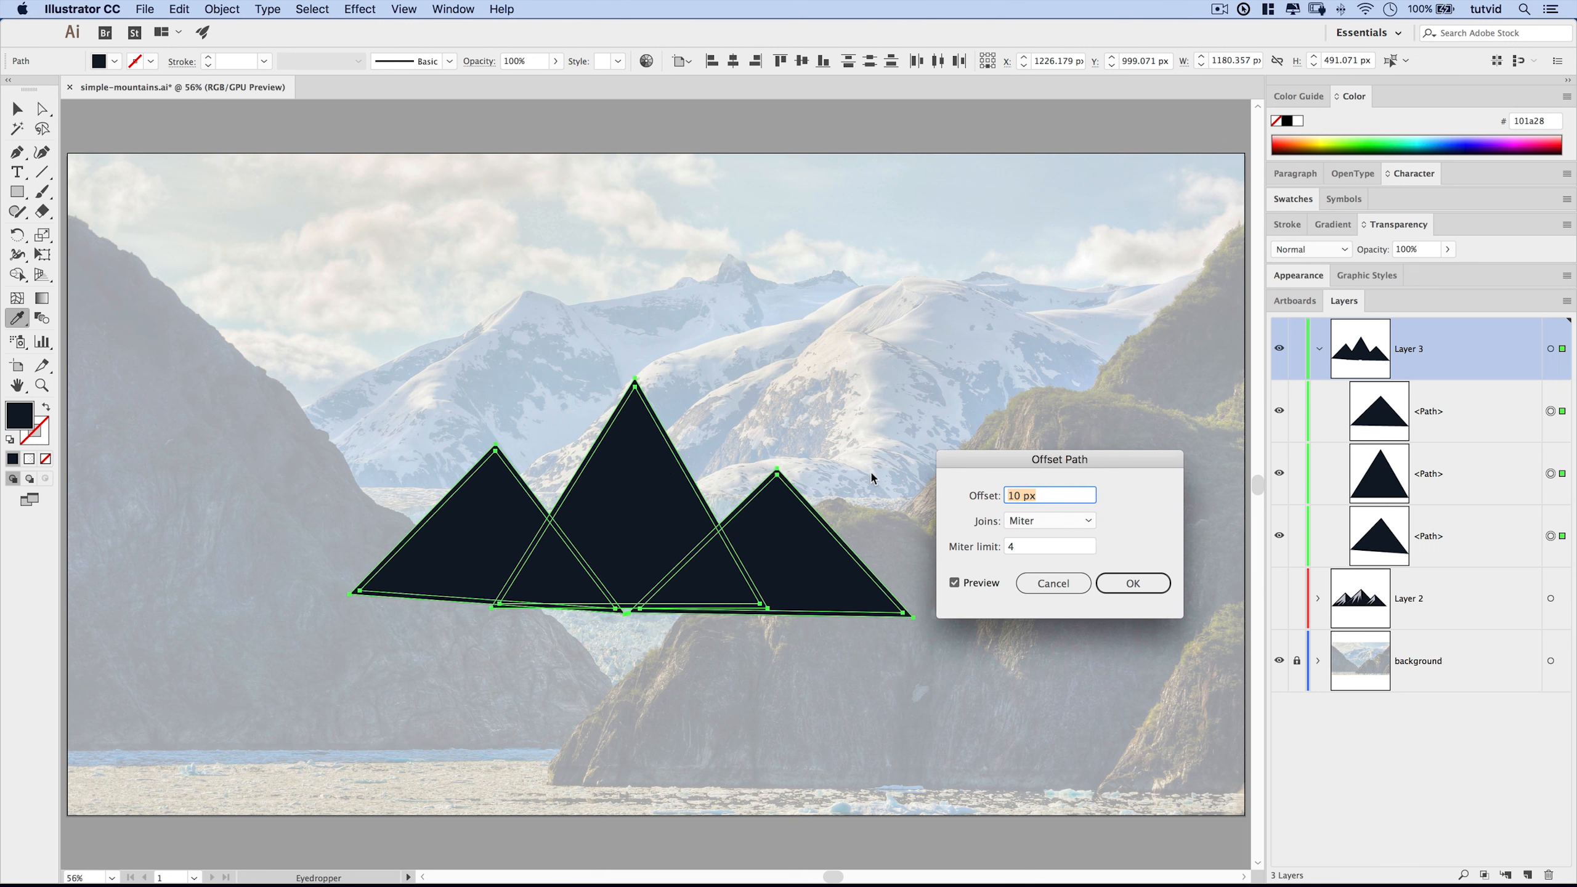
pyautogui.write('-20 px')
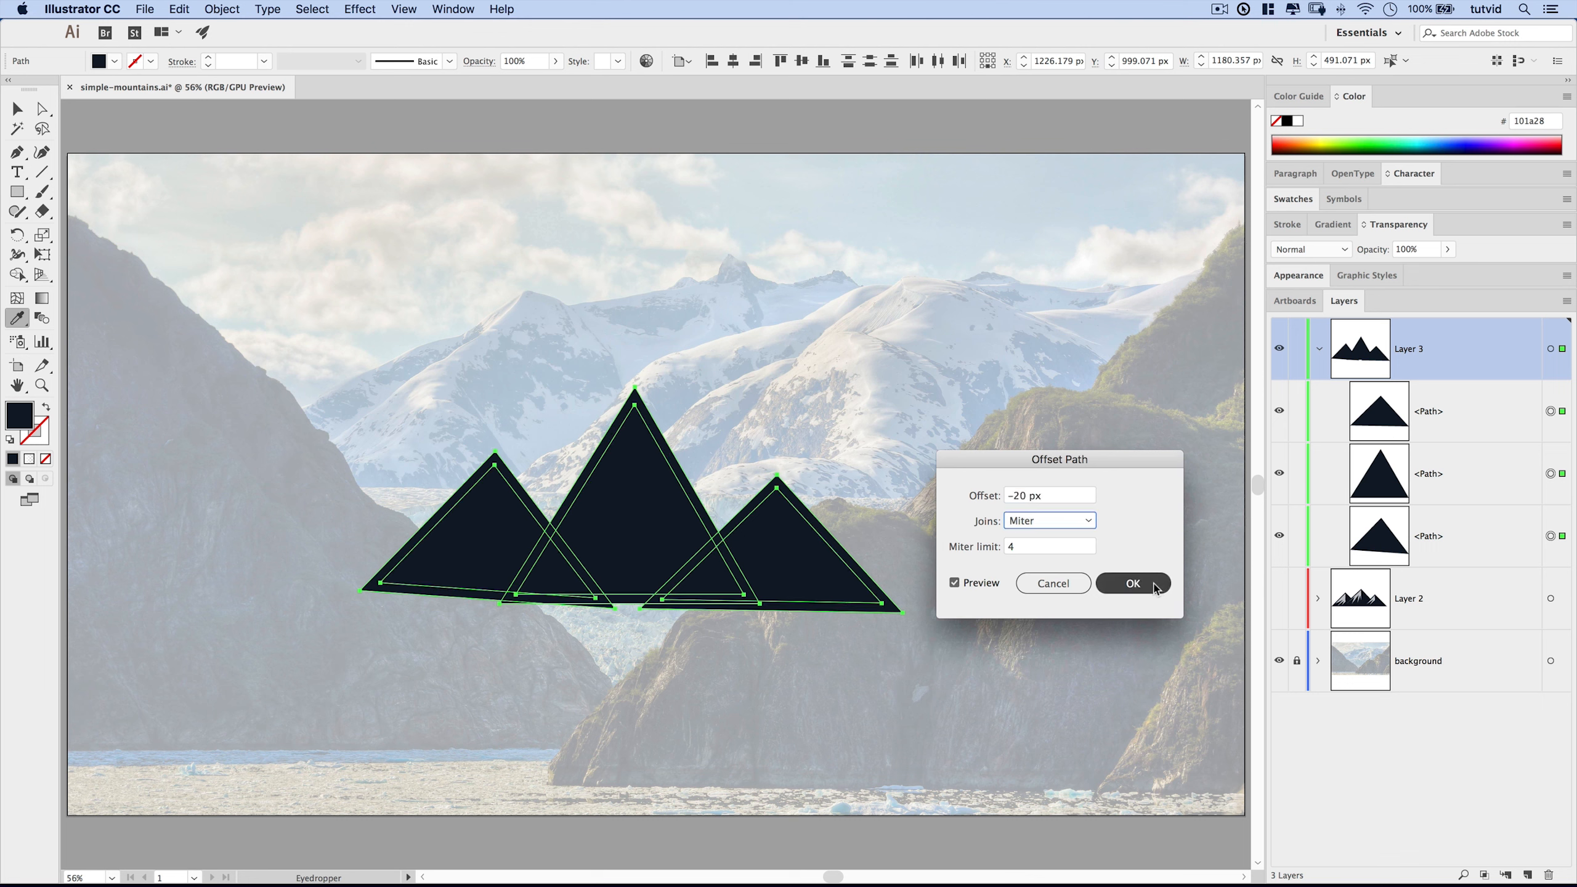
pyautogui.click(1132, 583)
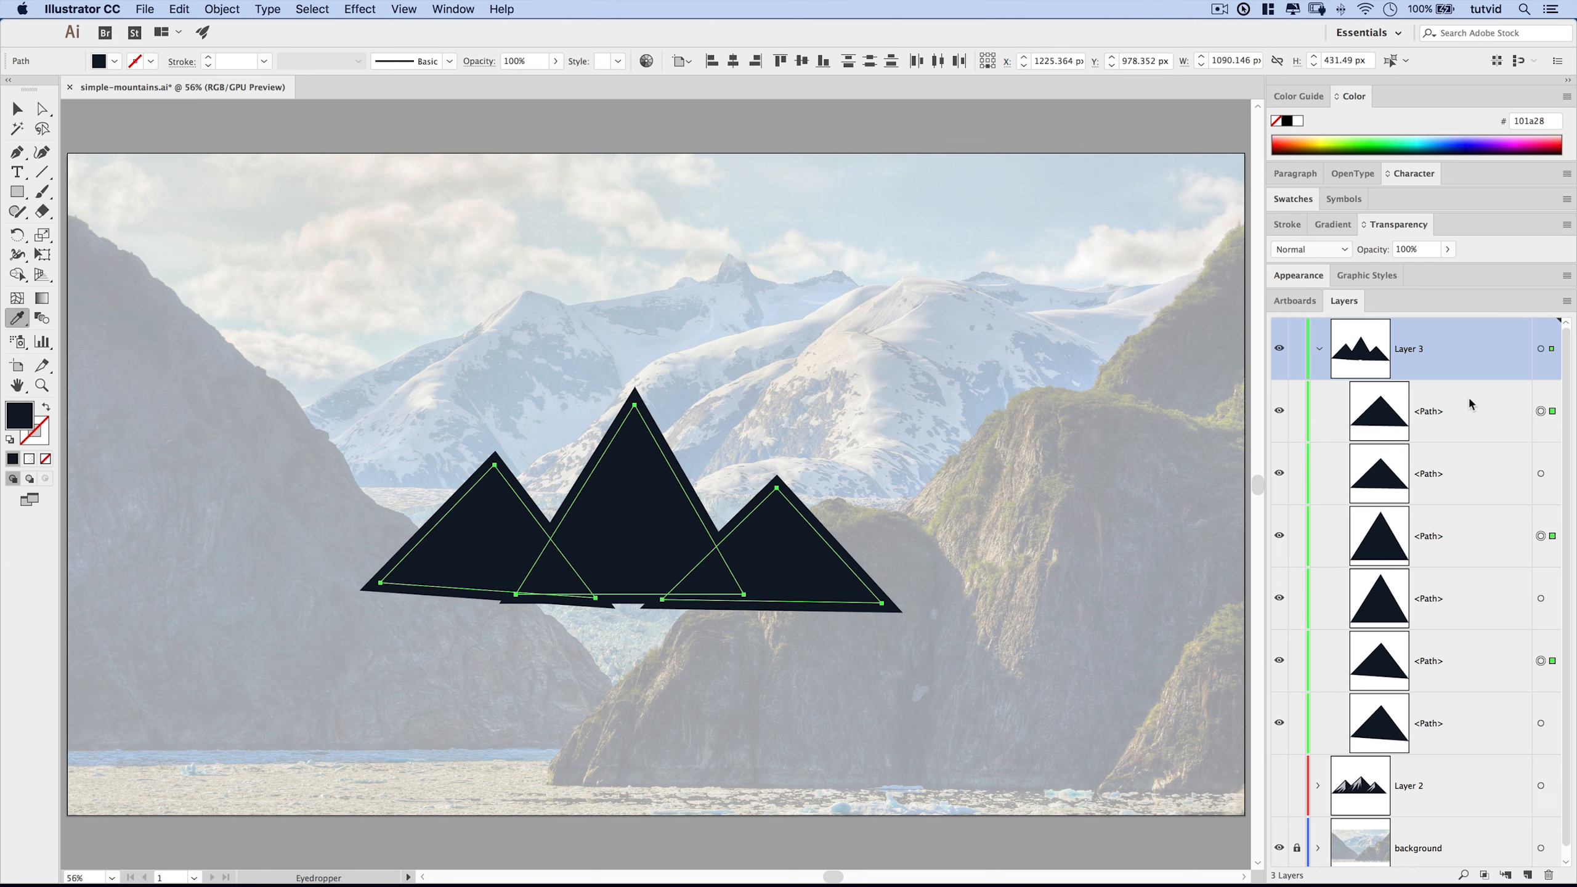
pyautogui.moveTo(1417, 426)
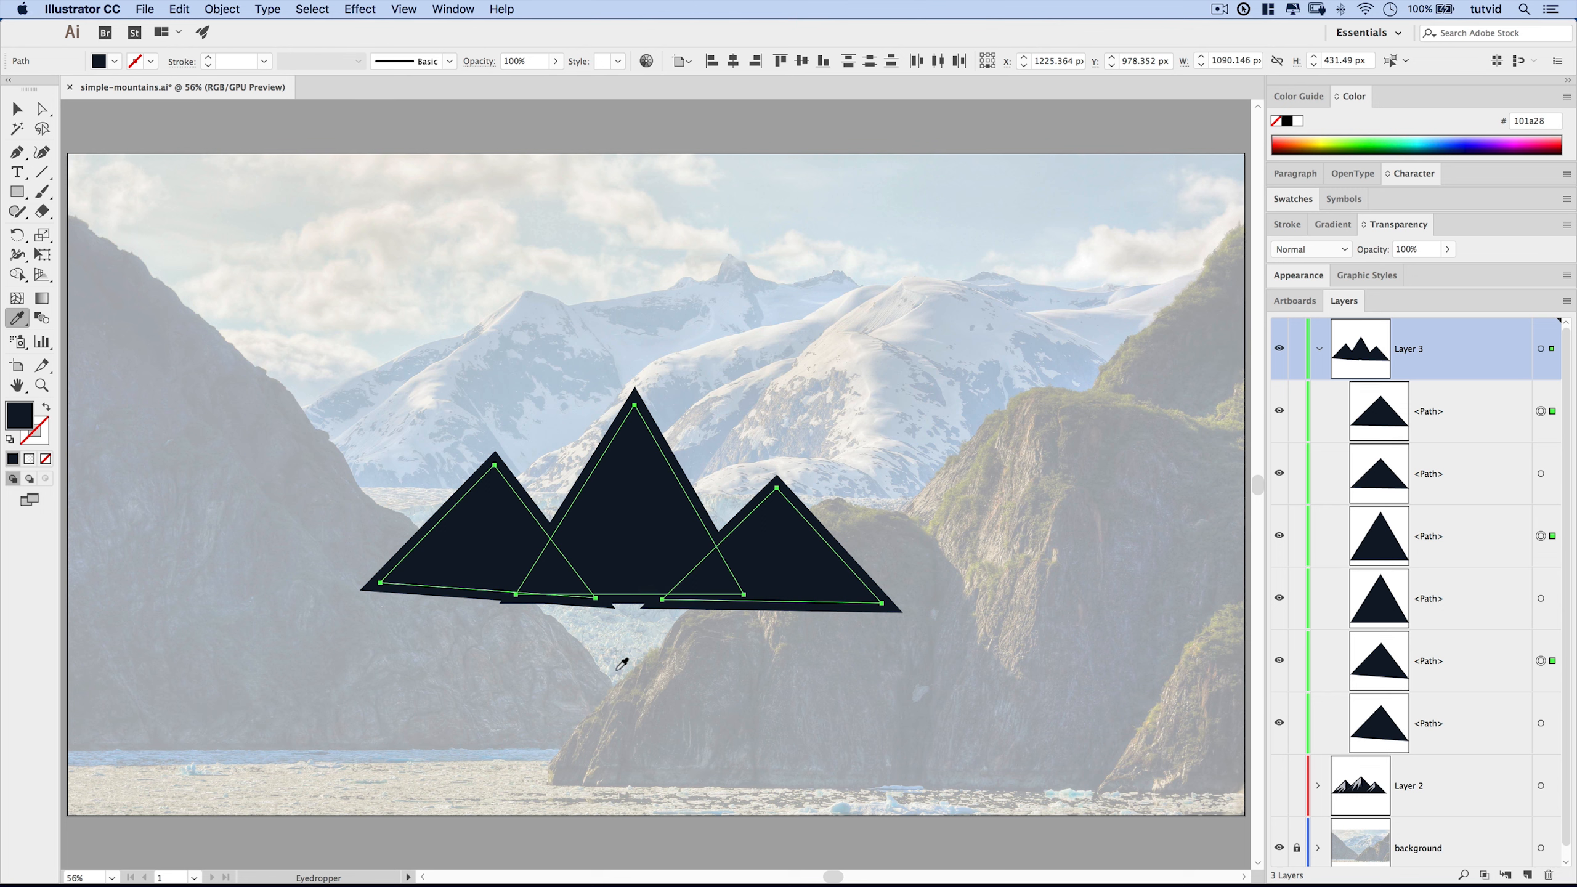
pyautogui.moveTo(467, 11)
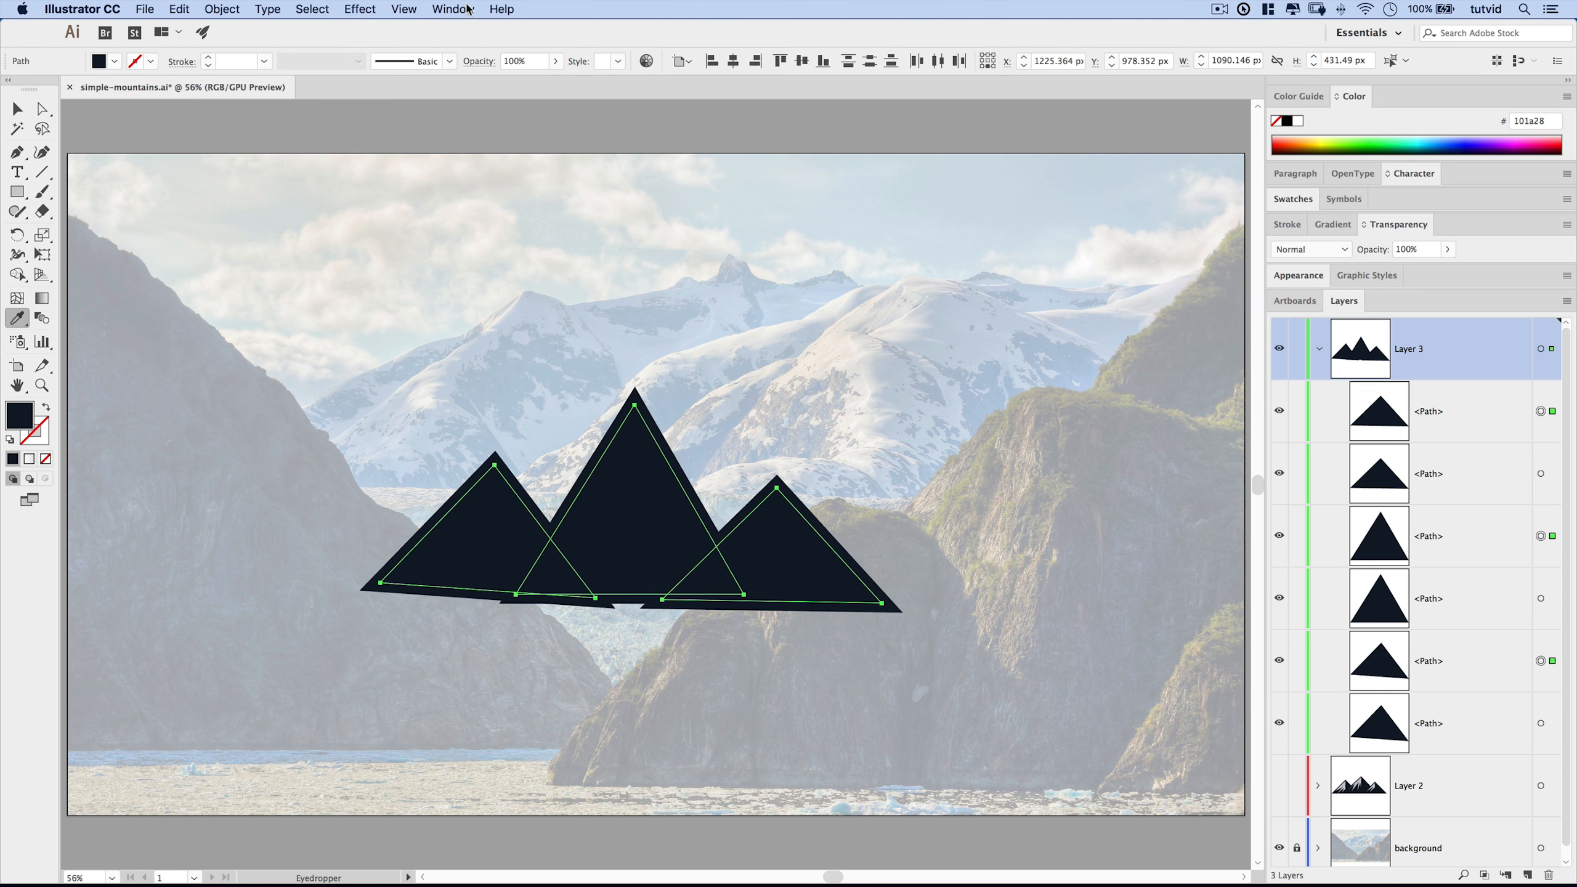
# Step: Merge the offset copies with Pathfinder and group the three original navy triangles
pyautogui.click(452, 8)
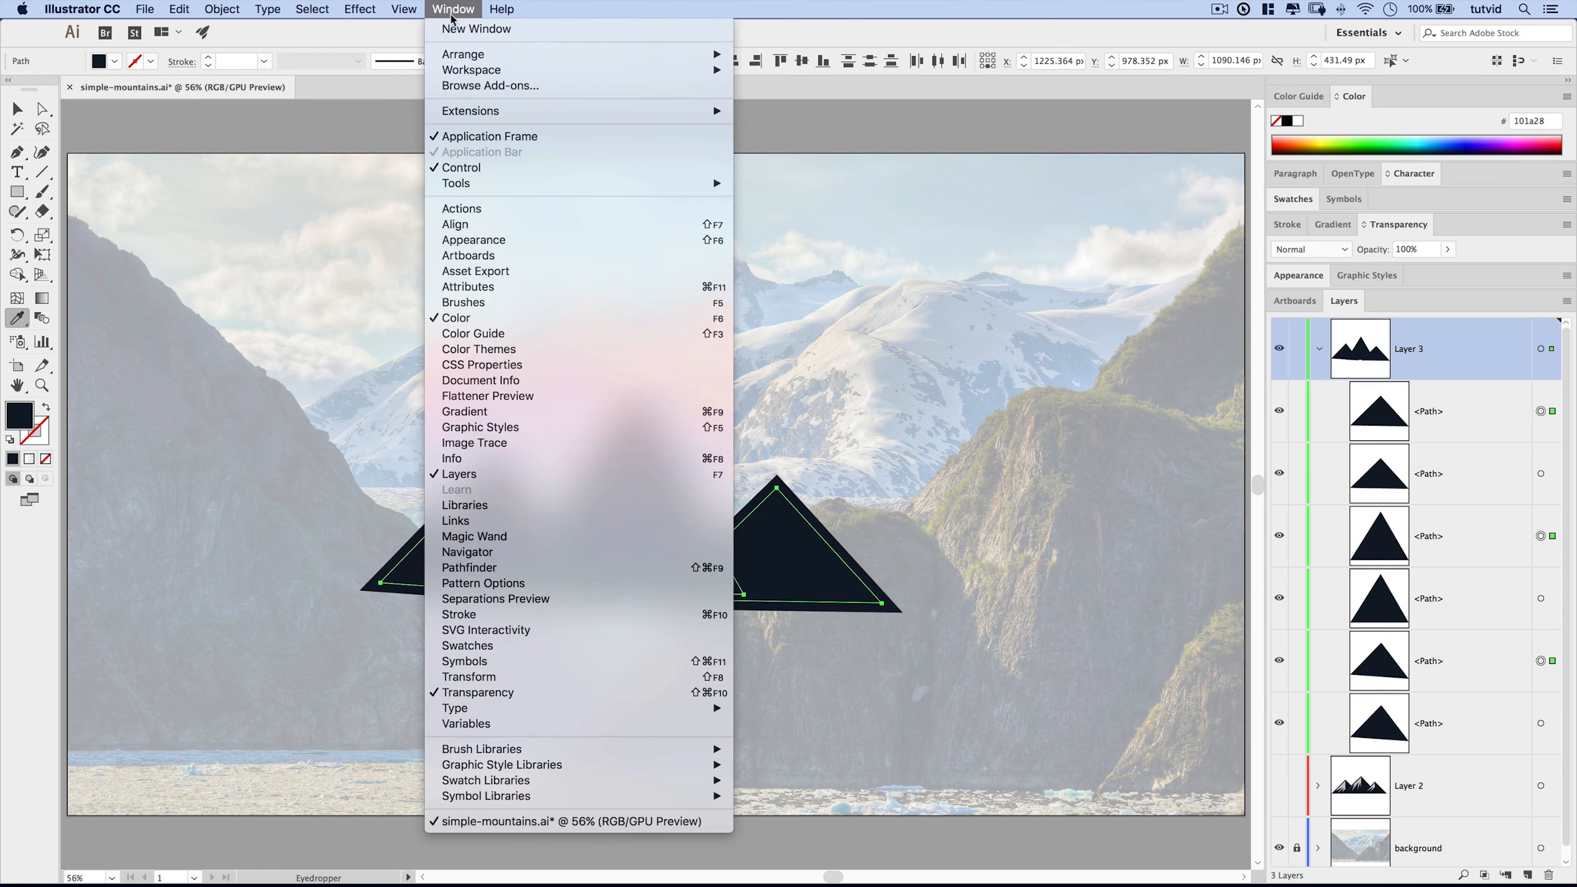
pyautogui.click(468, 567)
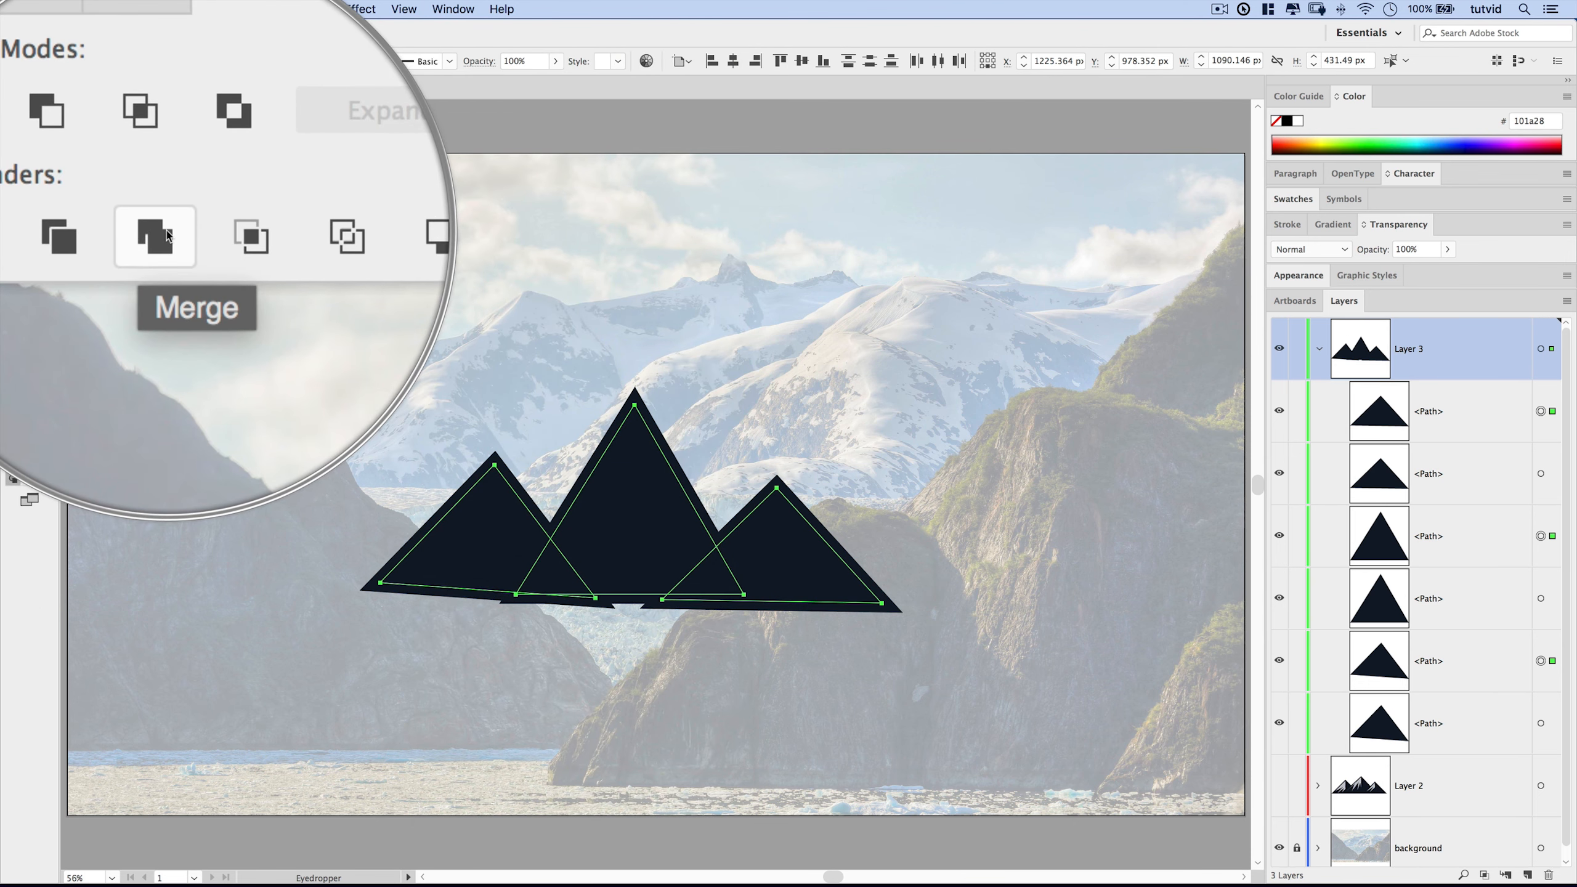
pyautogui.click(155, 237)
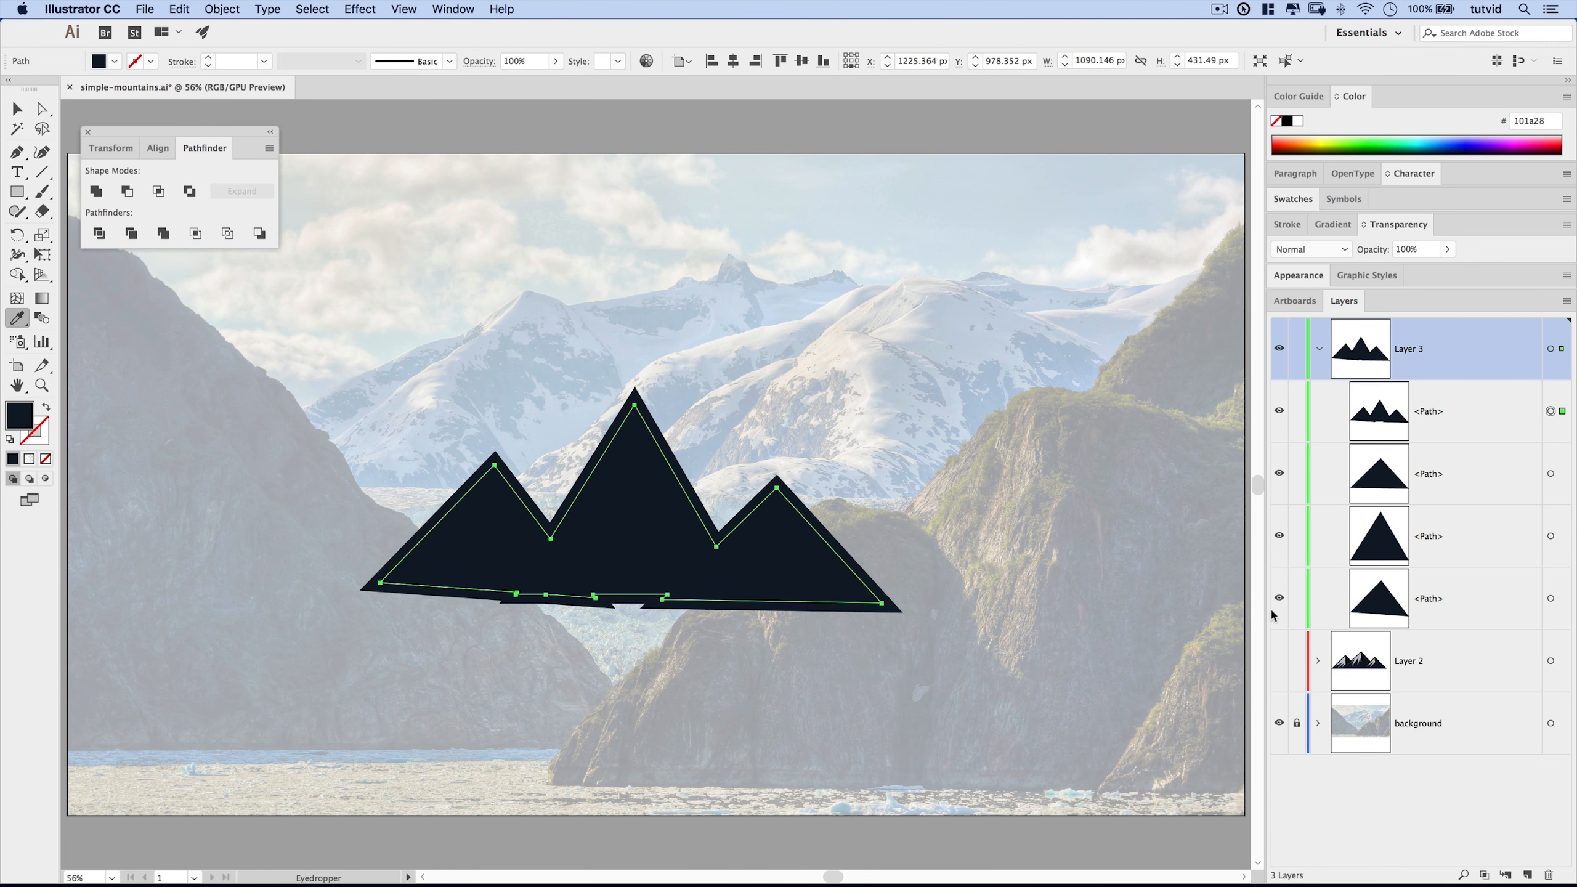
pyautogui.moveTo(1159, 380)
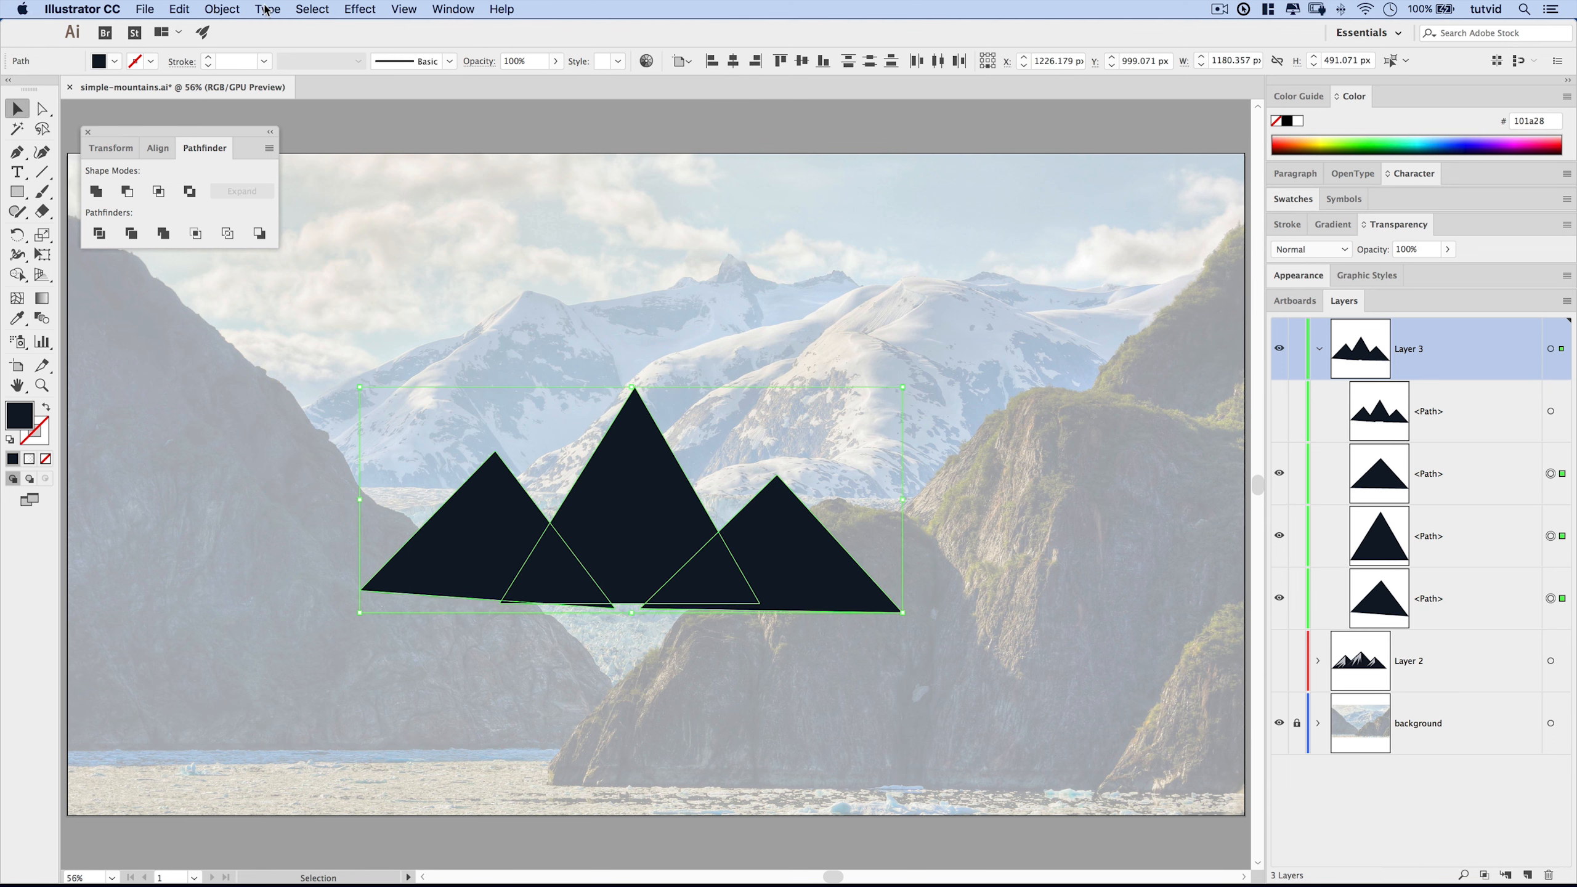
pyautogui.press('Cmd+G')
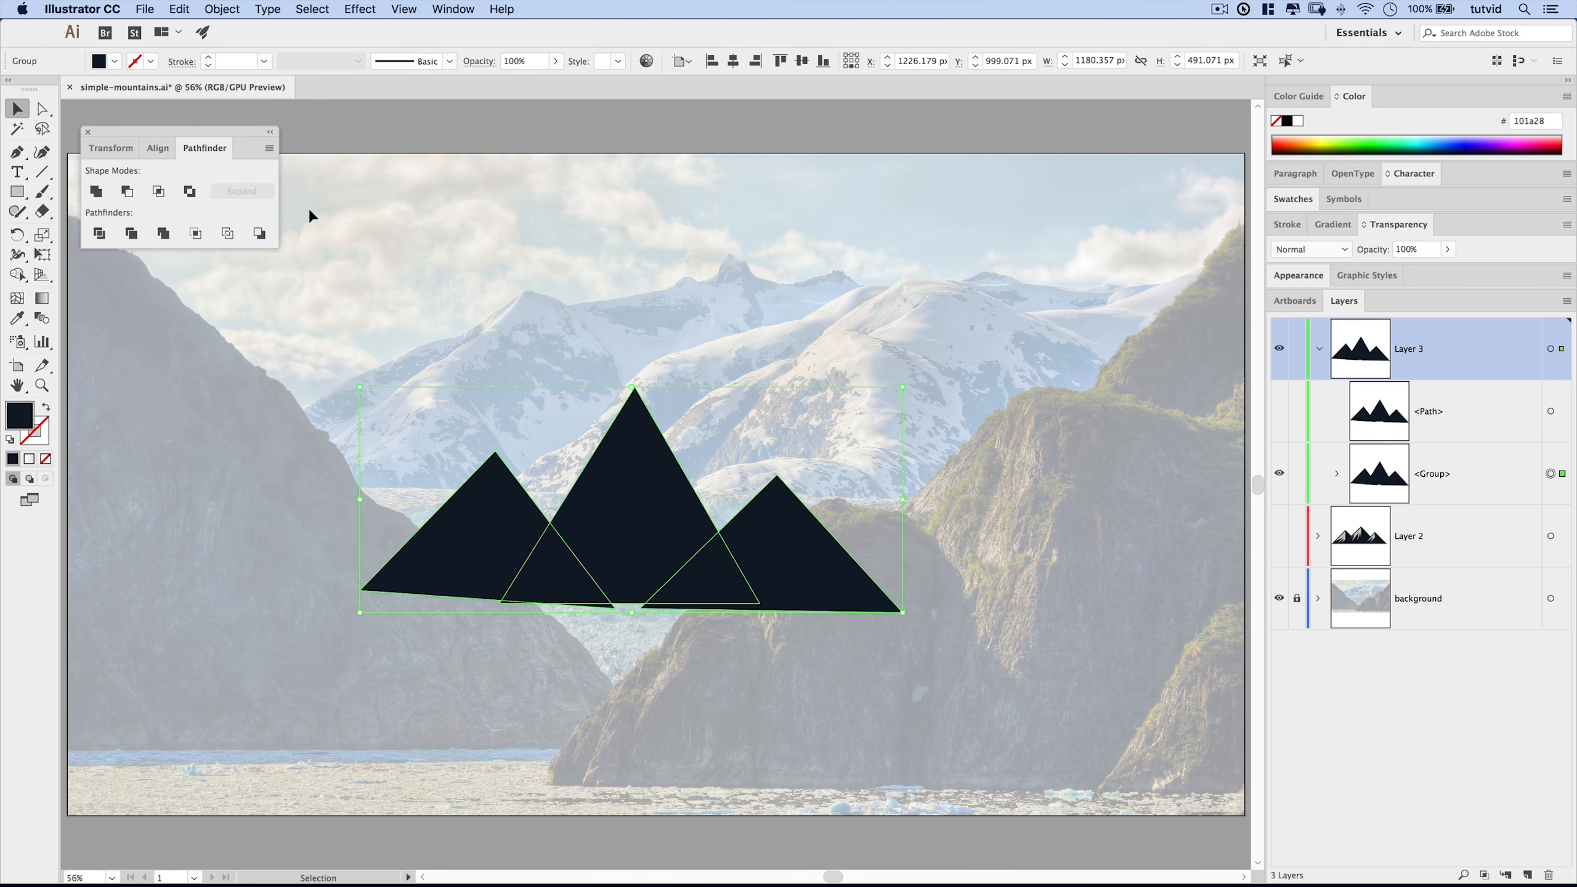
pyautogui.click(88, 132)
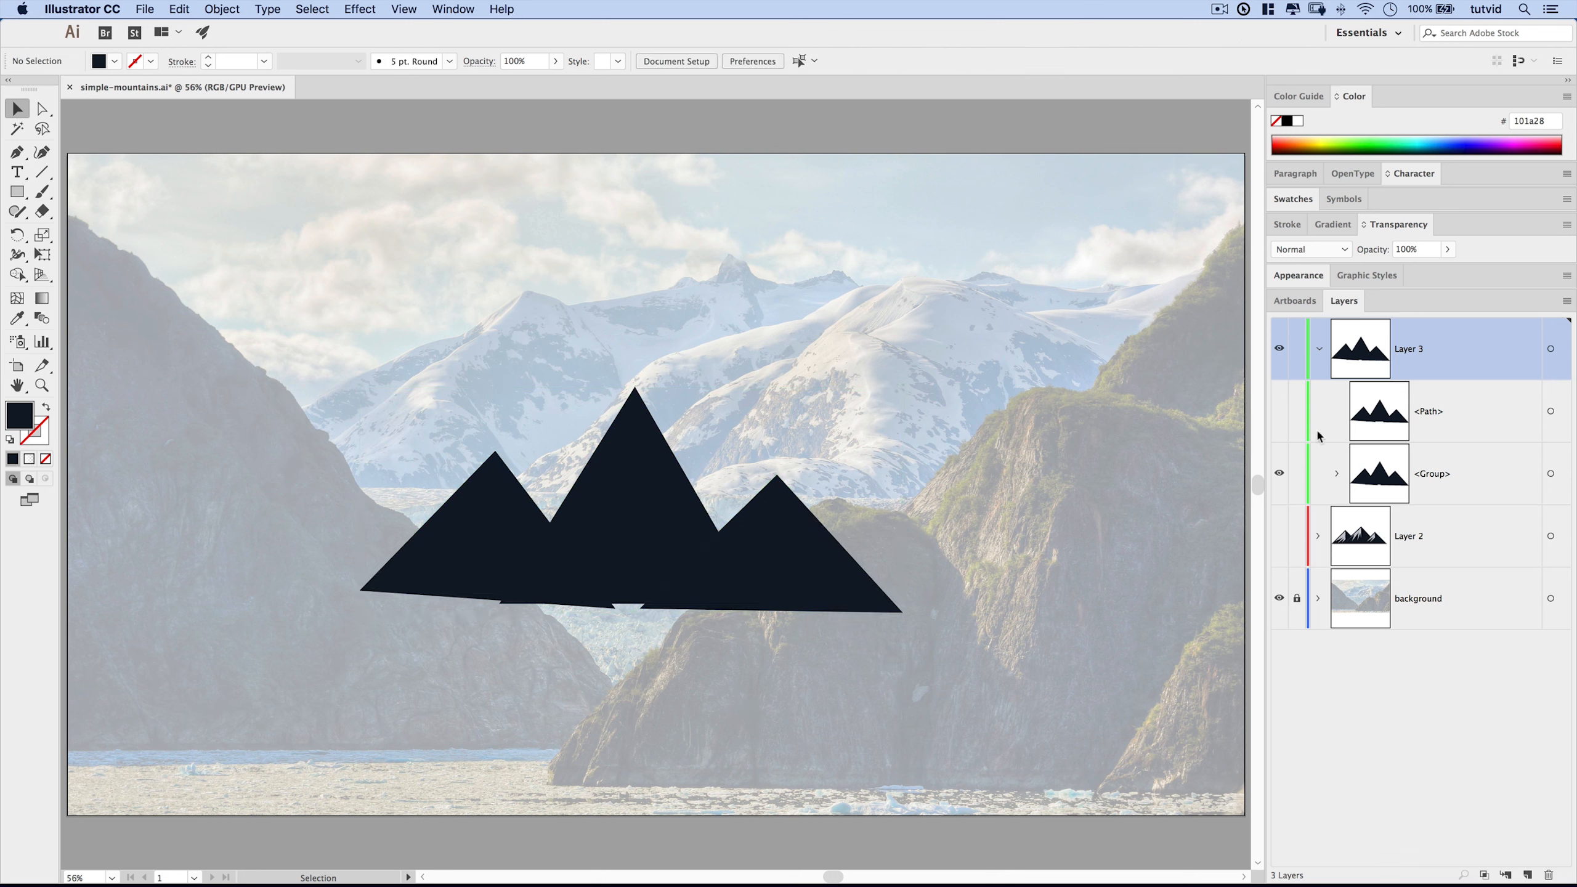
pyautogui.moveTo(400, 318)
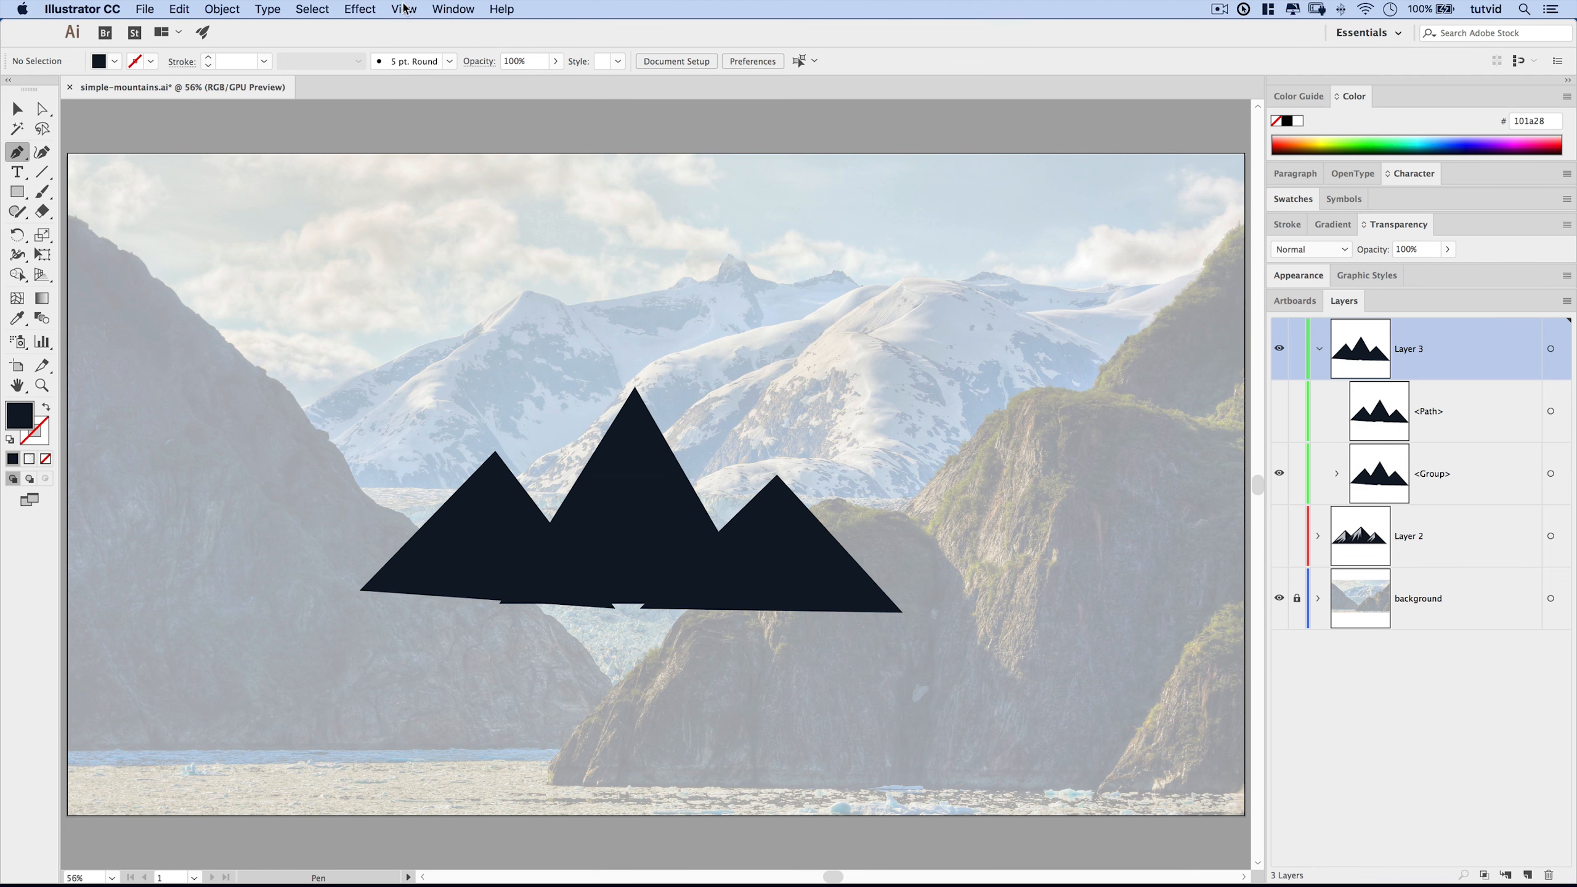
# Step: Draw a white jagged snow cap shape over the upper part of the left peak
pyautogui.click(403, 9)
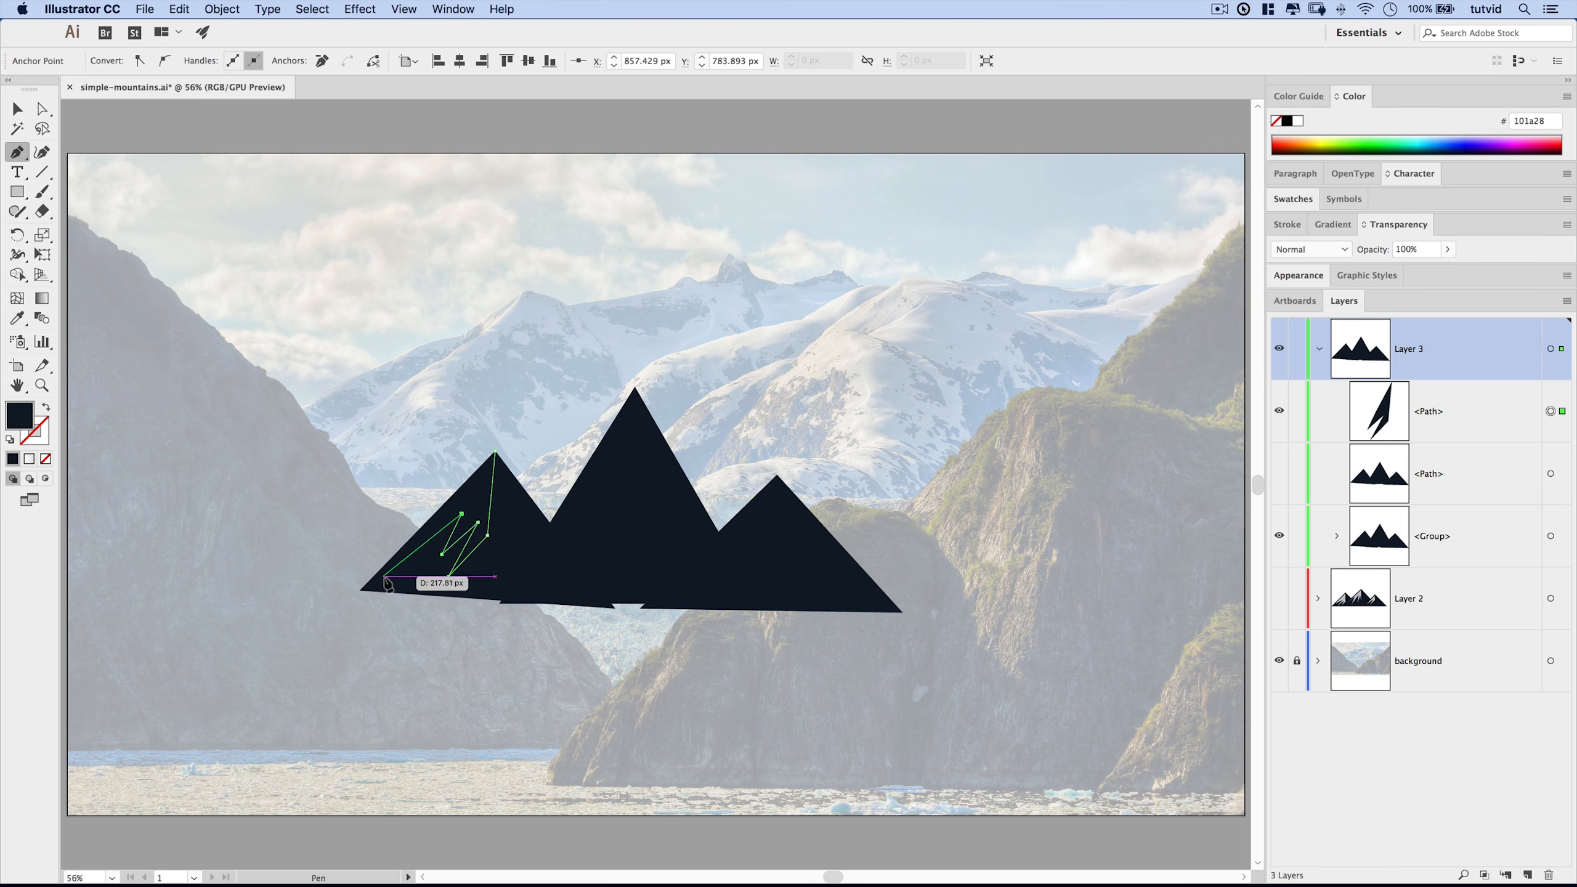
pyautogui.moveTo(390, 585); pyautogui.dragTo(415, 513)
pyautogui.write('8ca3bf')
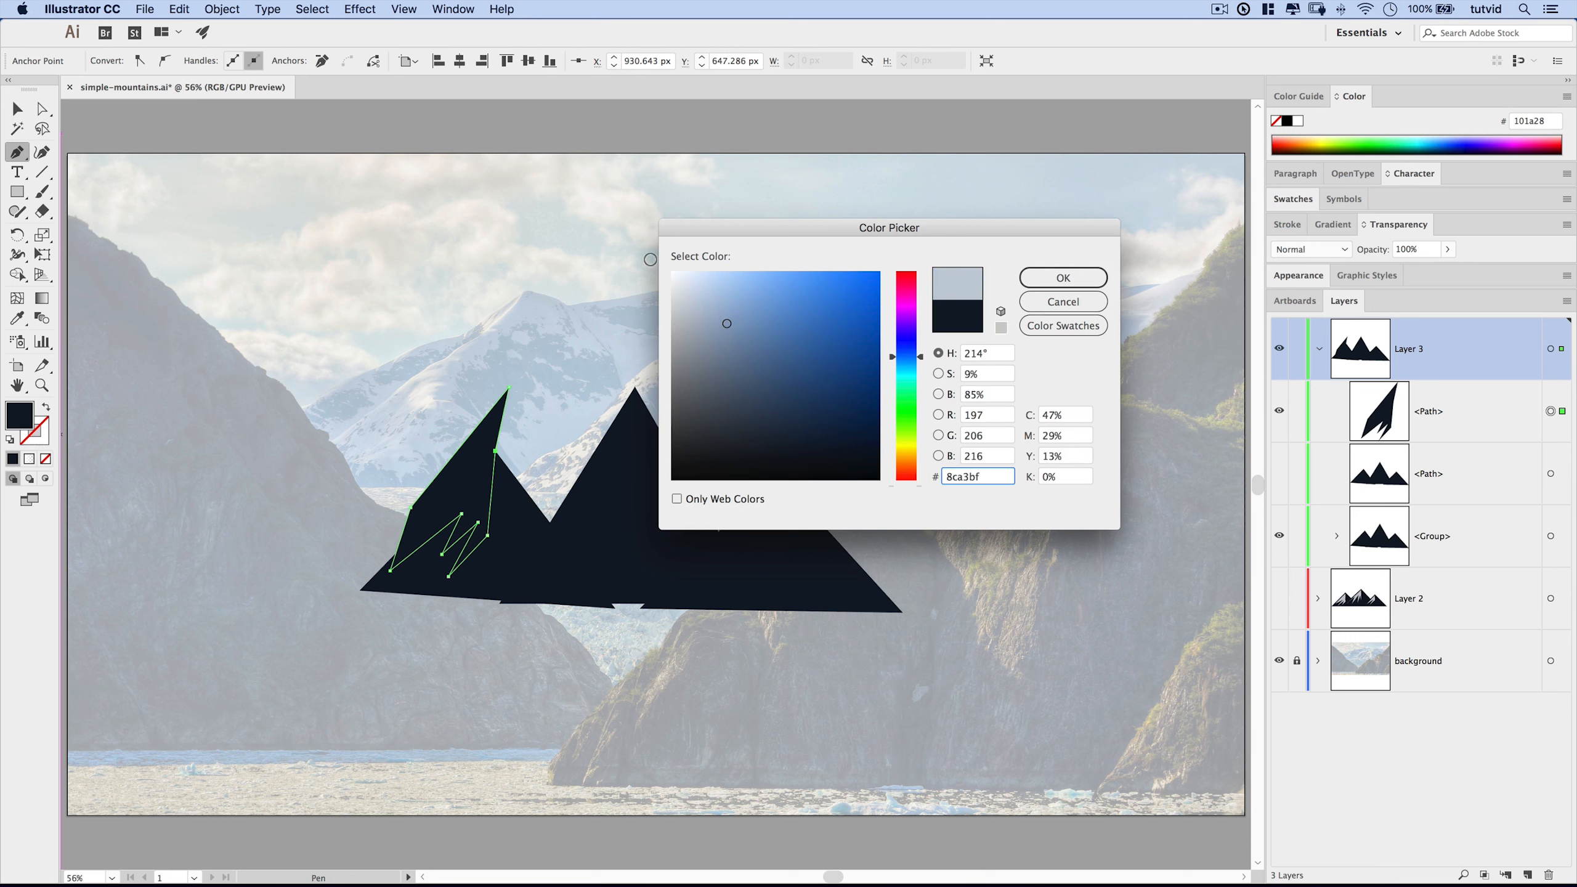
pyautogui.click(1062, 278)
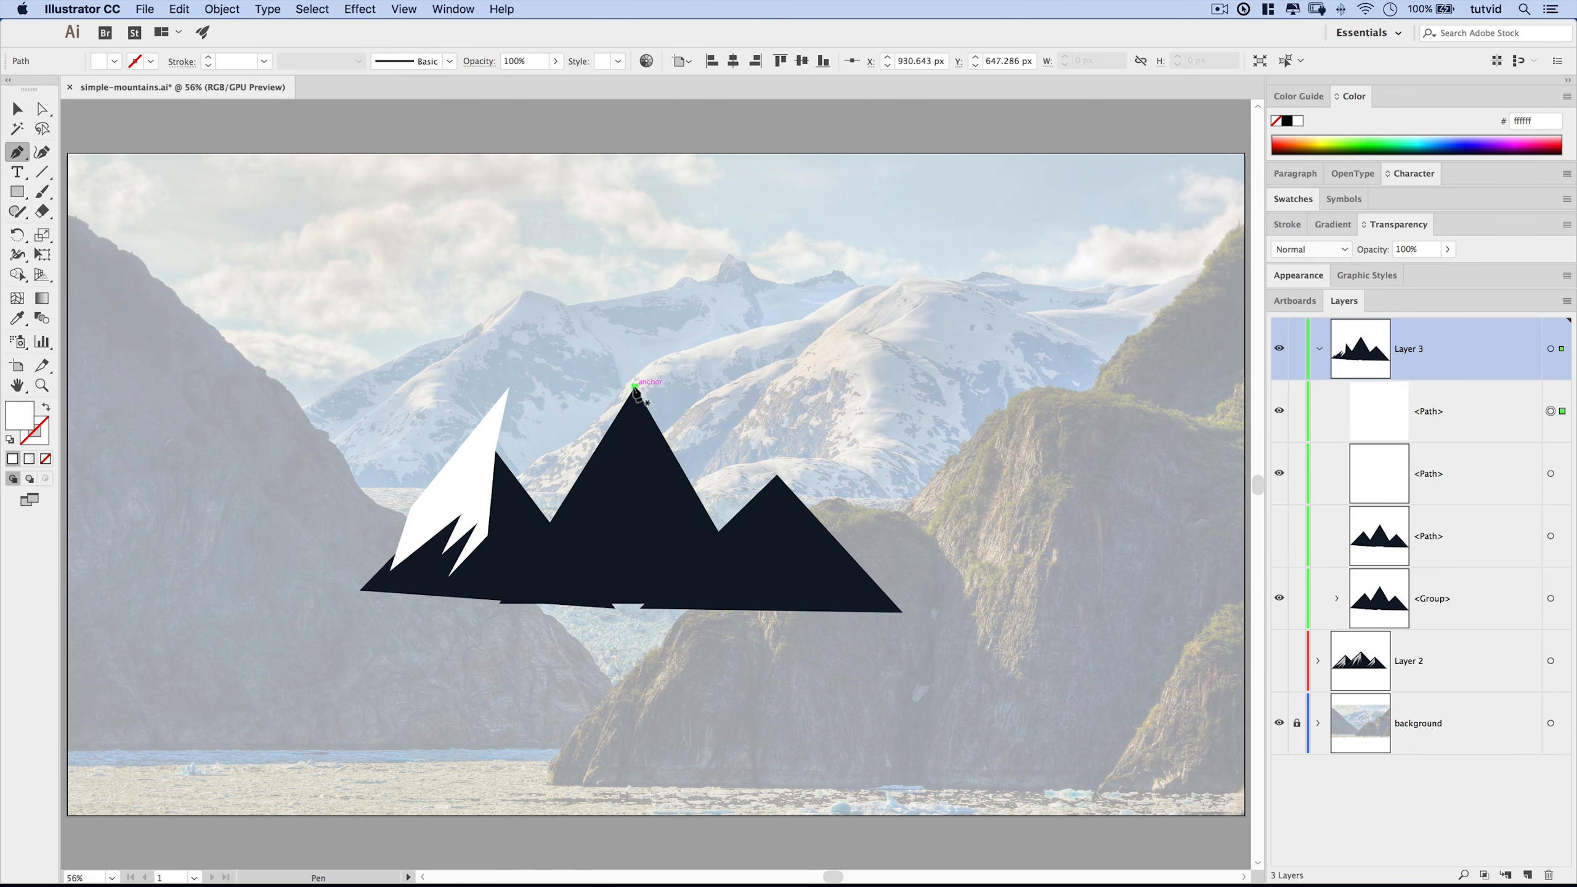
# Step: Draw jagged white snow cap shapes over the middle and right peaks
pyautogui.moveTo(636, 385); pyautogui.dragTo(635, 513)
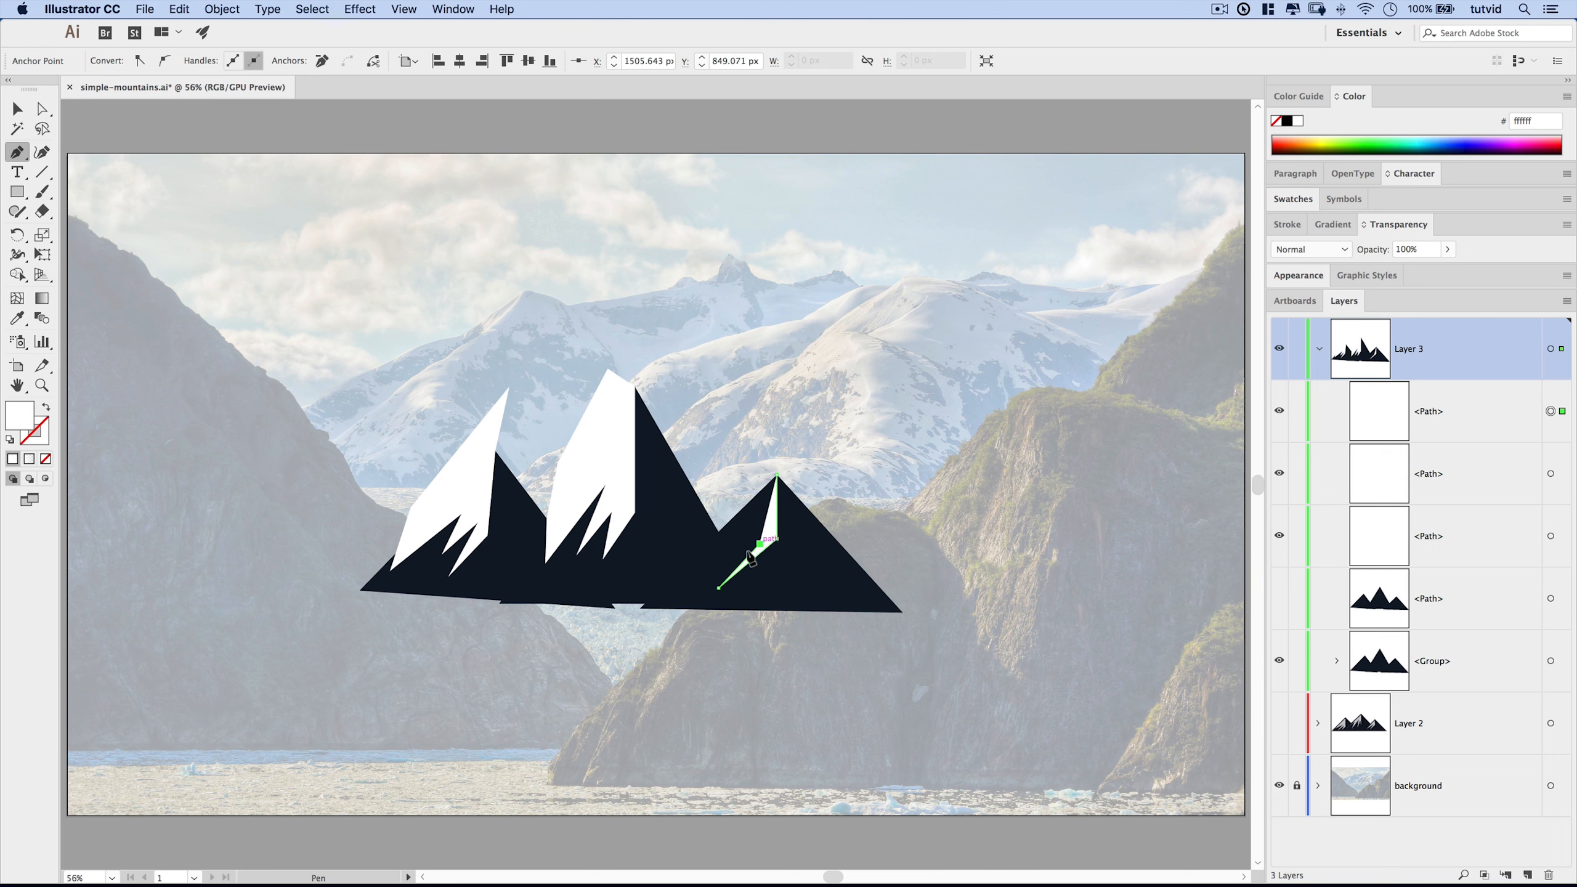
pyautogui.moveTo(749, 558); pyautogui.dragTo(704, 560)
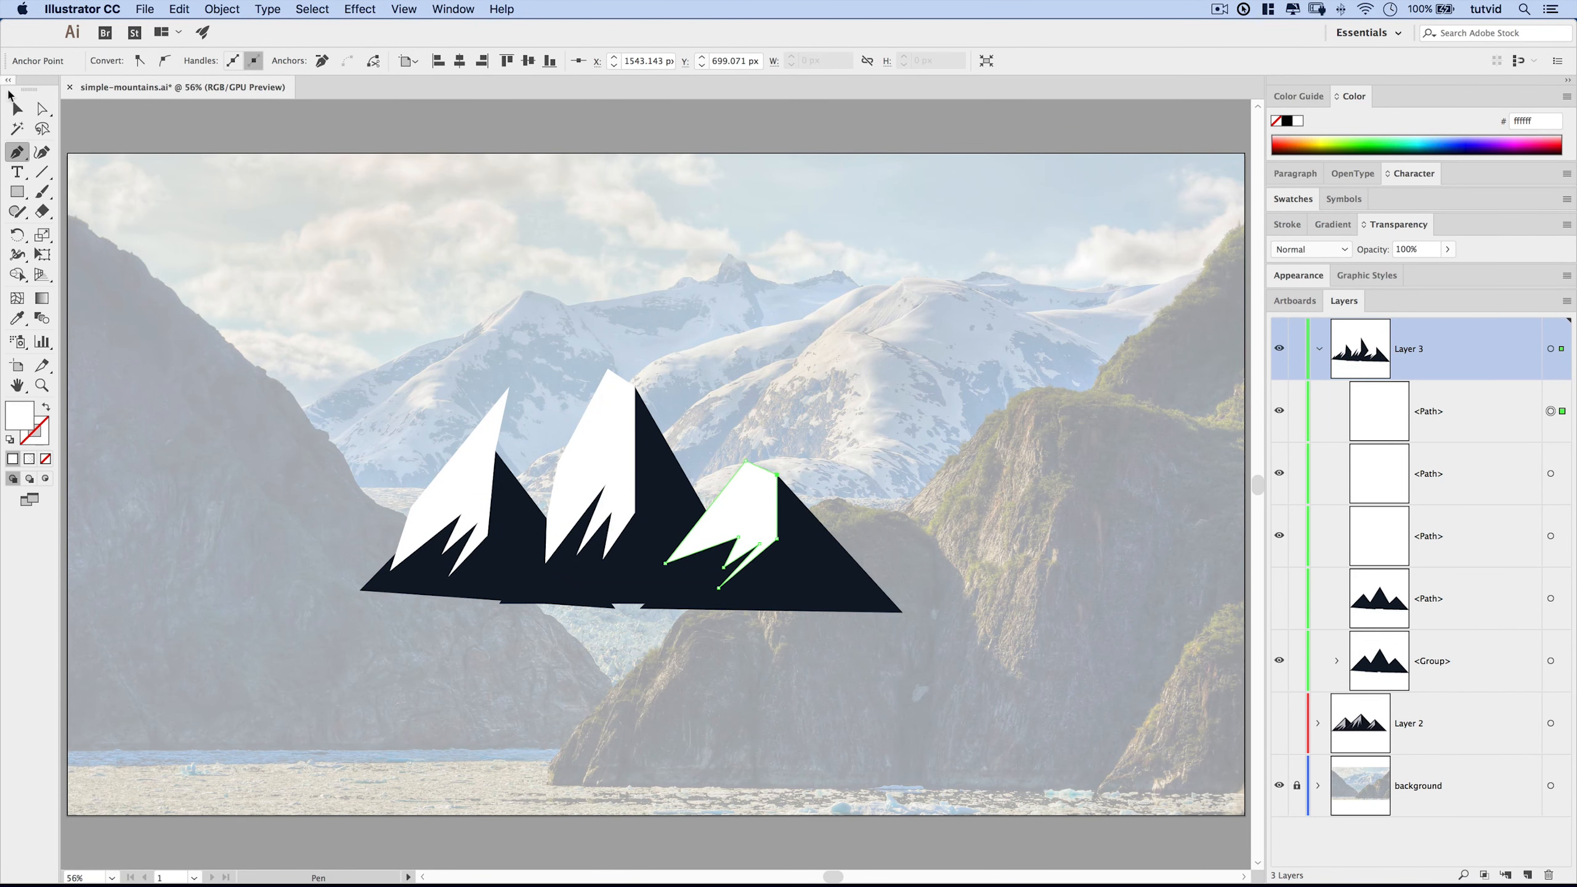
pyautogui.click(17, 108)
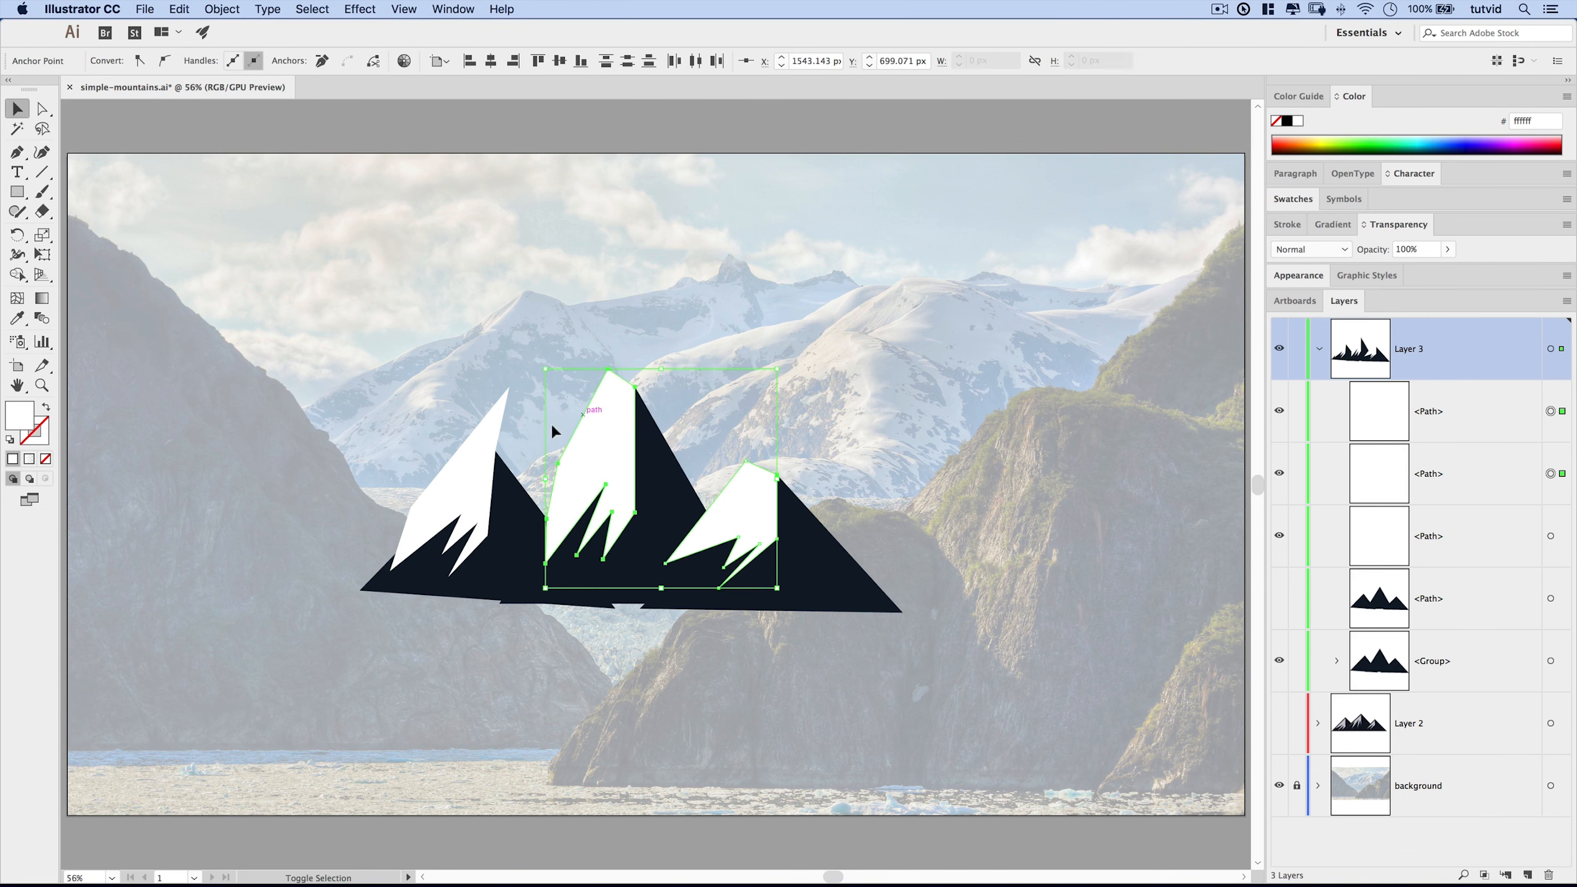
# Step: Group the three snow caps and set the Crystallize tool to 35 px, 25% intensity
pyautogui.click(221, 9)
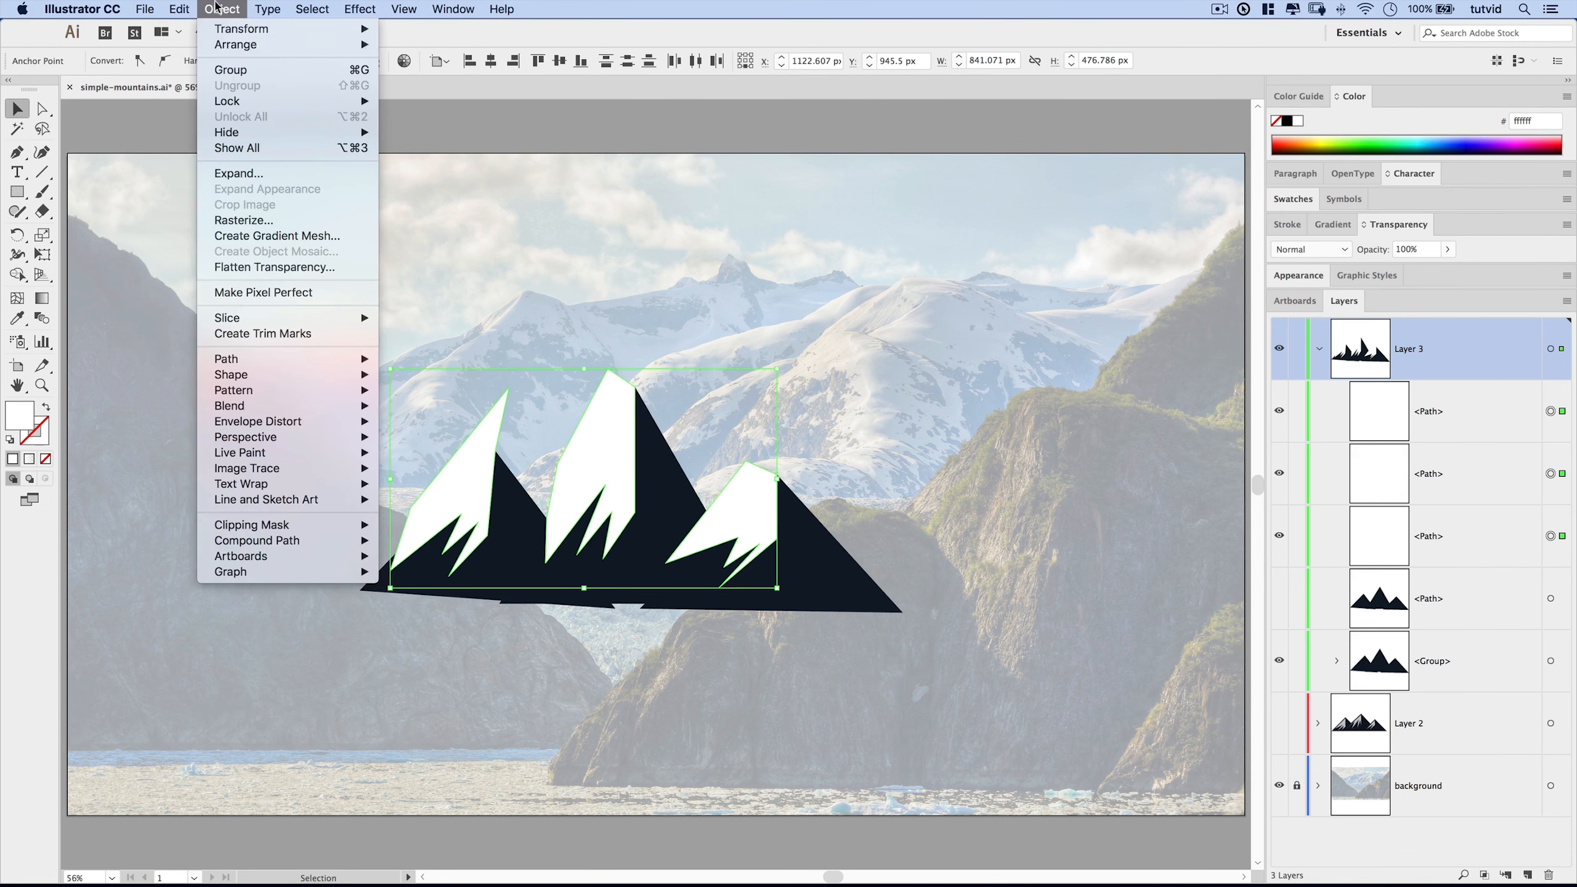
pyautogui.click(230, 70)
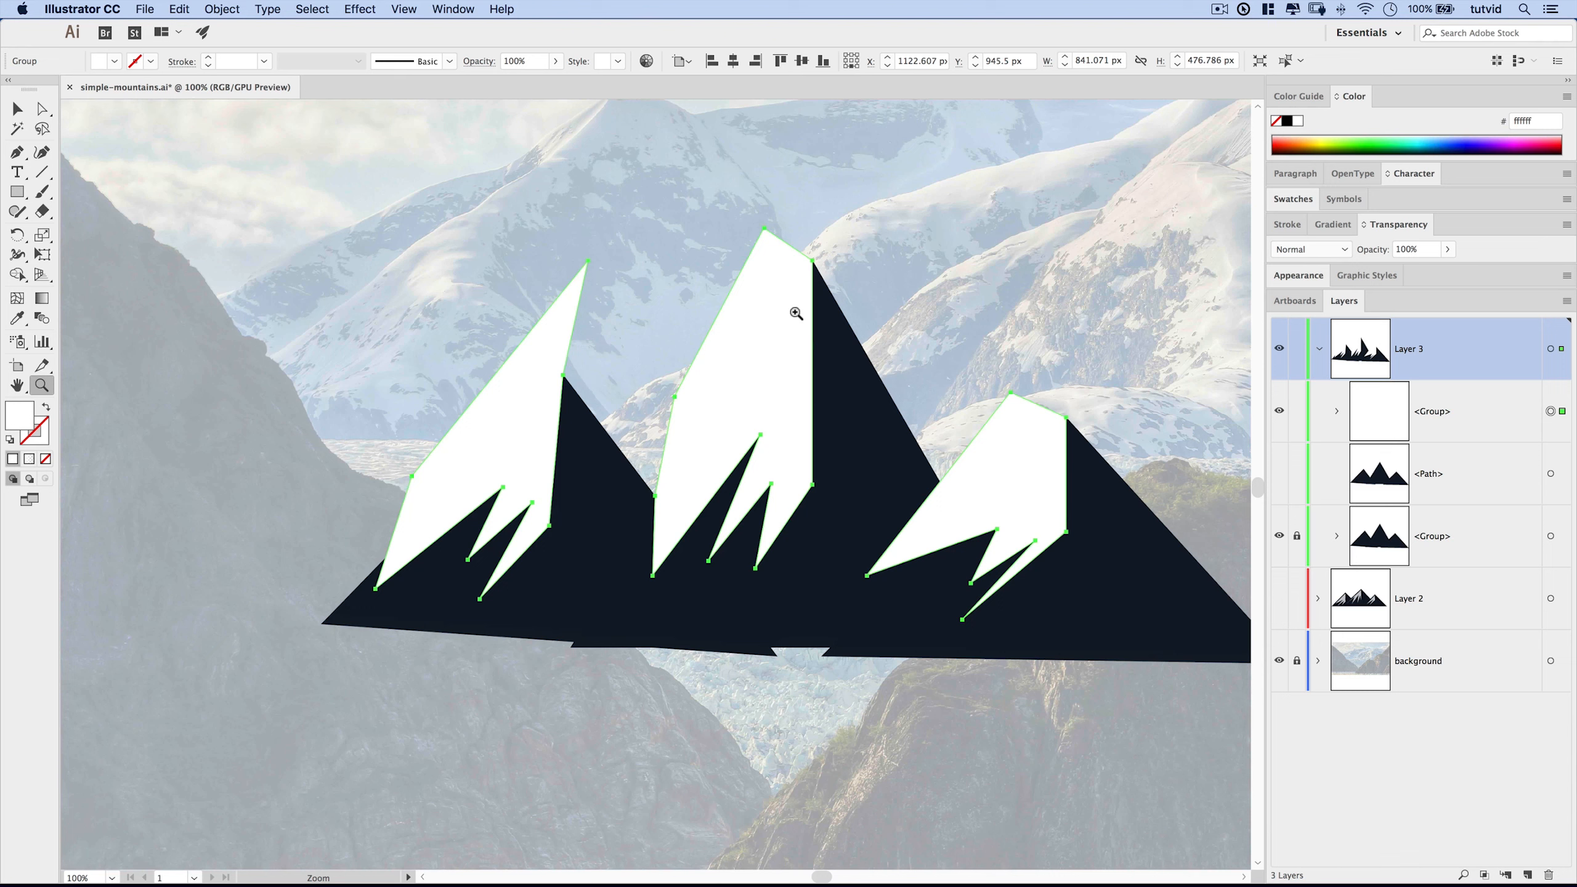
pyautogui.moveTo(1000, 393)
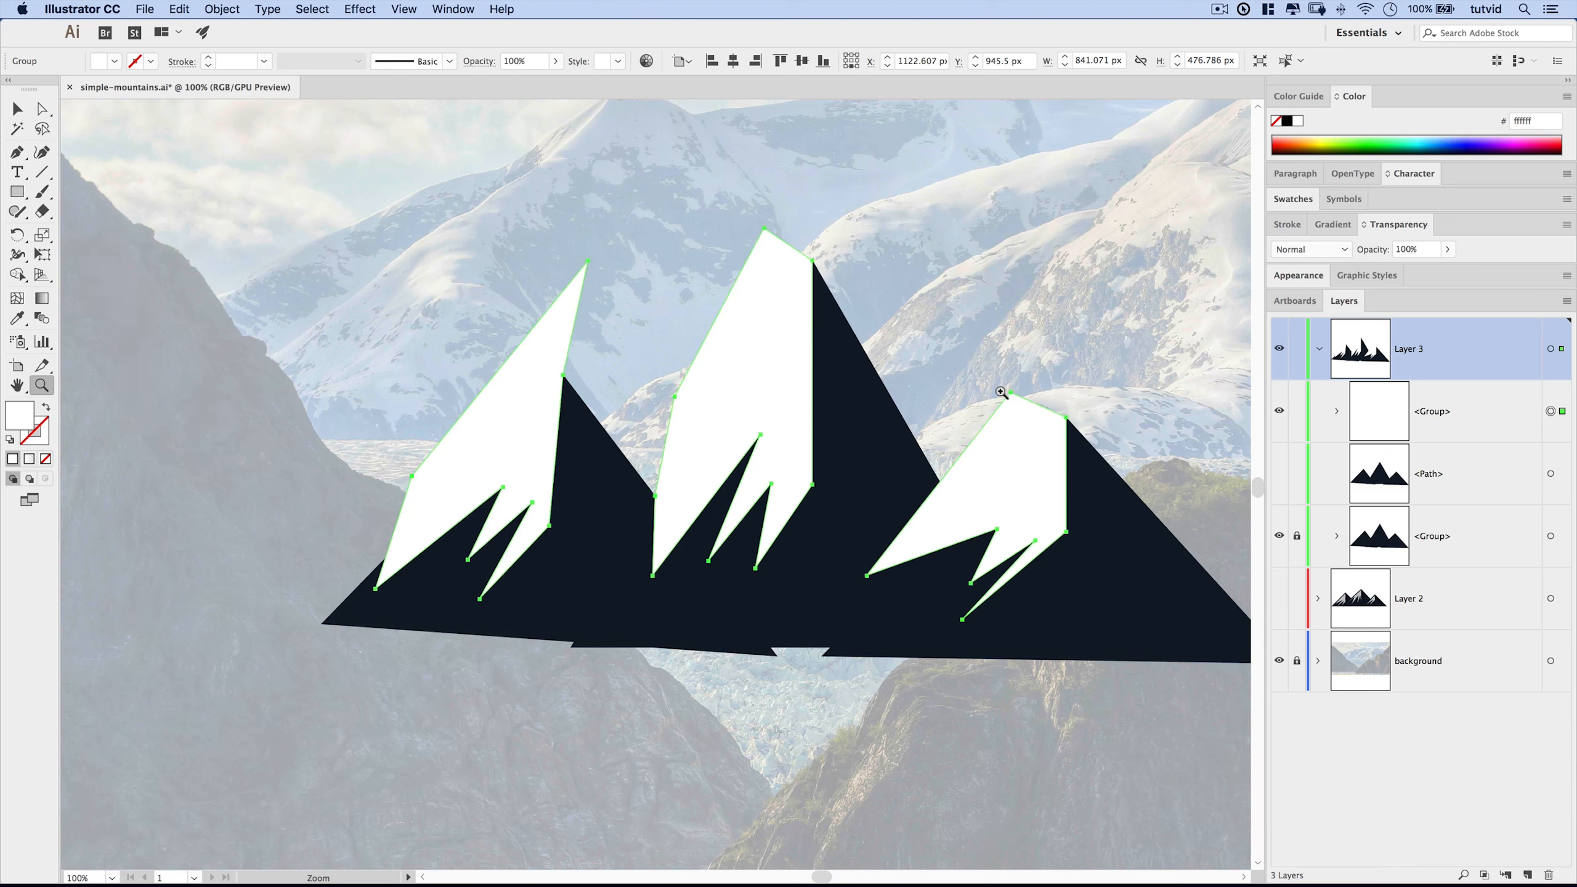
pyautogui.moveTo(997, 435)
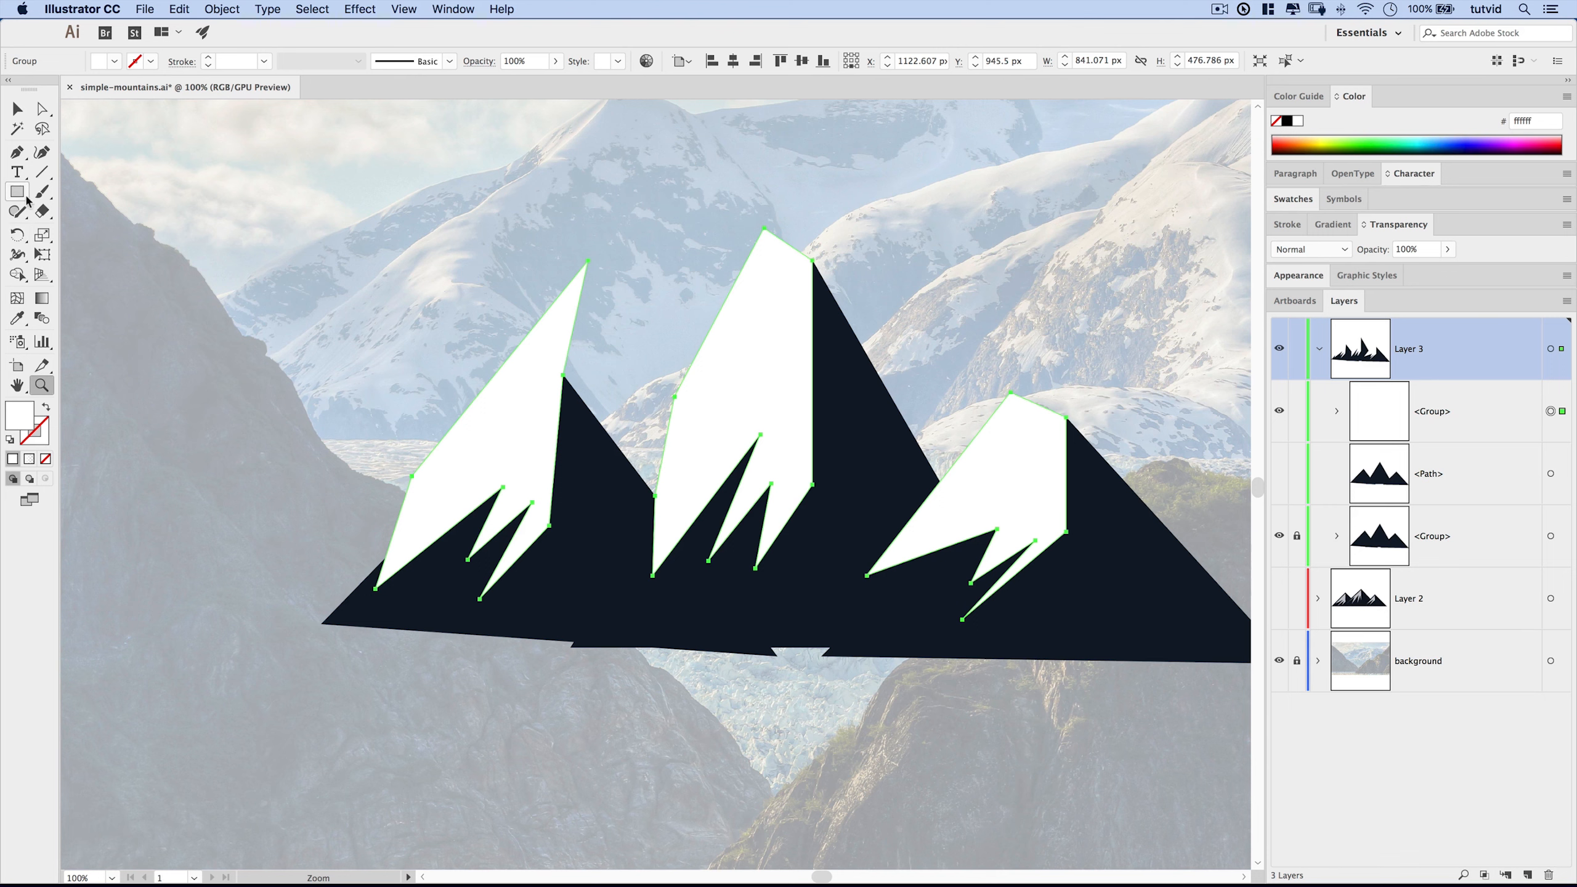
pyautogui.click(18, 254)
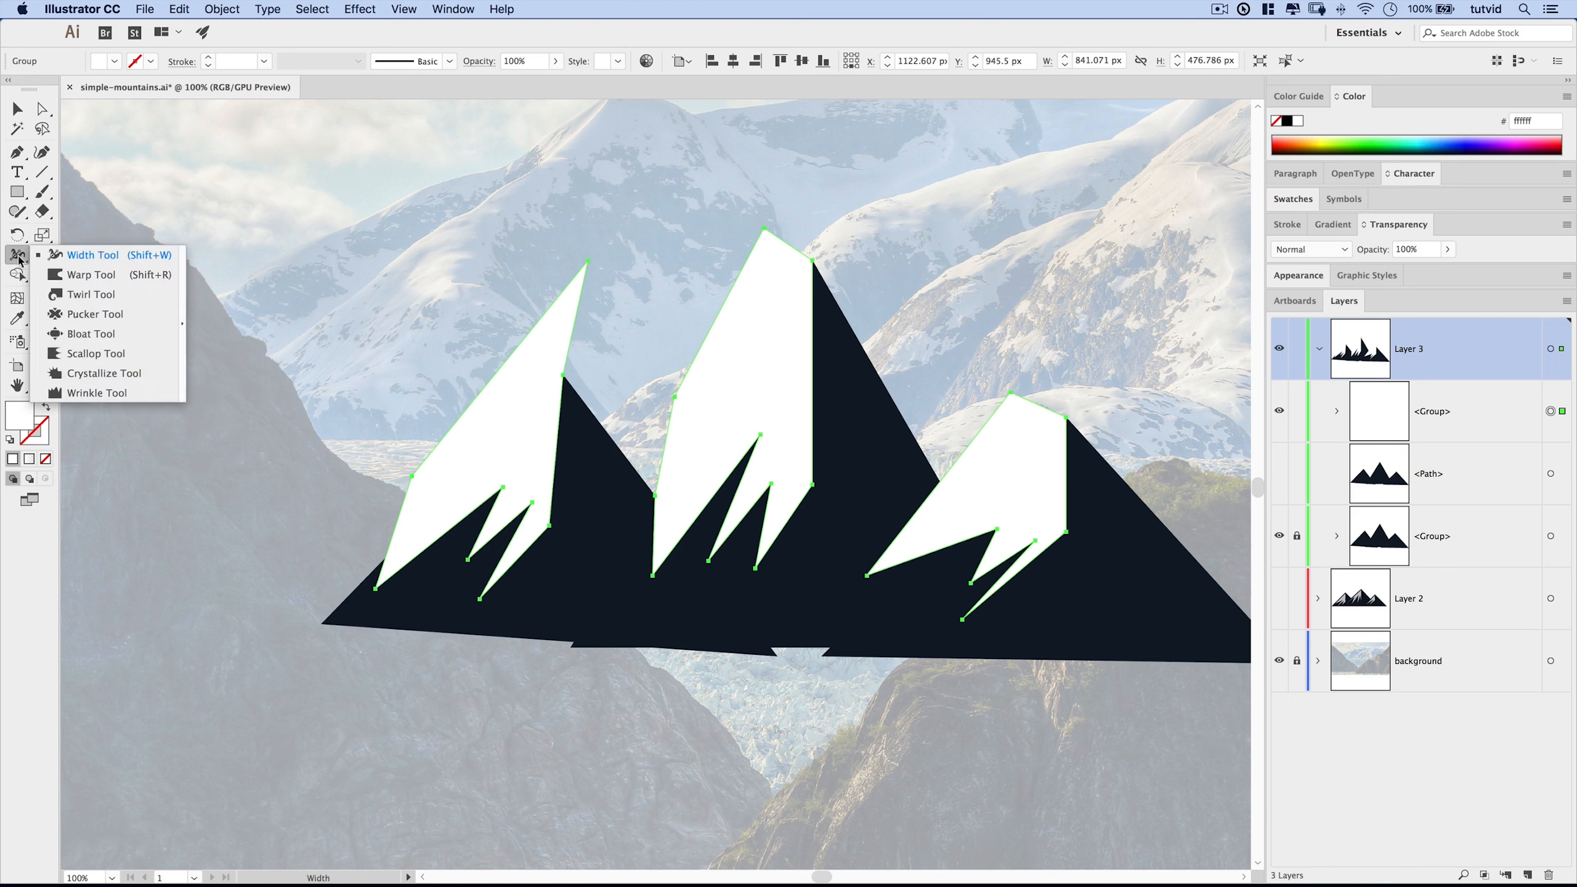
pyautogui.moveTo(89, 373)
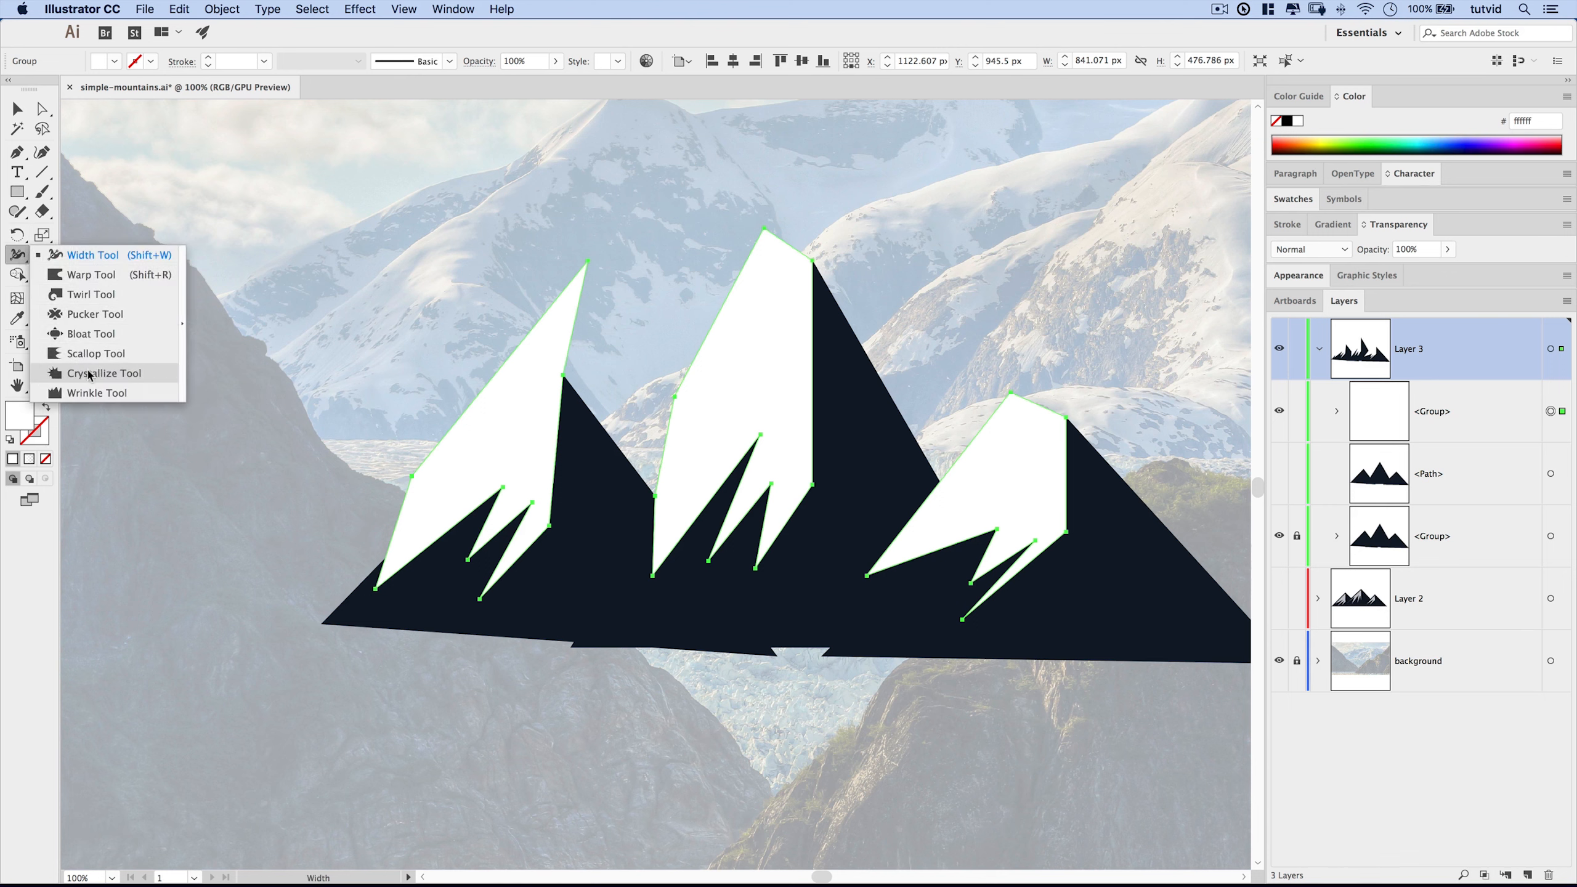
pyautogui.click(104, 373)
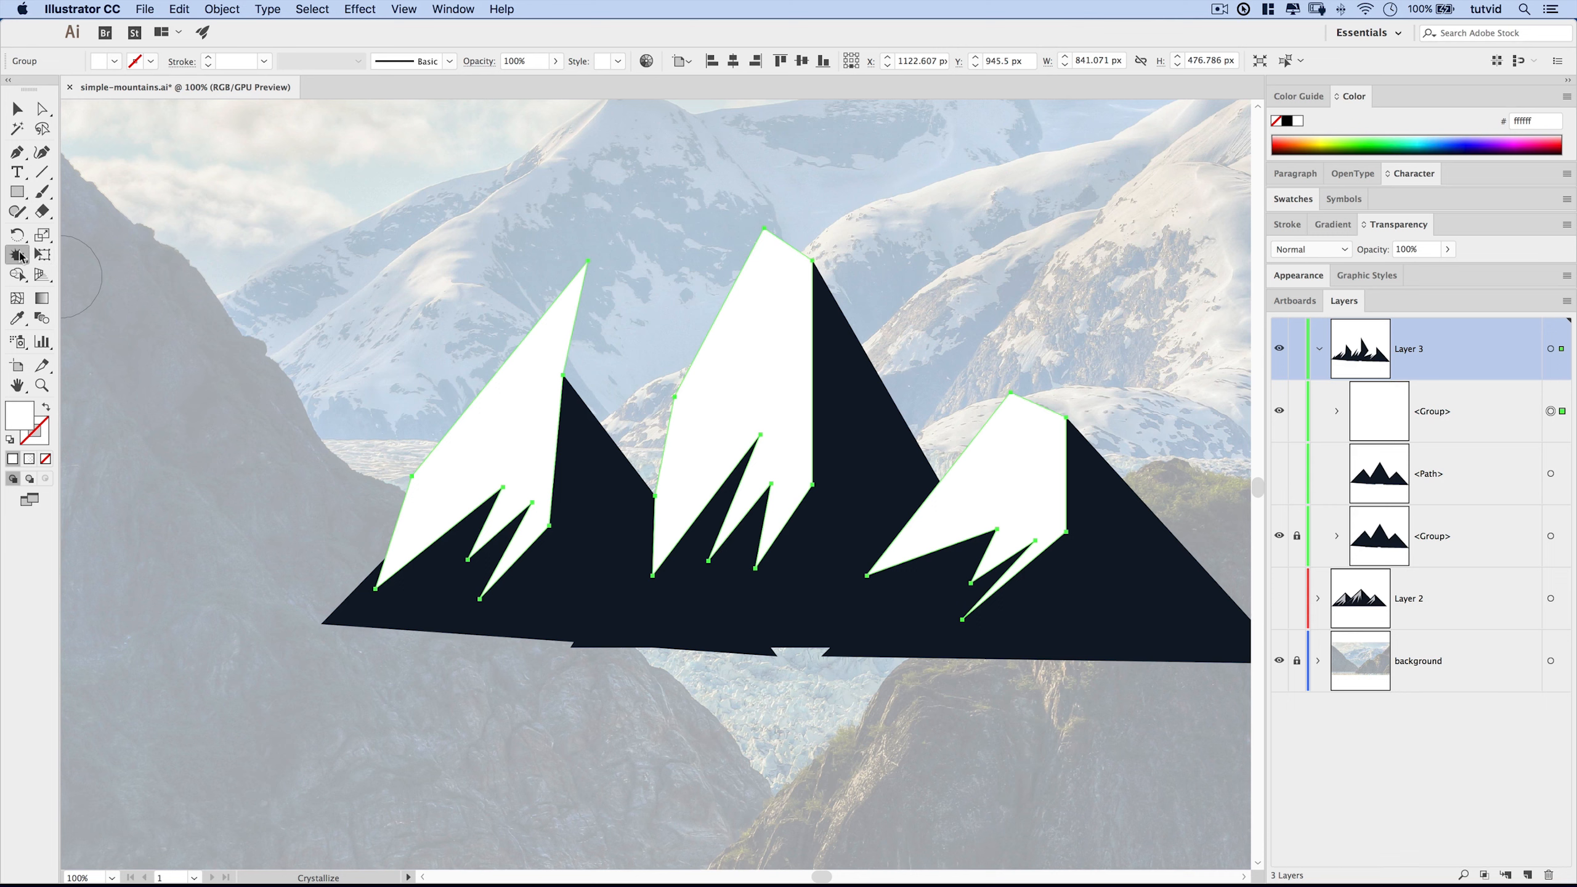
pyautogui.doubleClick(17, 254)
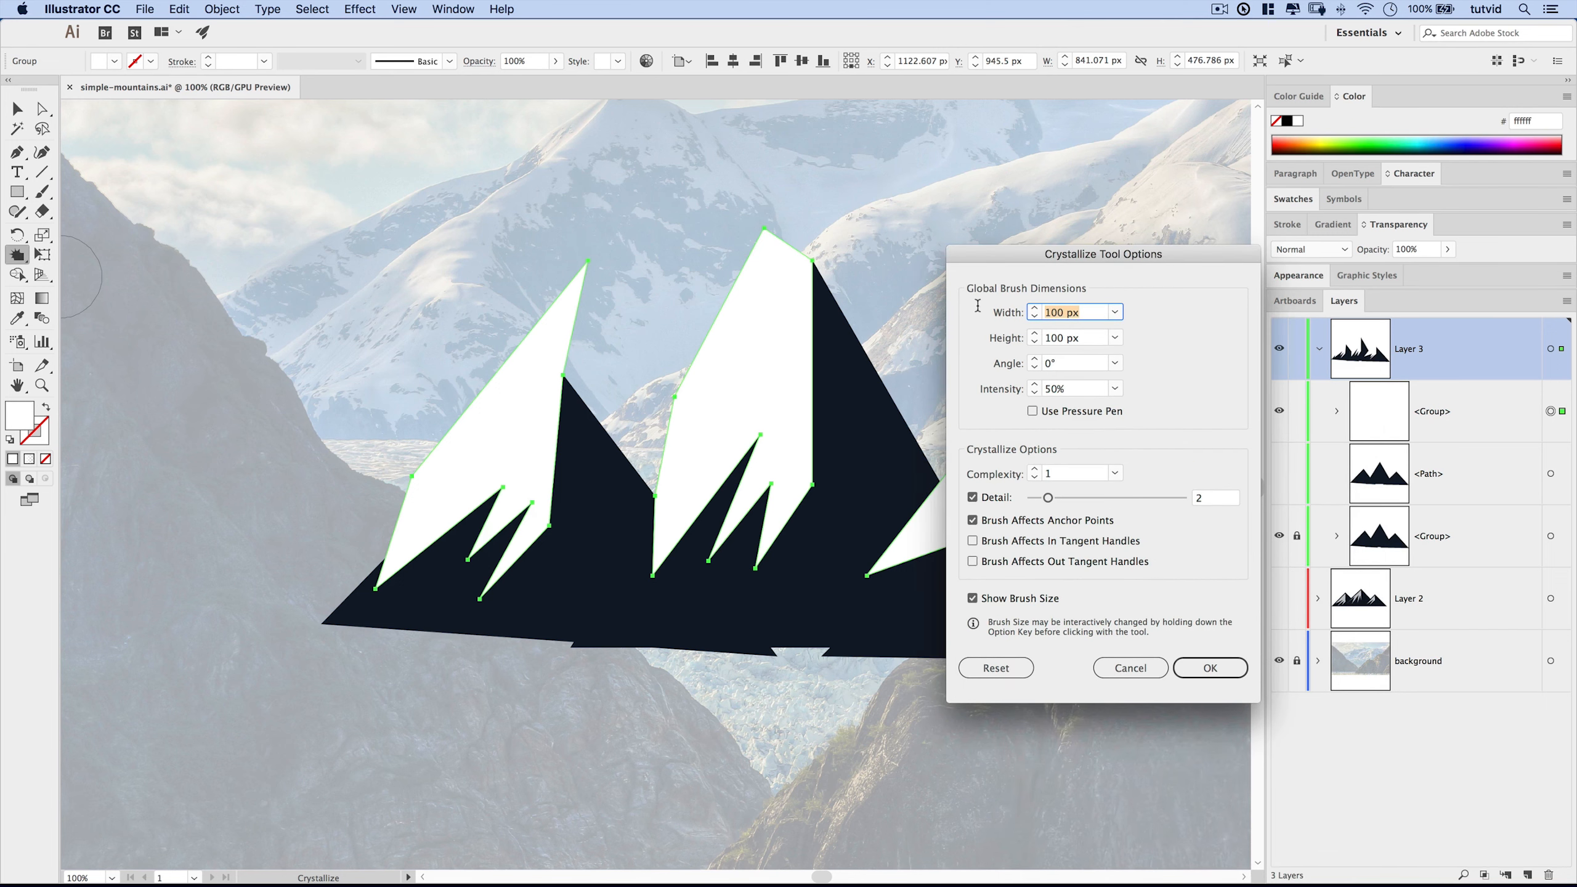
pyautogui.write('35')
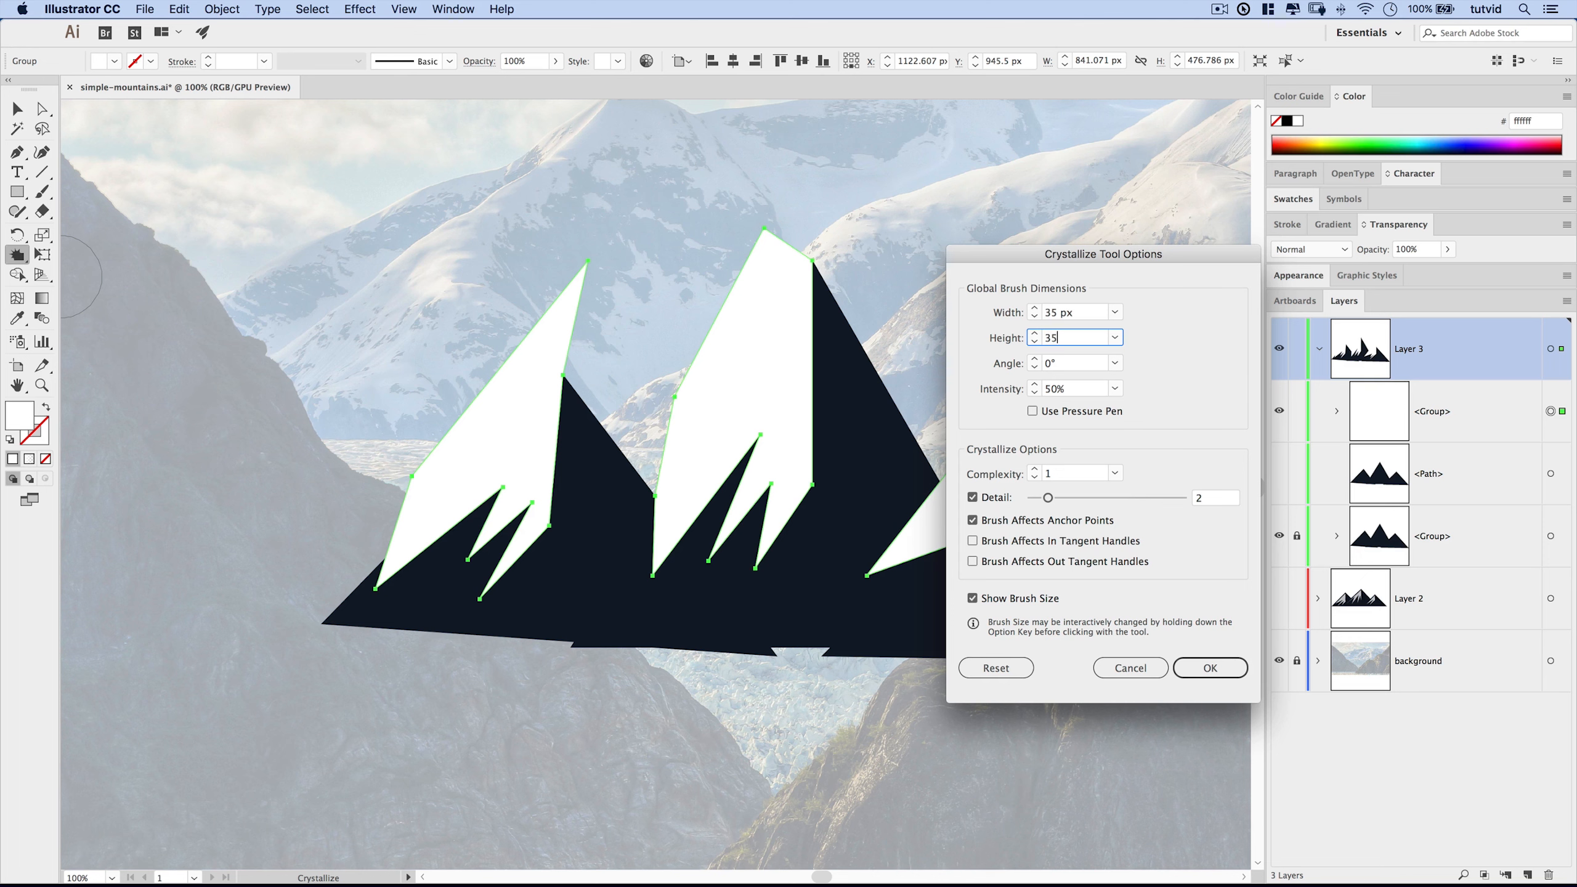
pyautogui.click(1071, 363)
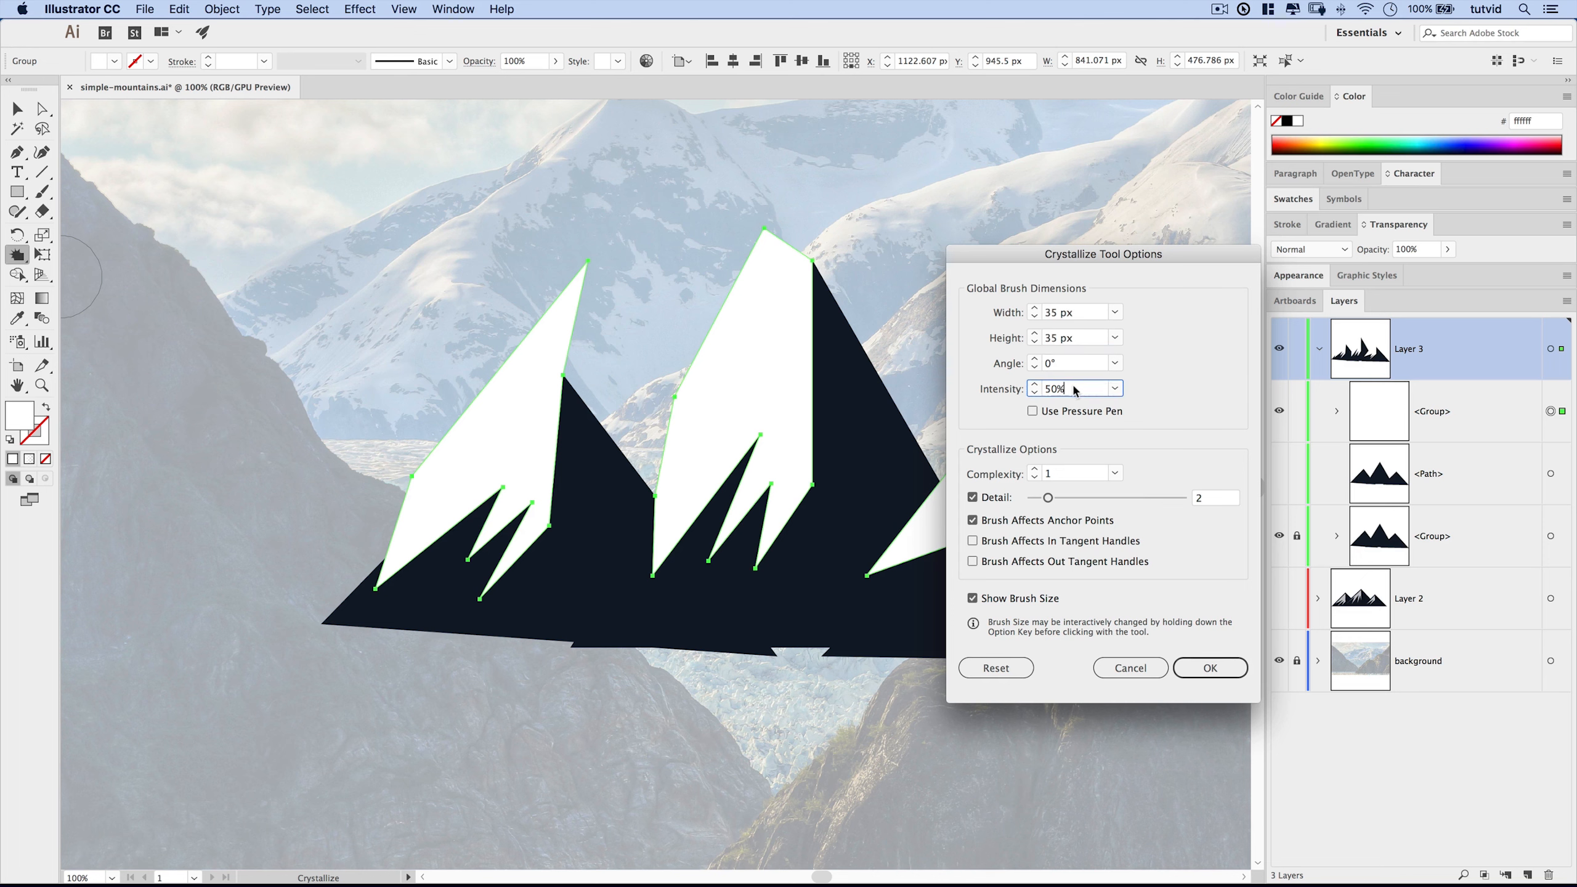
pyautogui.write('2')
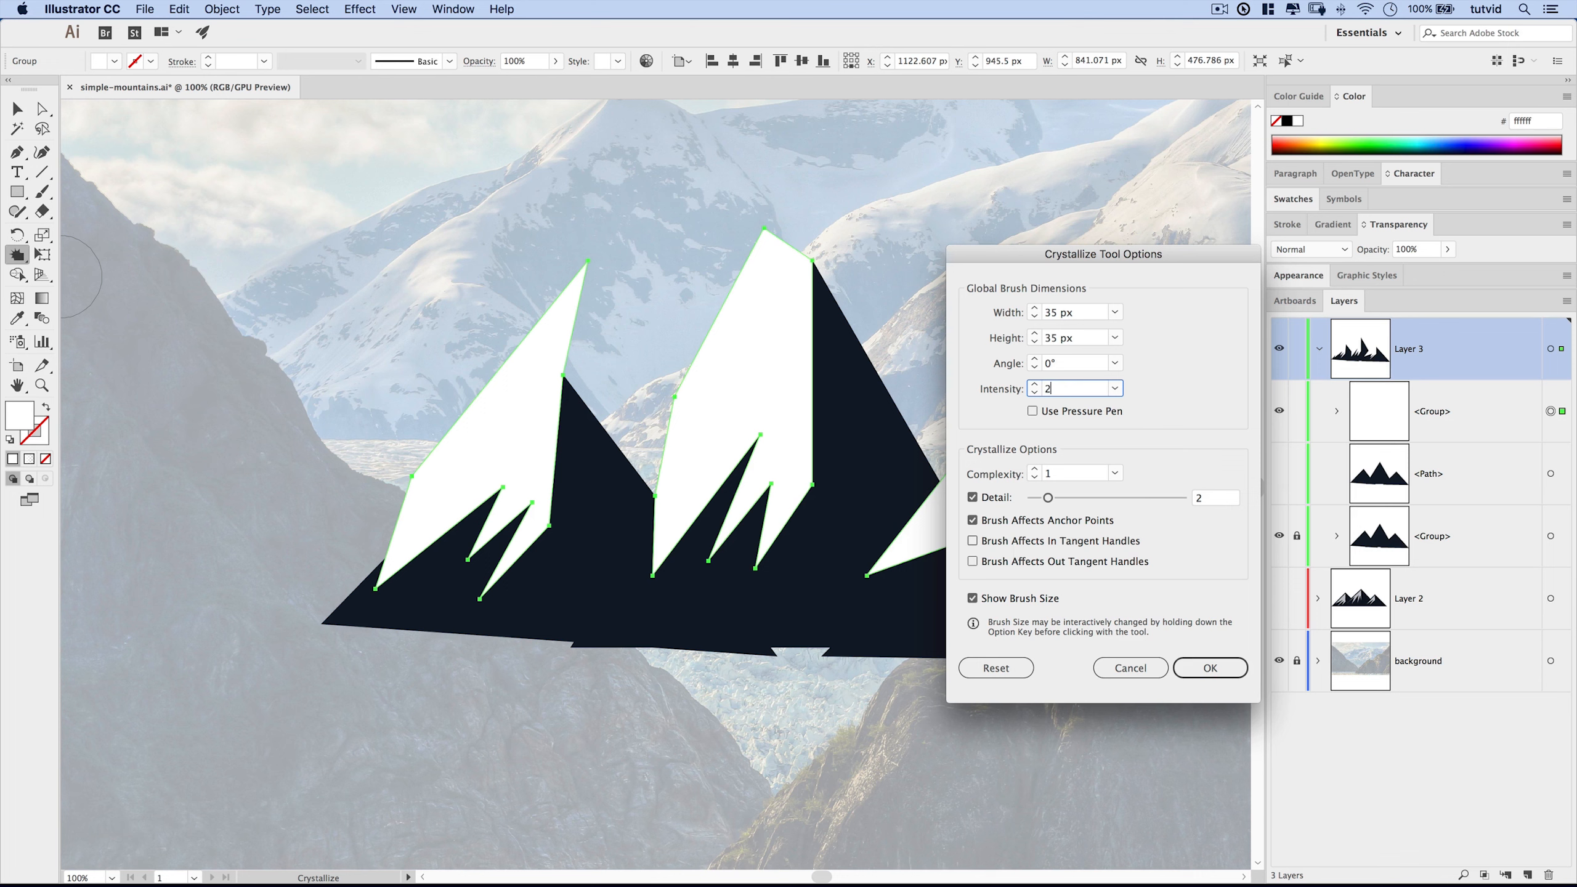
pyautogui.write('5%')
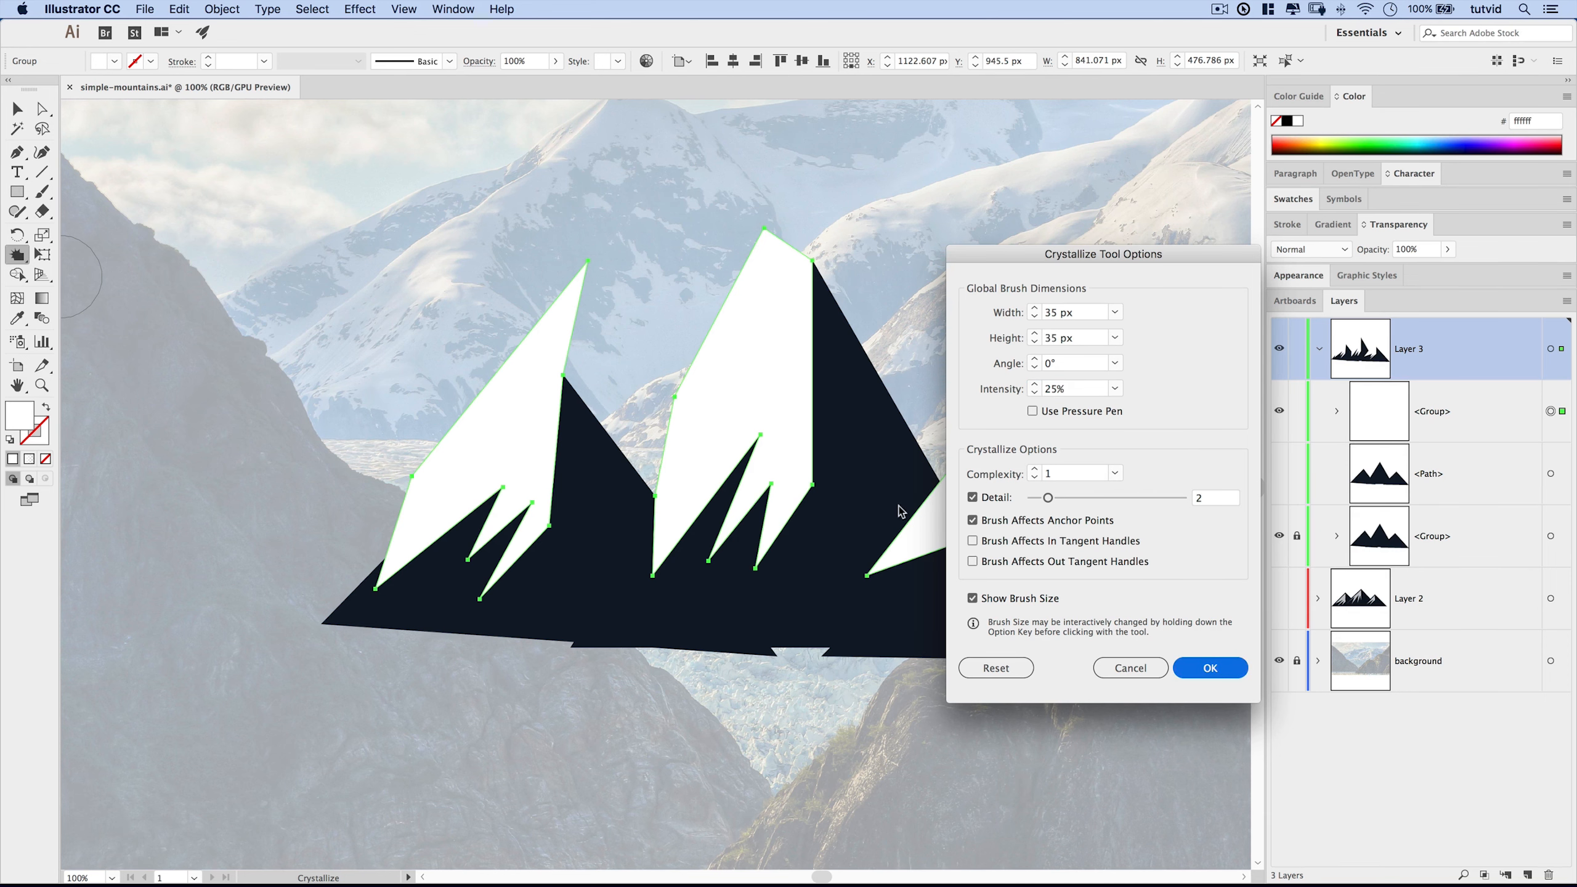
pyautogui.click(1210, 667)
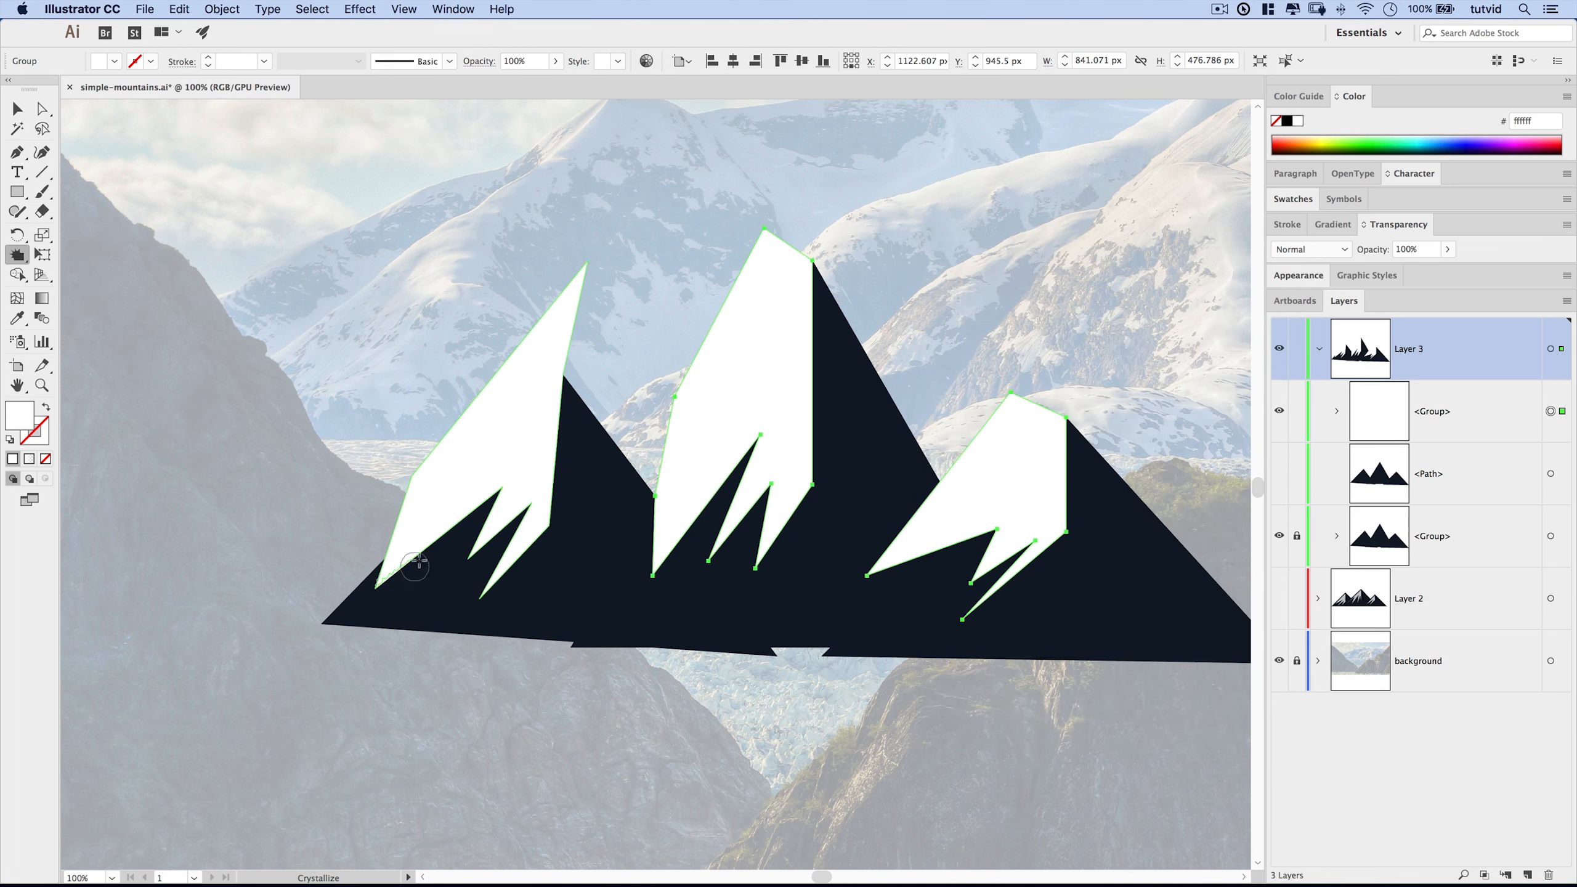
# Step: Brush Crystallize along the left snow cap's lower edge to roughen it into spikes
pyautogui.moveTo(412, 563); pyautogui.dragTo(493, 508)
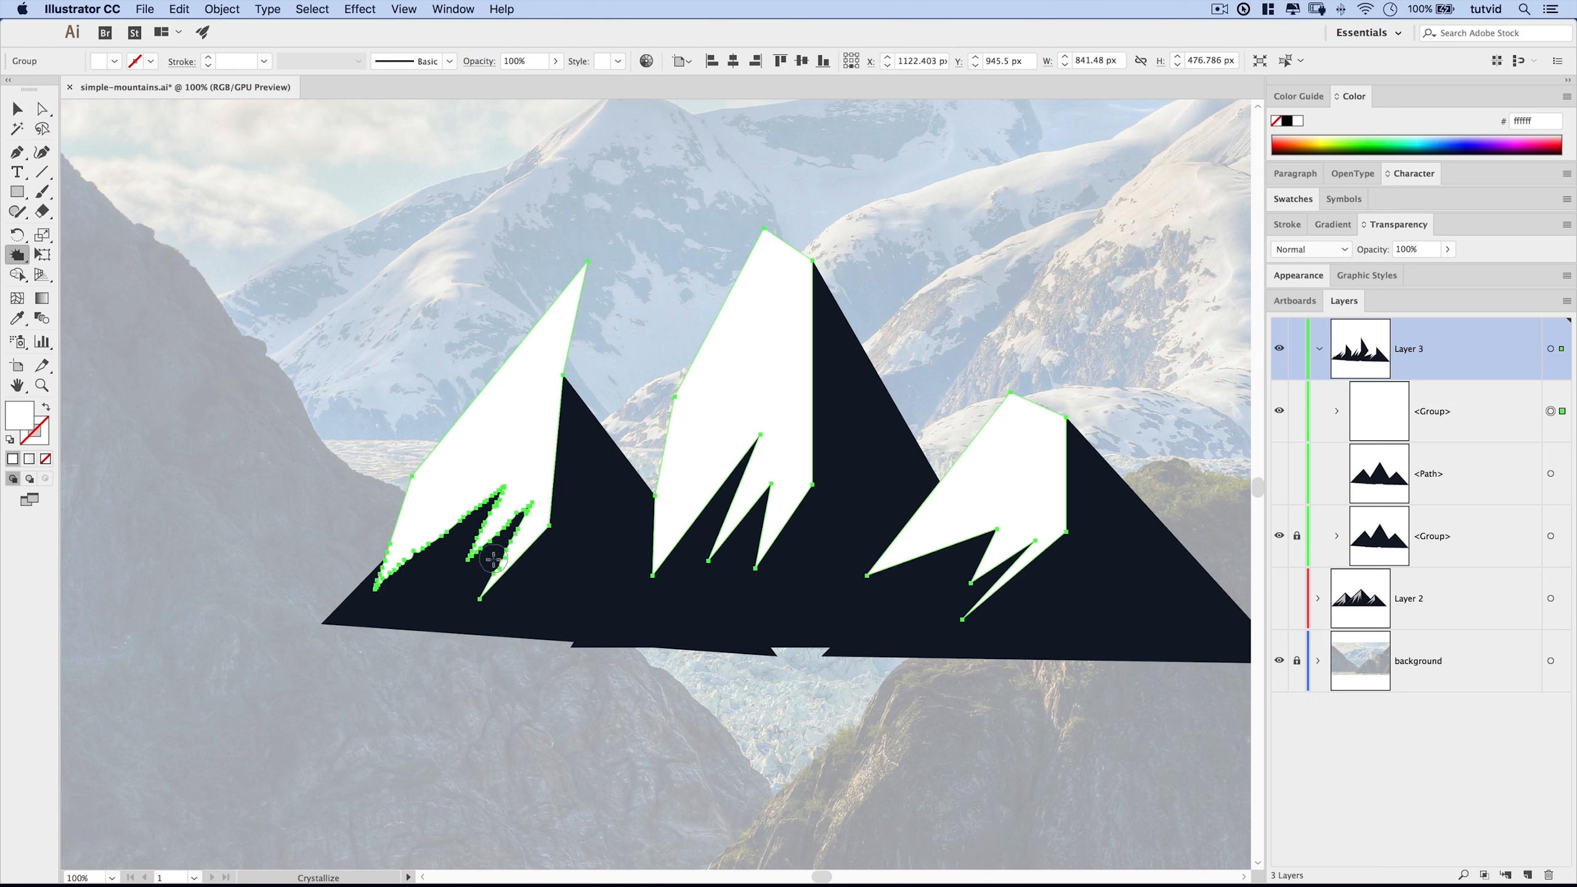
pyautogui.moveTo(492, 558); pyautogui.dragTo(544, 544)
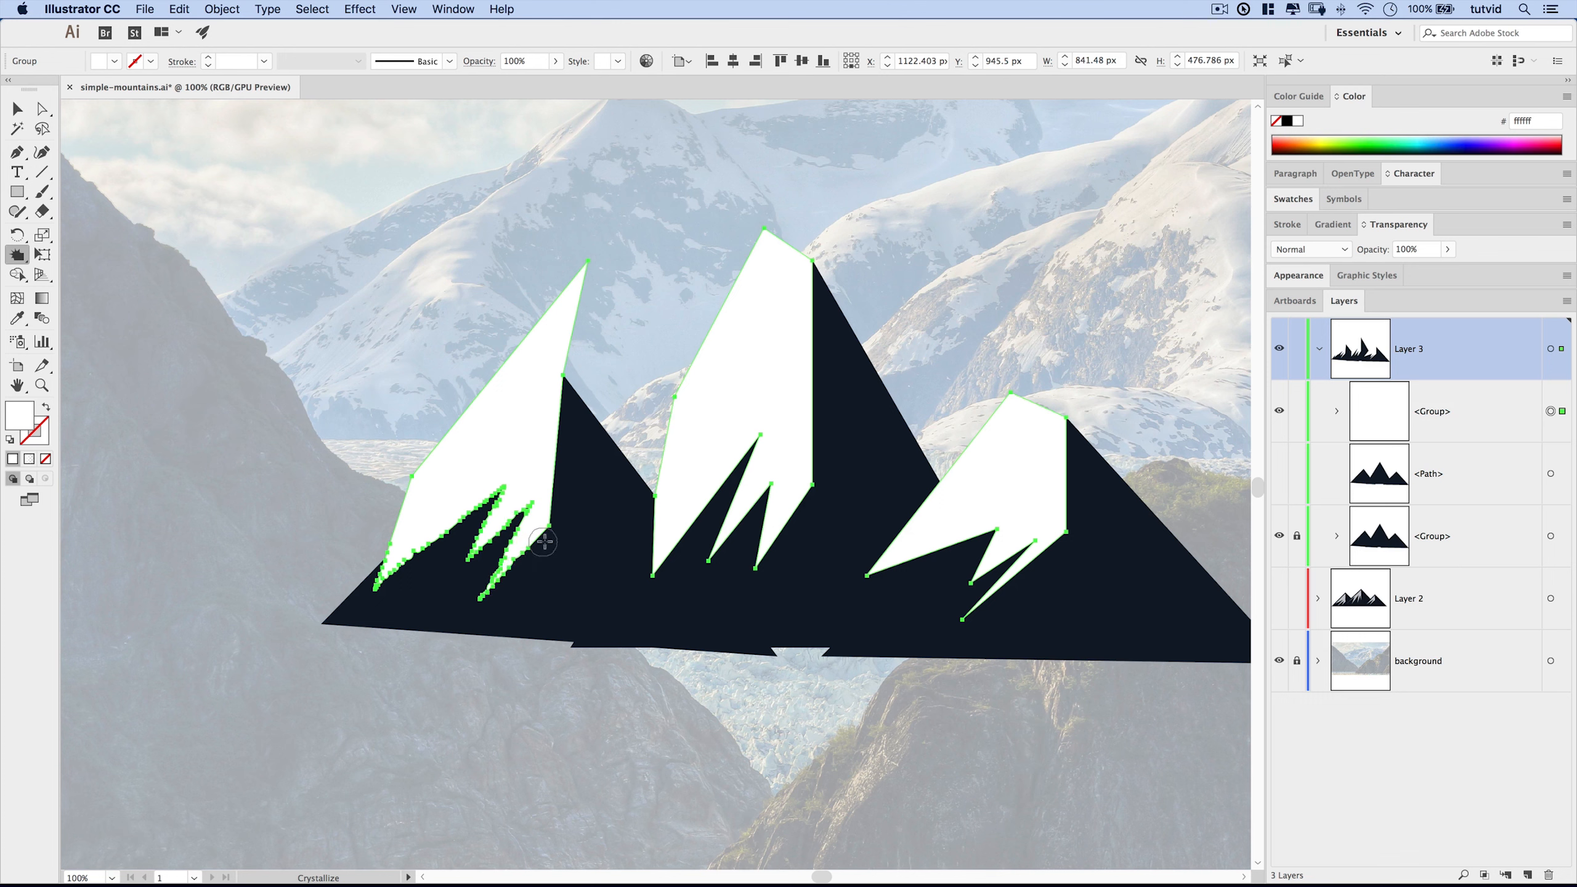
pyautogui.moveTo(564, 492)
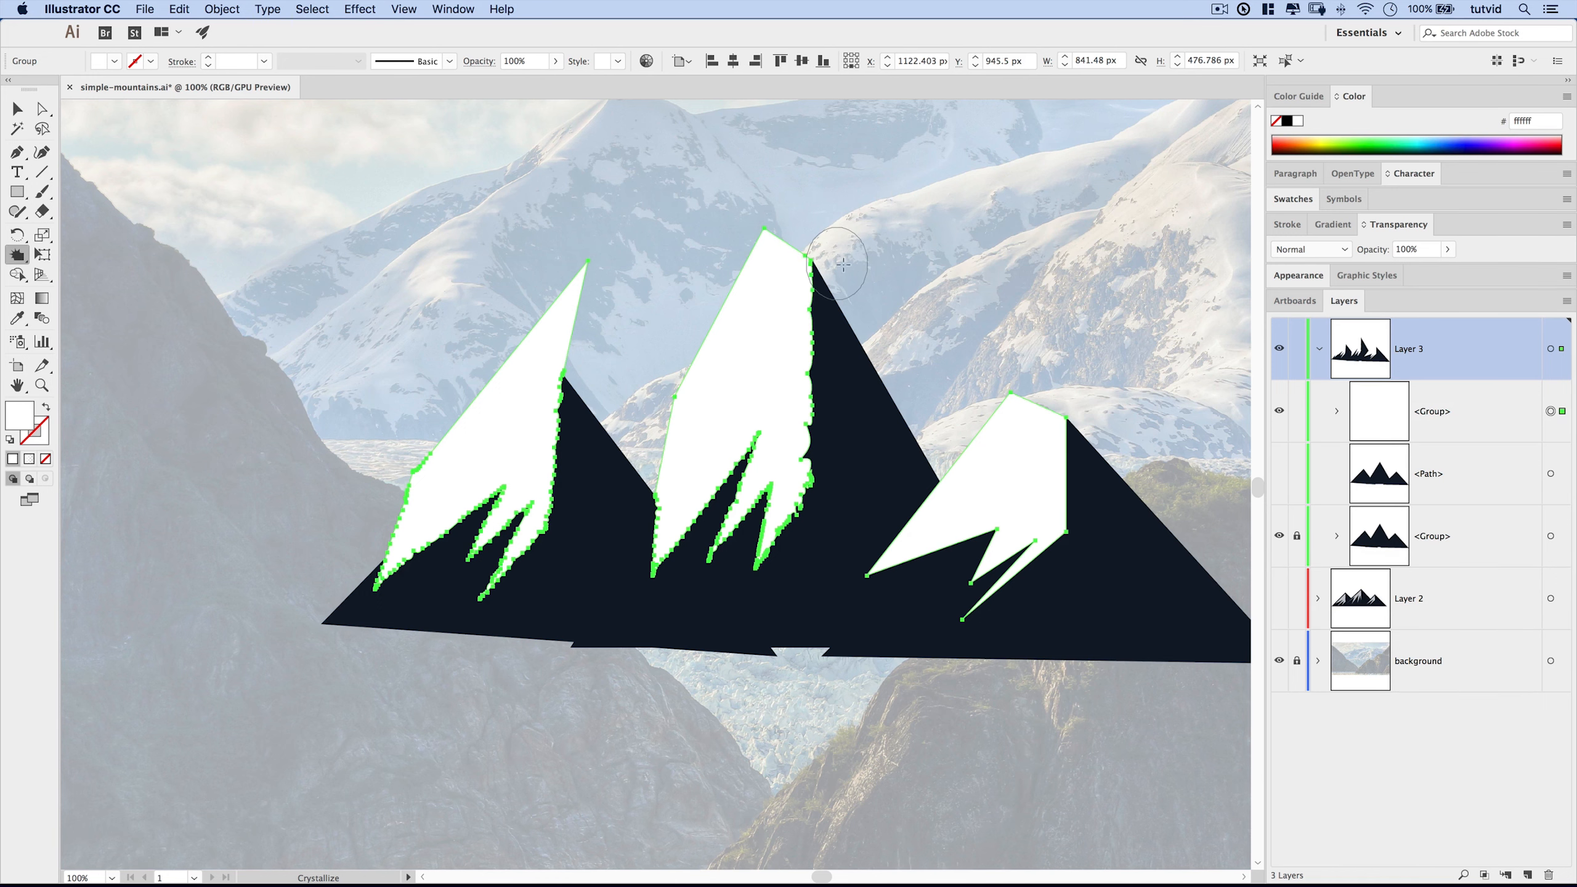
pyautogui.moveTo(648, 505)
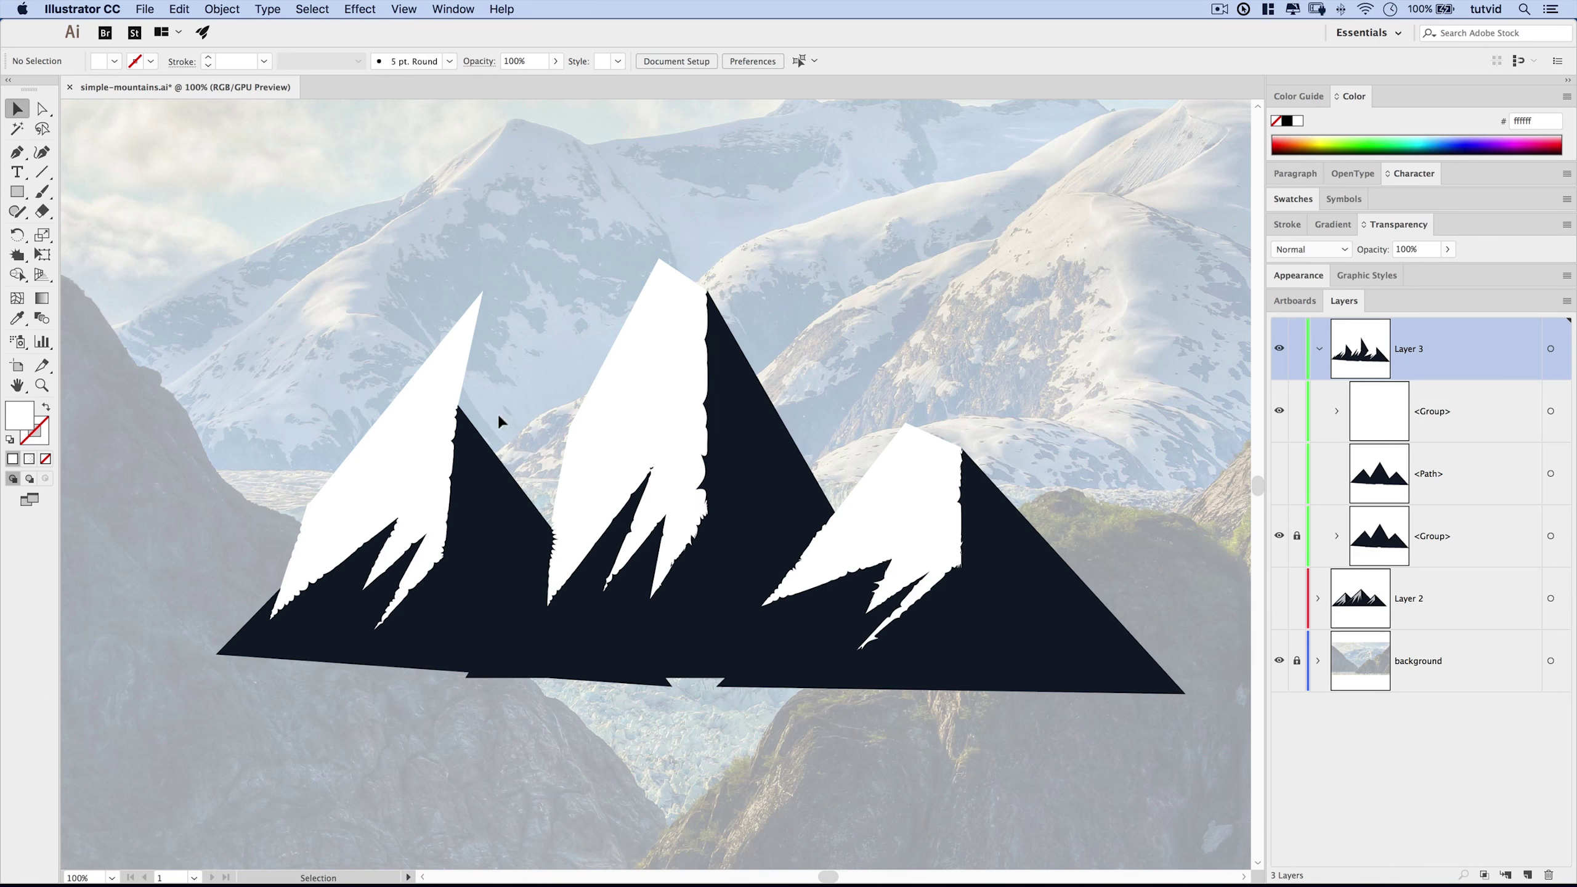
pyautogui.moveTo(832, 667)
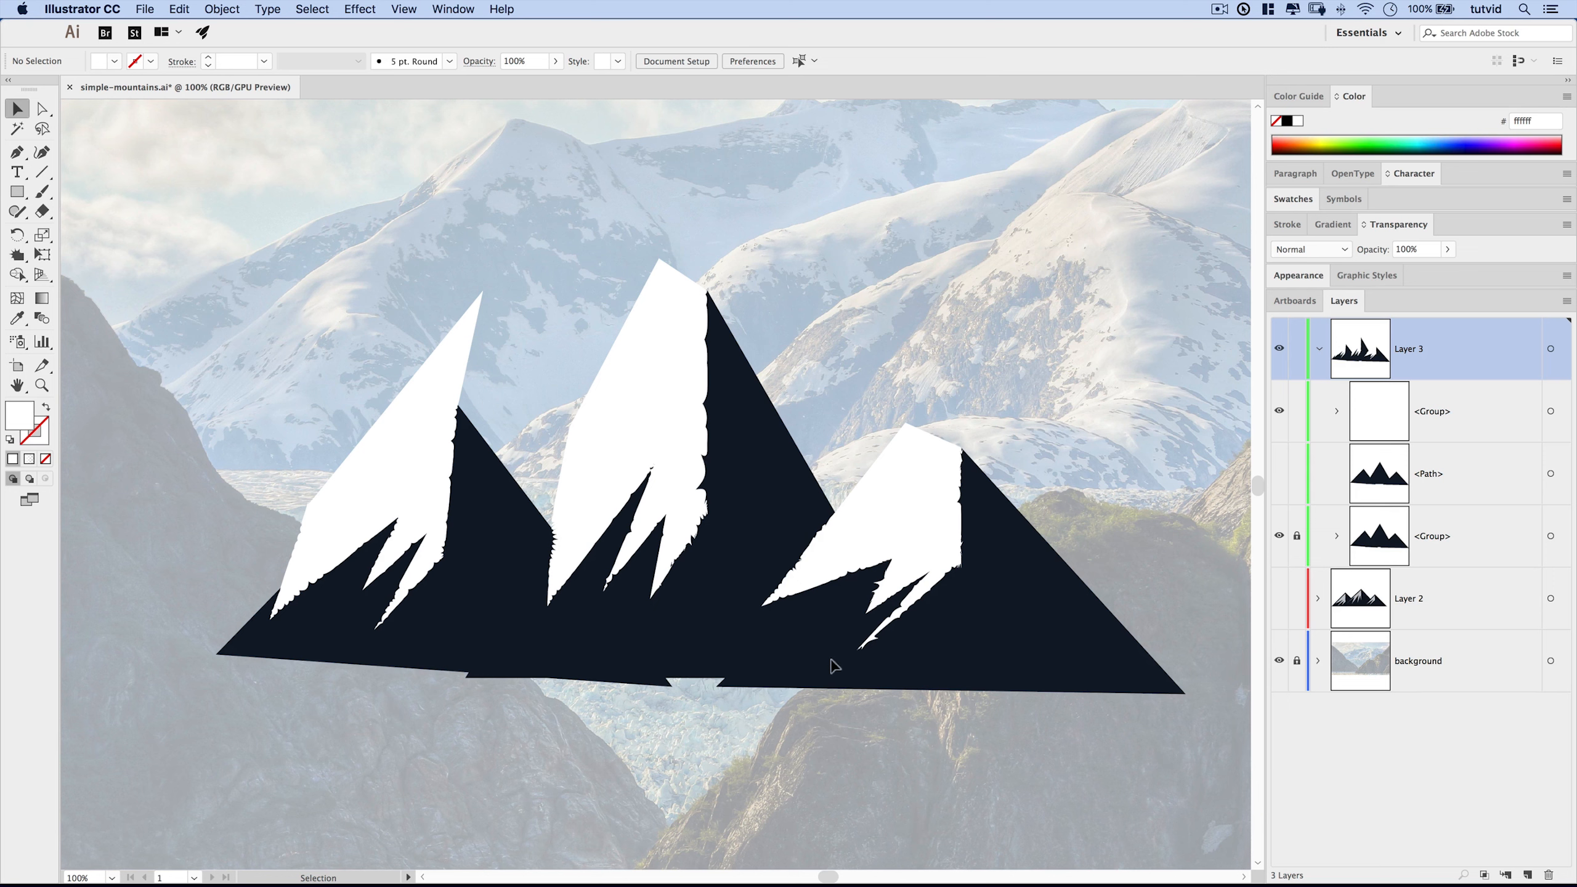
pyautogui.moveTo(330, 602)
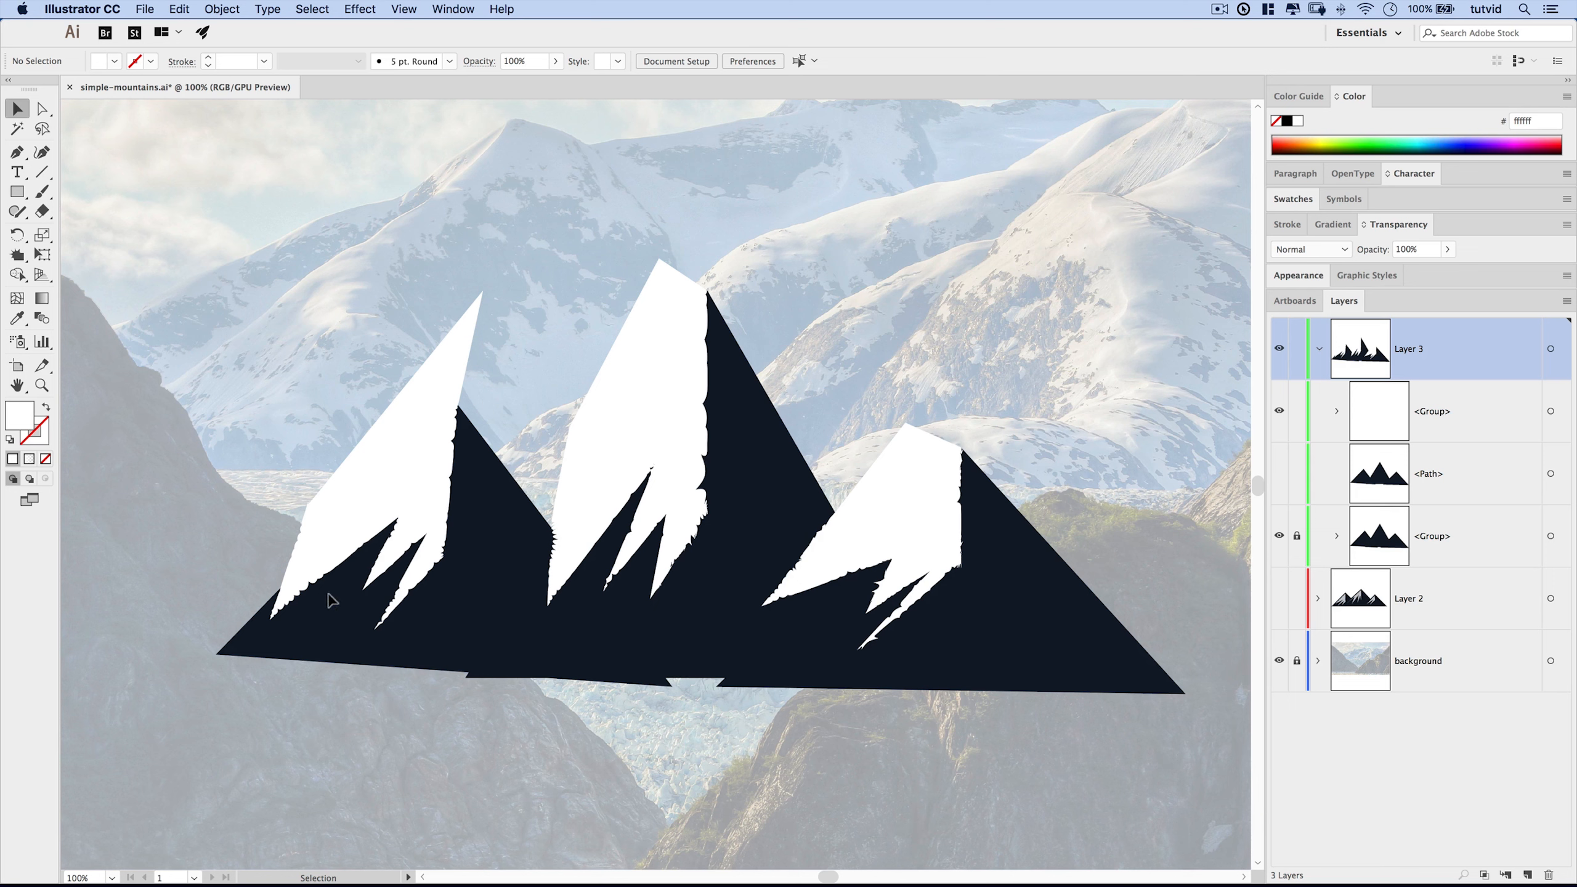
pyautogui.moveTo(938, 655)
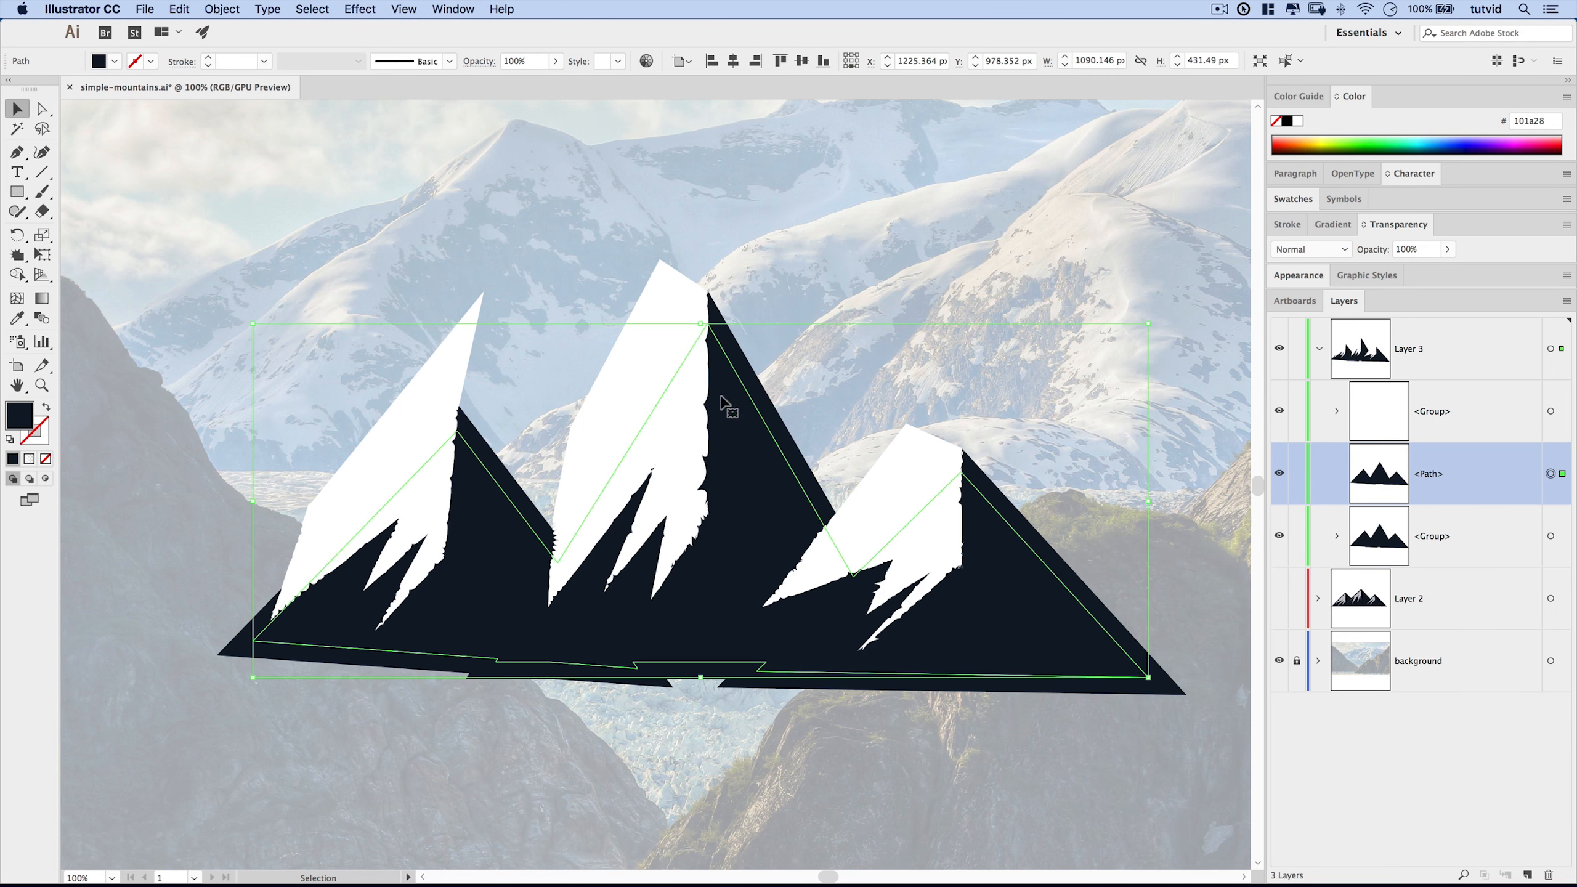
pyautogui.moveTo(1447, 494)
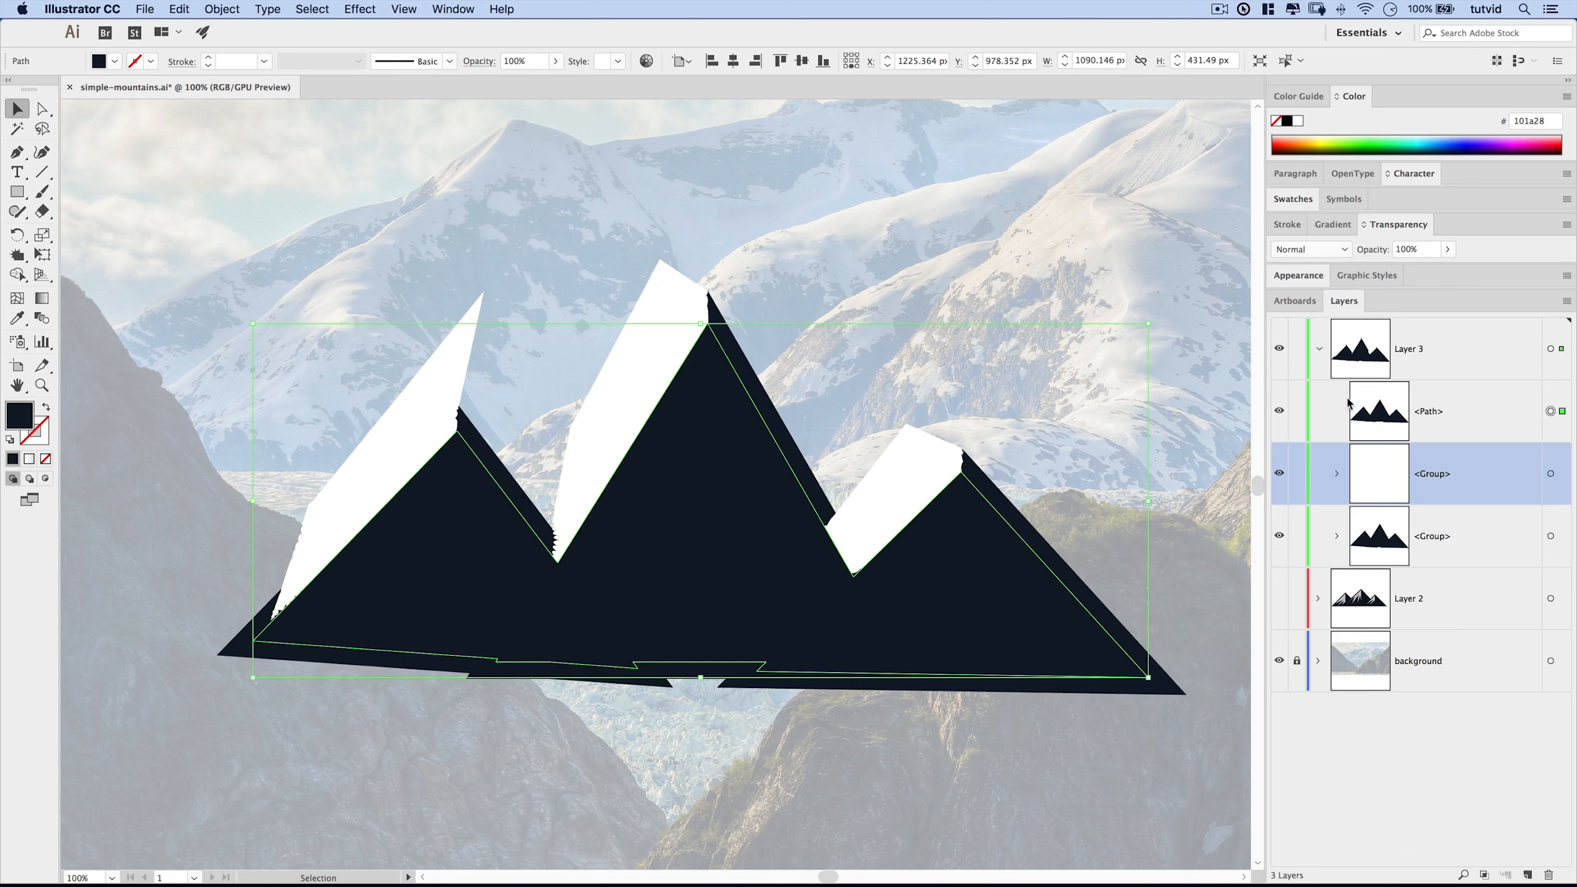
pyautogui.moveTo(1173, 641)
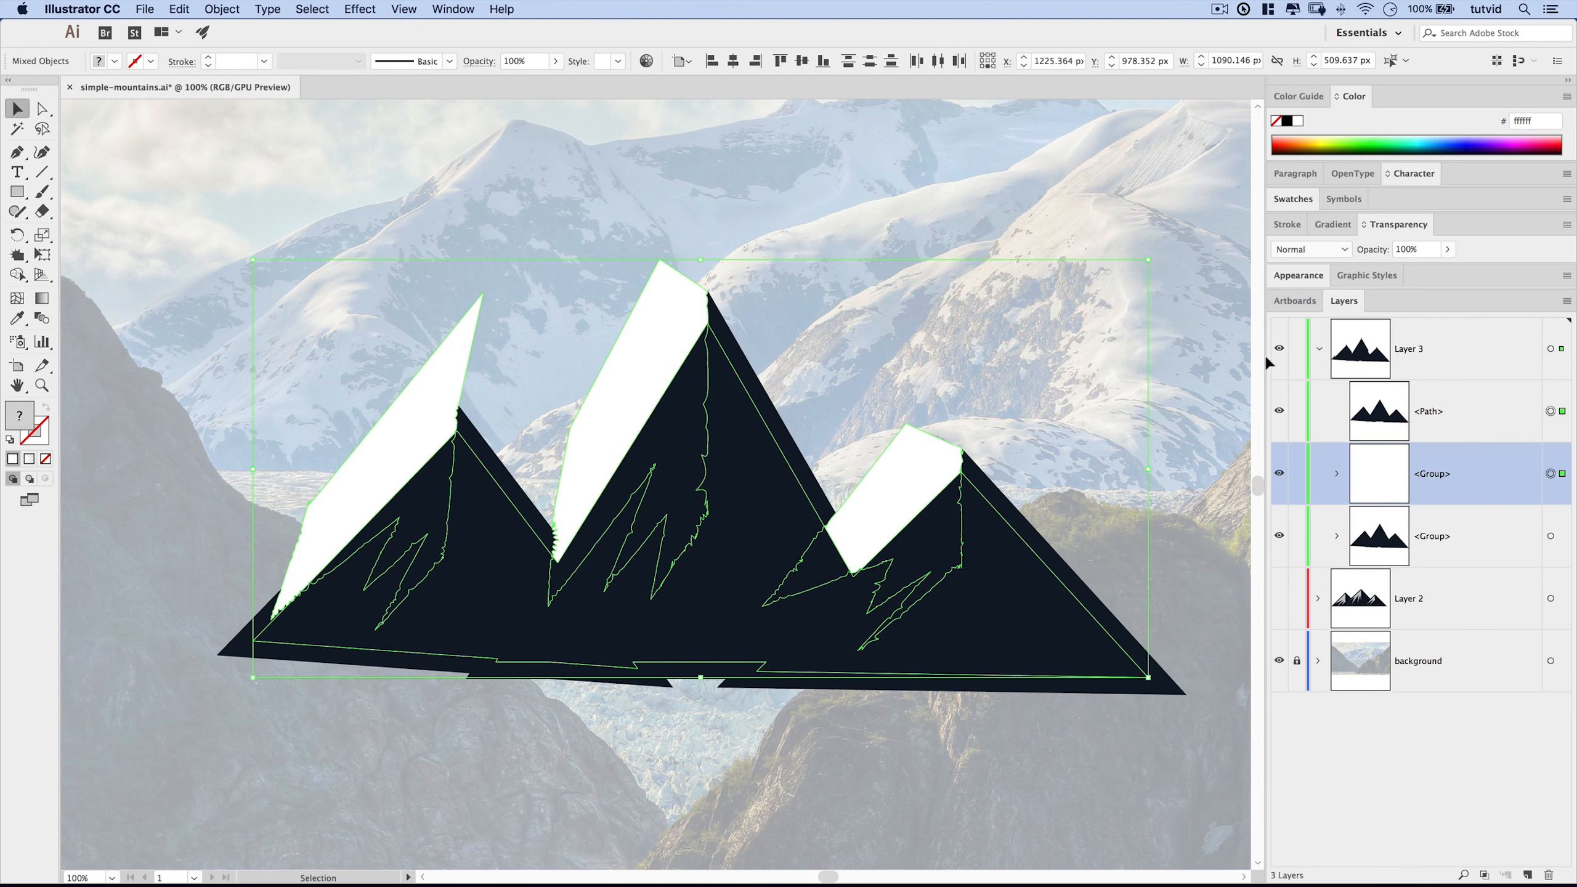
# Step: Make a clipping mask so the snow caps stay inside the peak silhouette
pyautogui.click(222, 9)
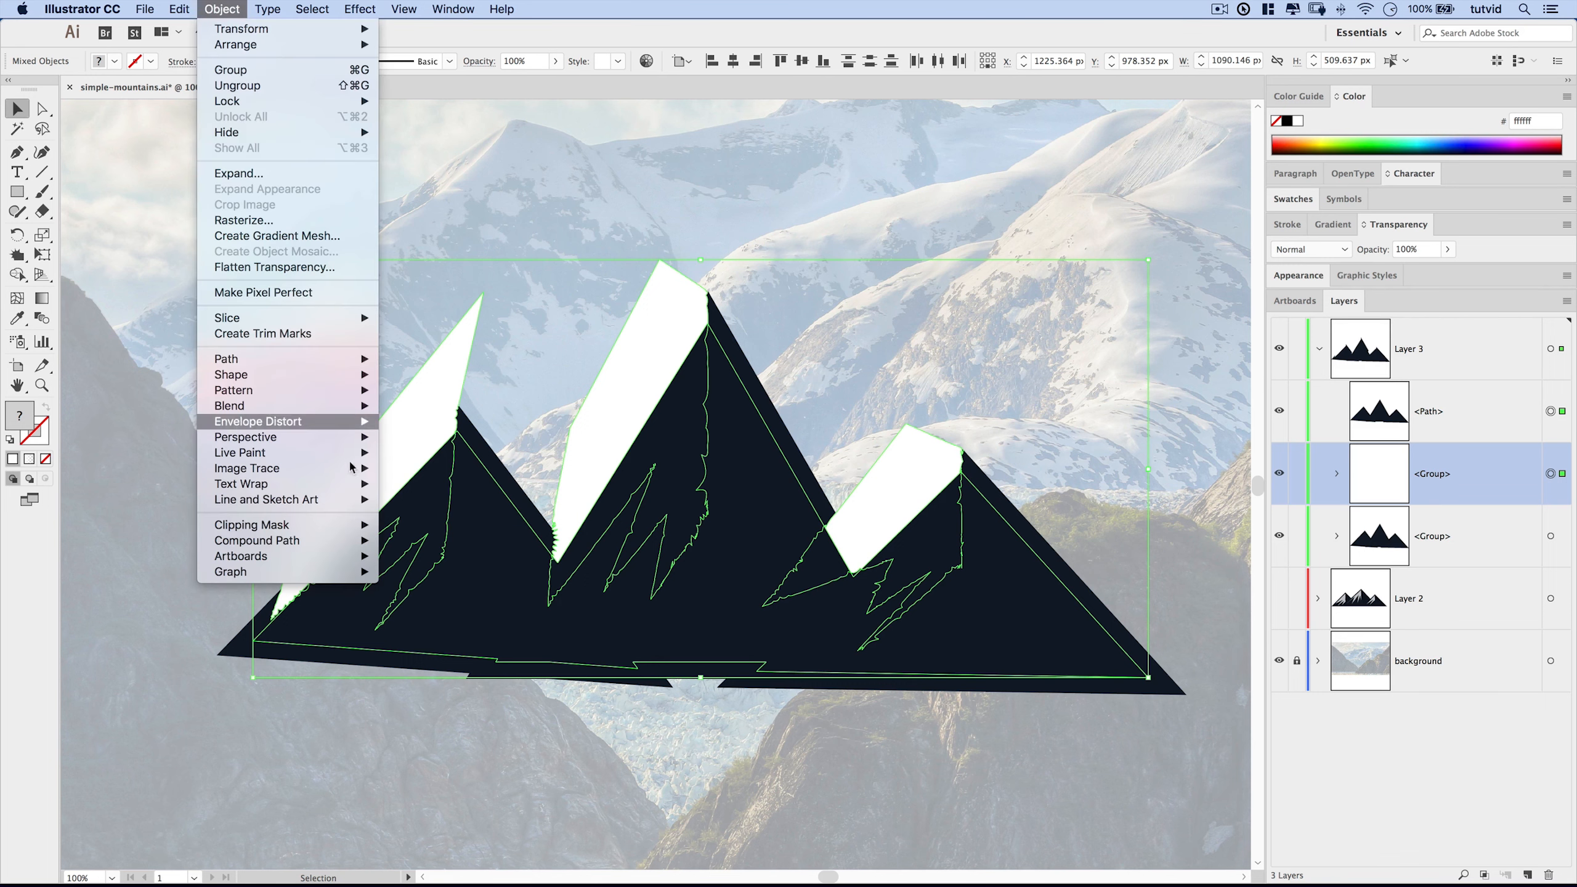
pyautogui.moveTo(252, 524)
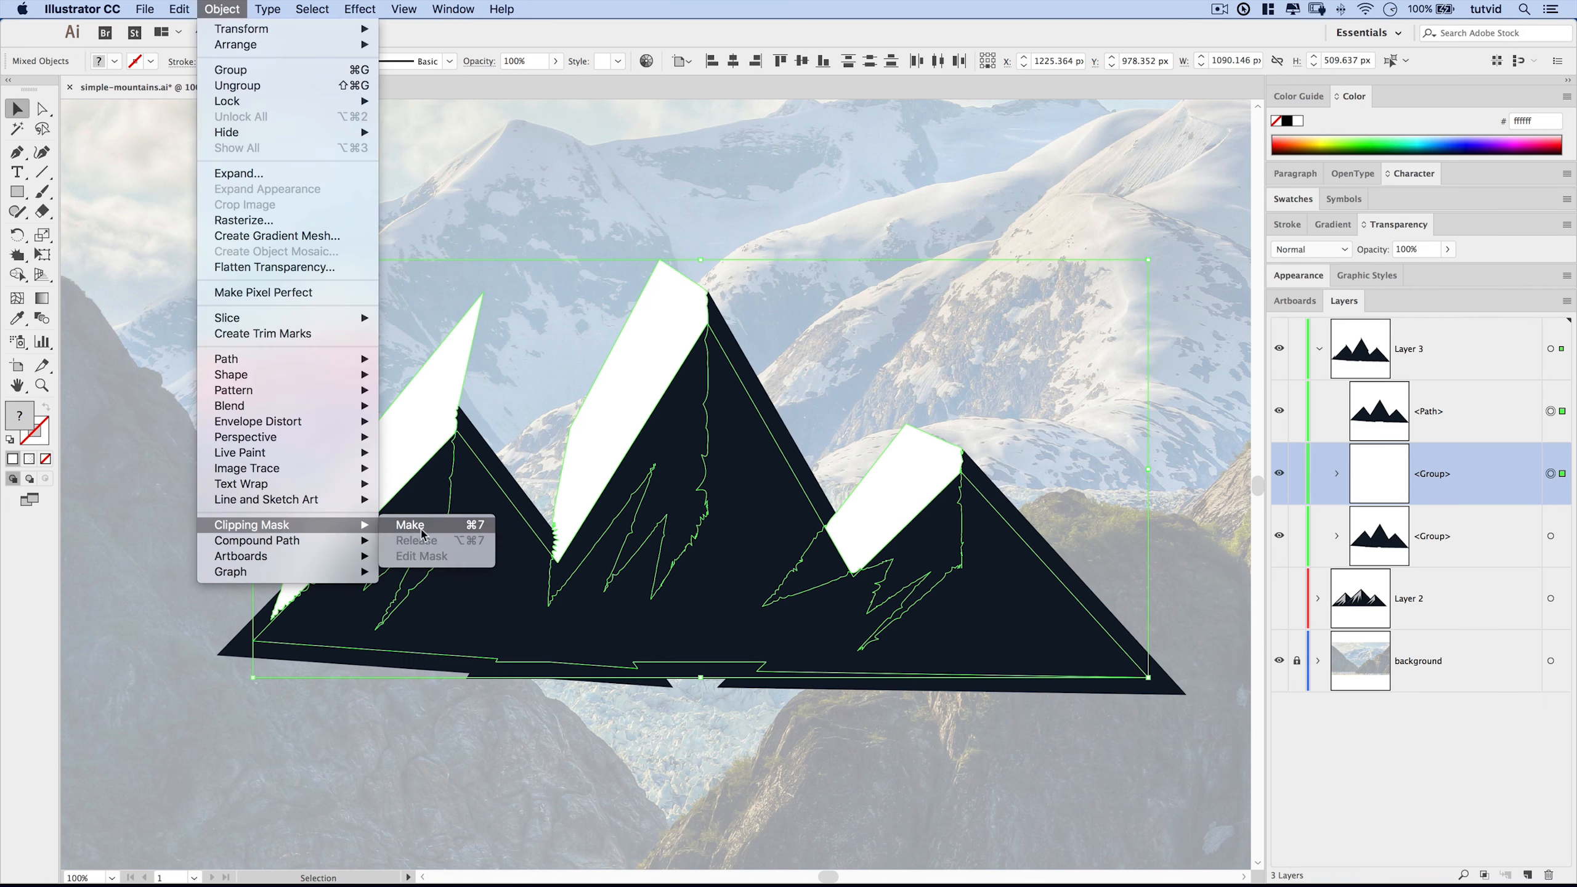
pyautogui.moveTo(491, 532)
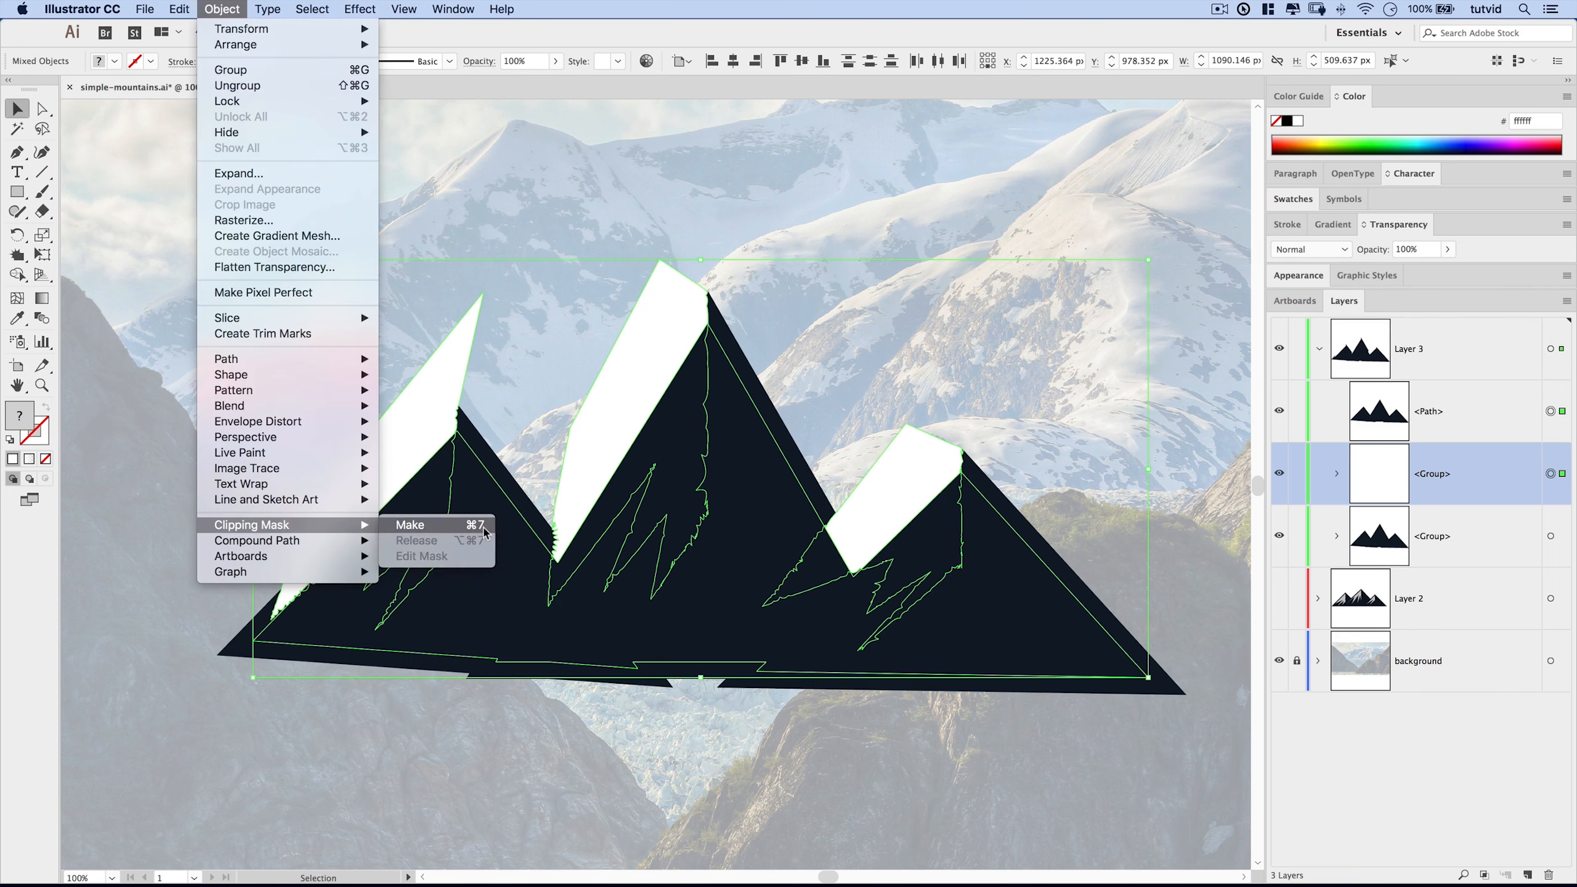
pyautogui.click(409, 524)
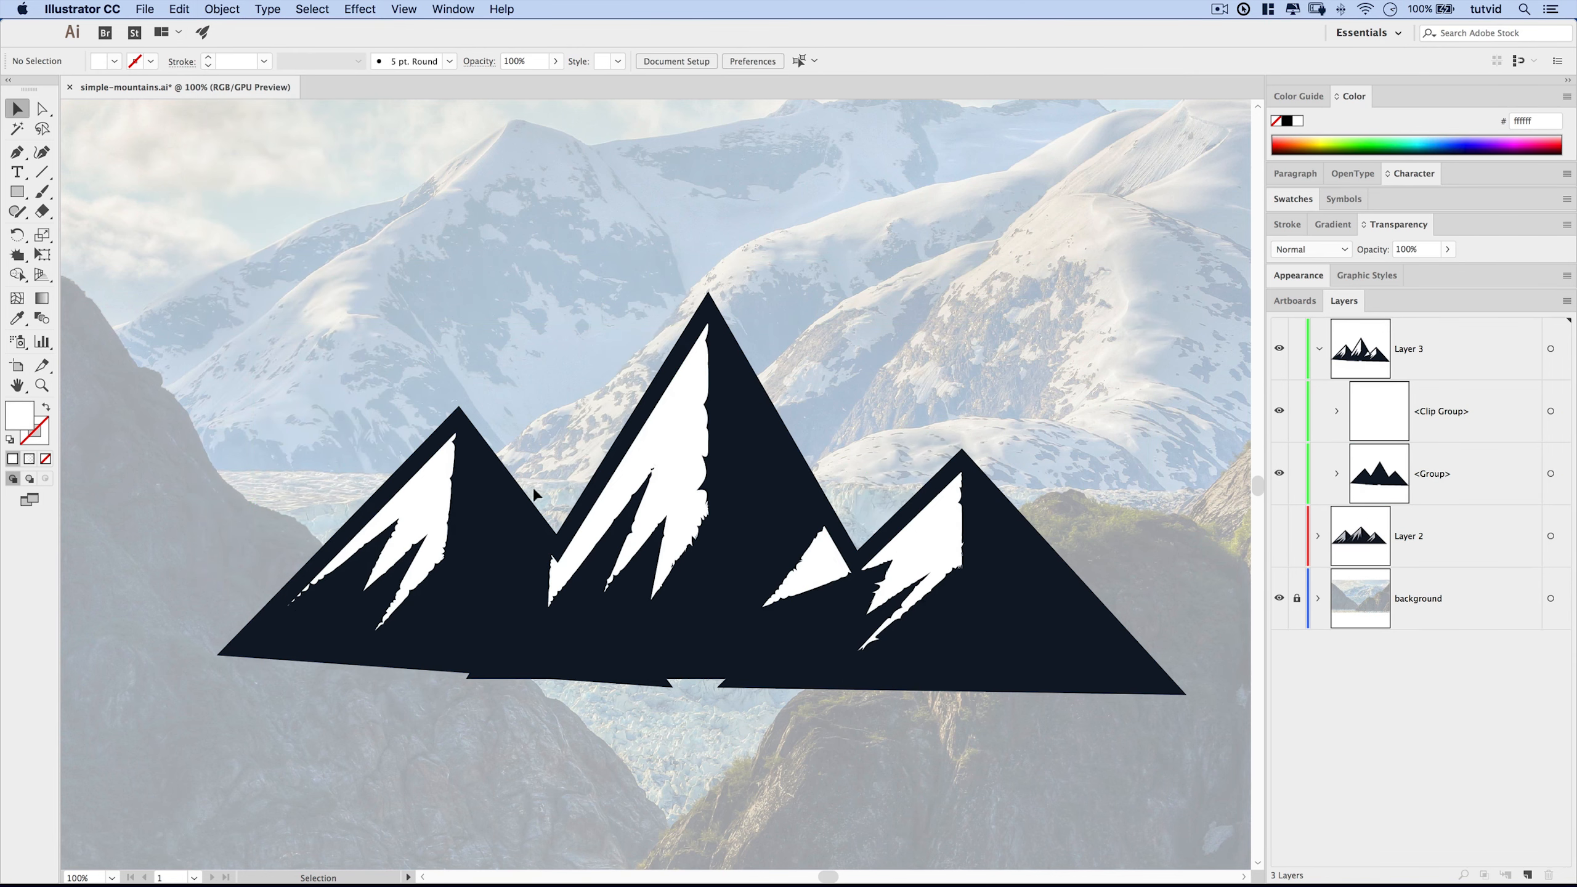
pyautogui.moveTo(1357, 437)
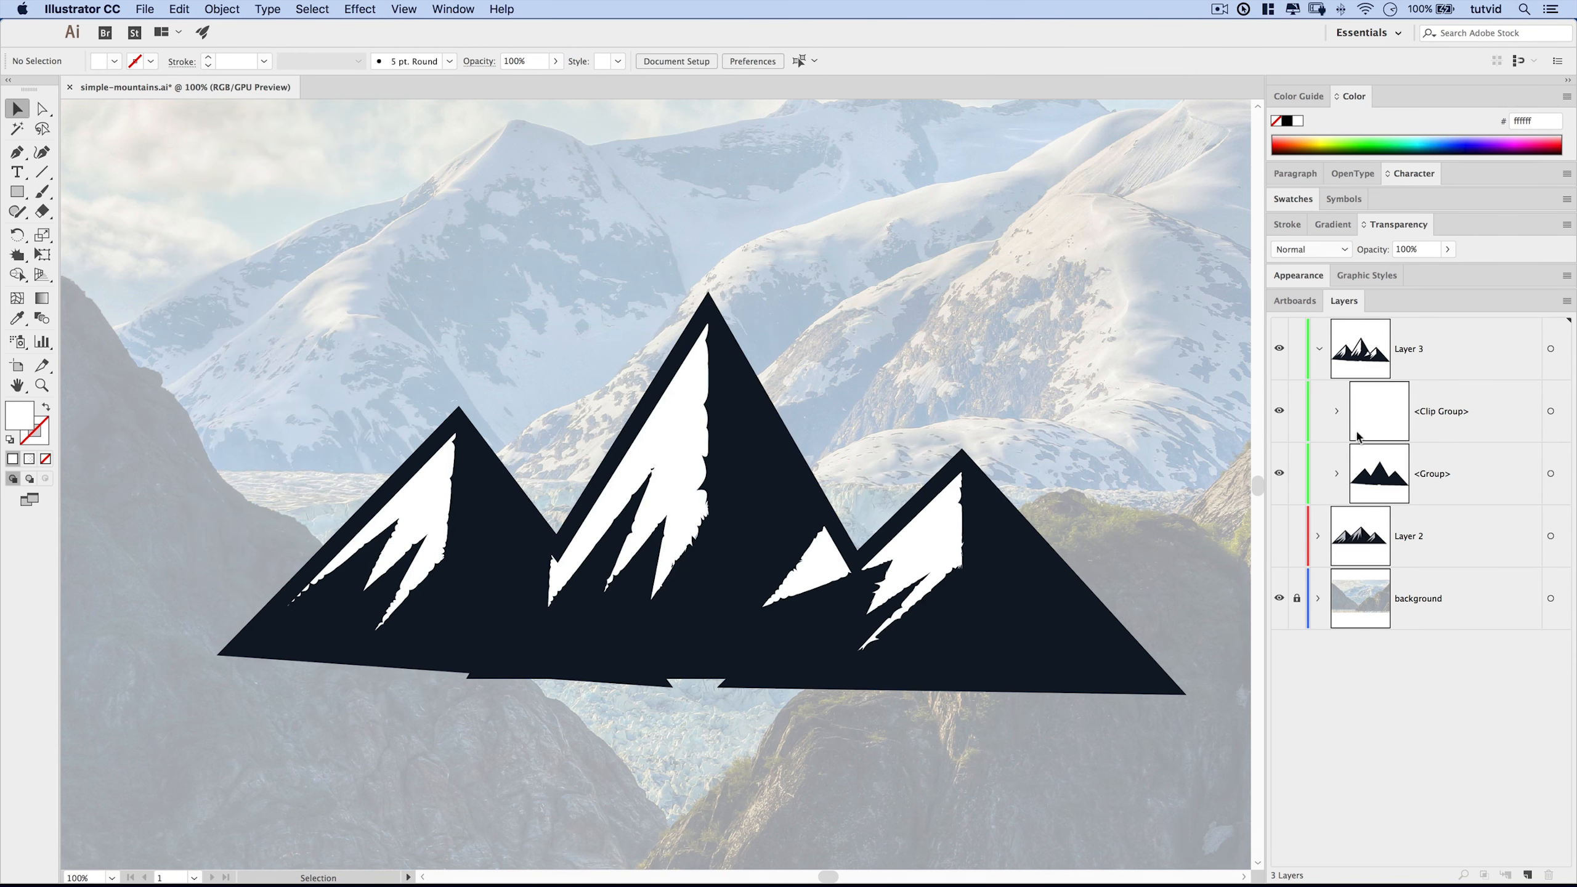
pyautogui.moveTo(812, 329)
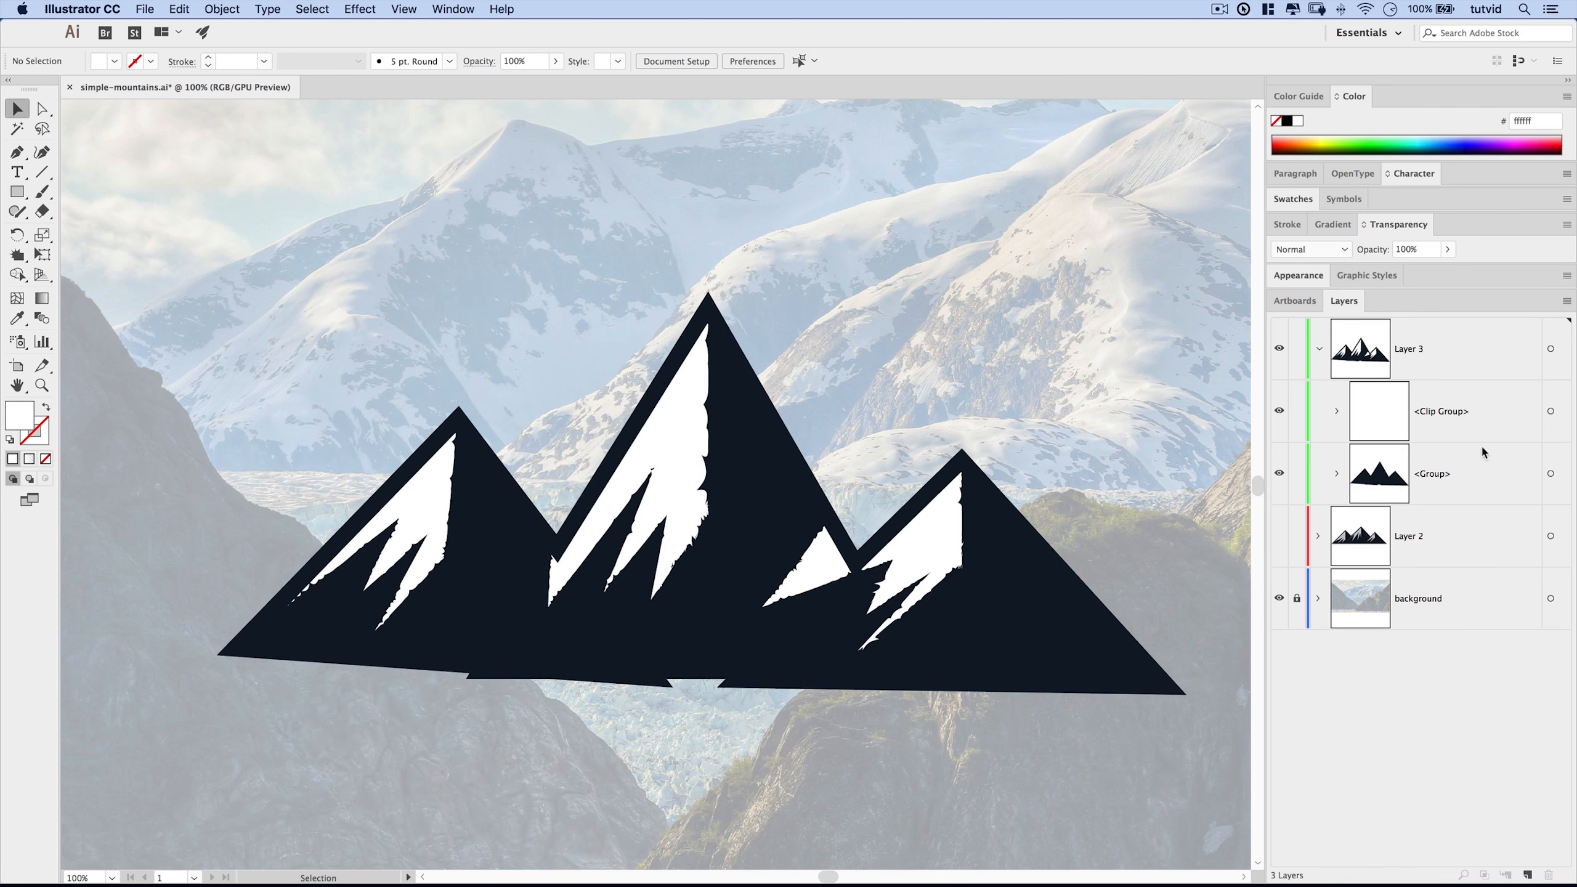
pyautogui.moveTo(1451, 426)
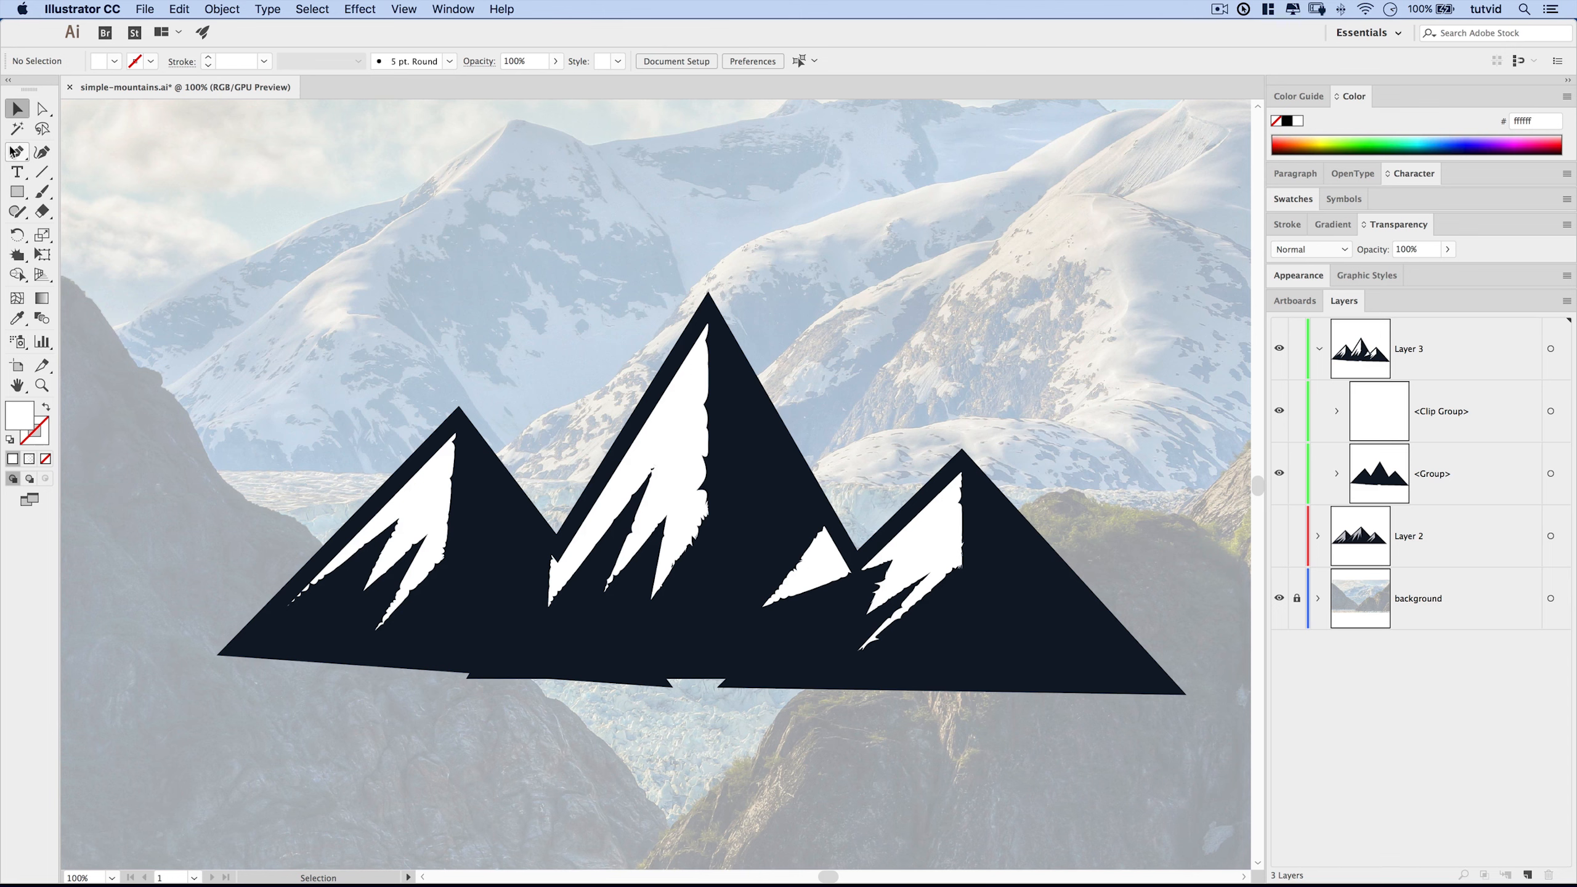
pyautogui.click(16, 152)
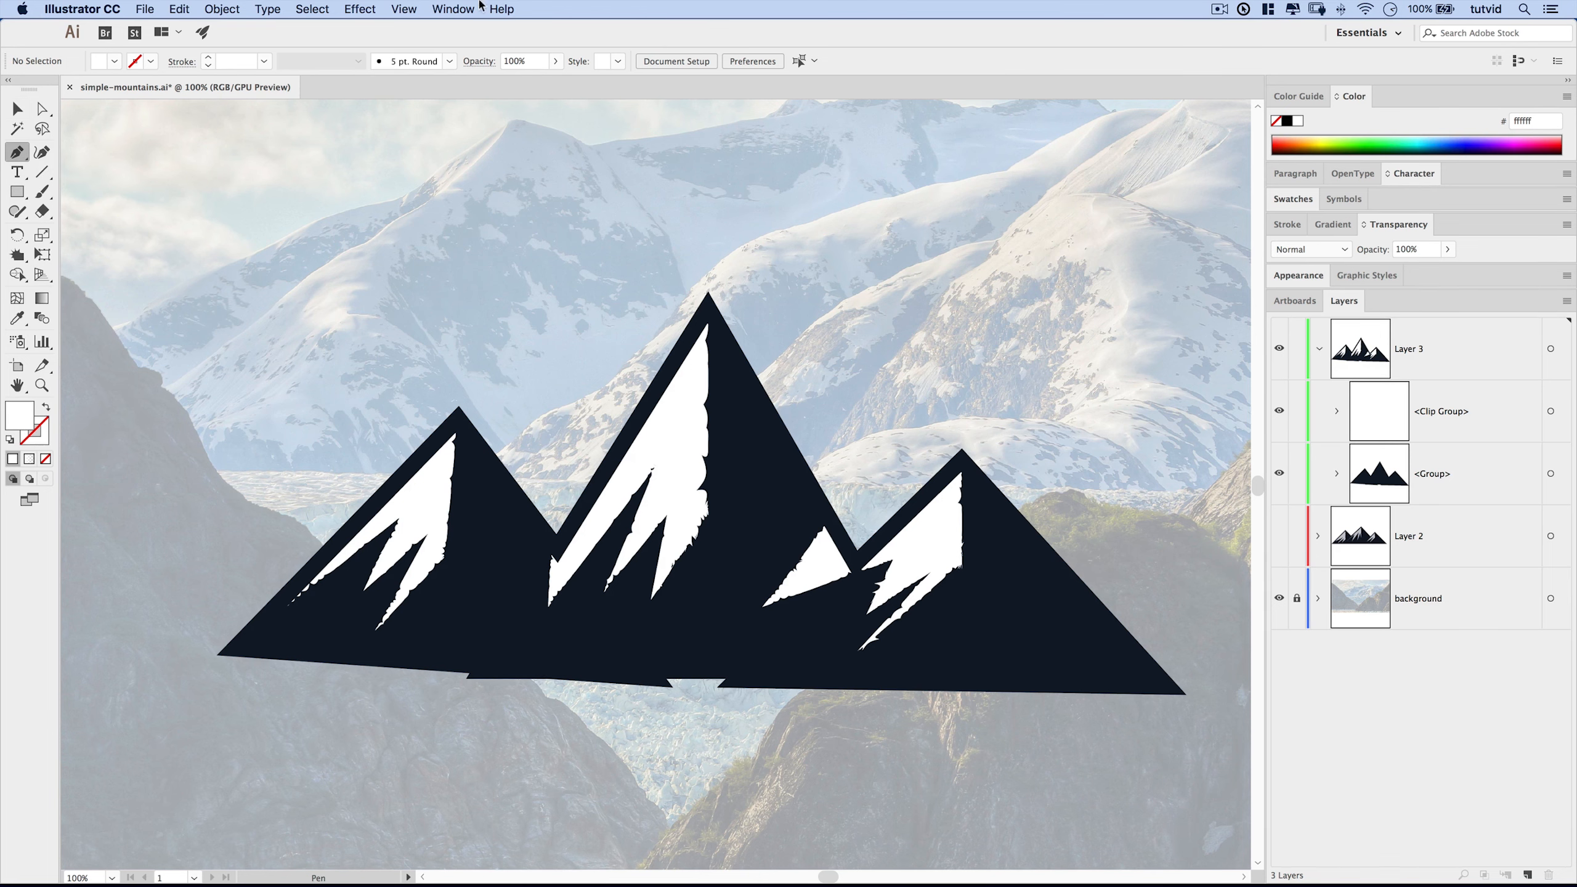
# Step: Draw an extra snow sliver on the middle peak's left slope, then cut it
pyautogui.click(403, 8)
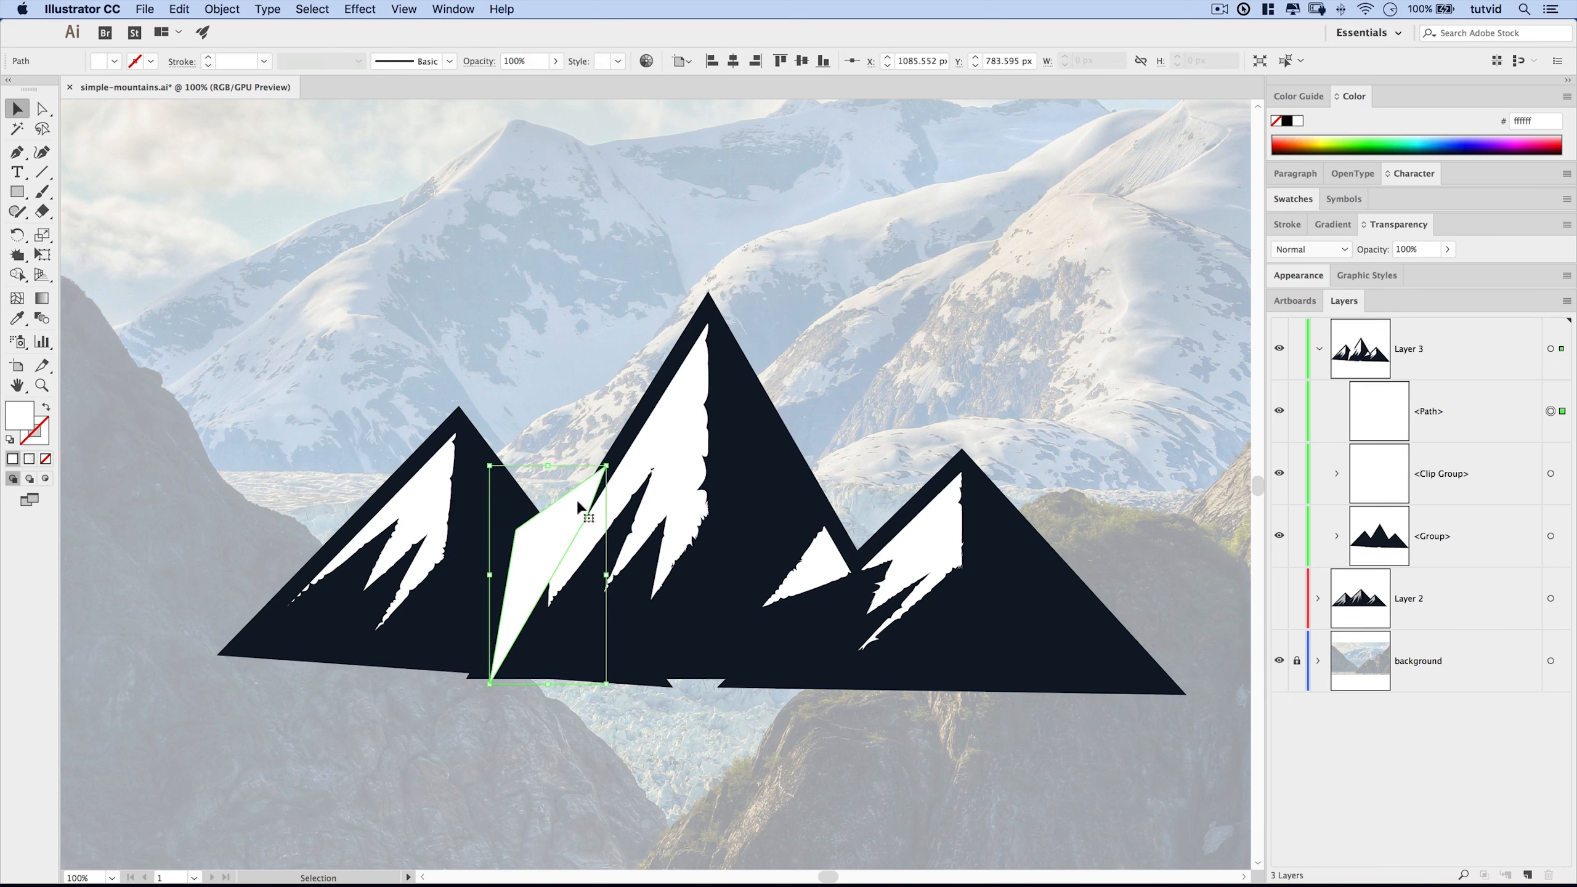
pyautogui.click(178, 9)
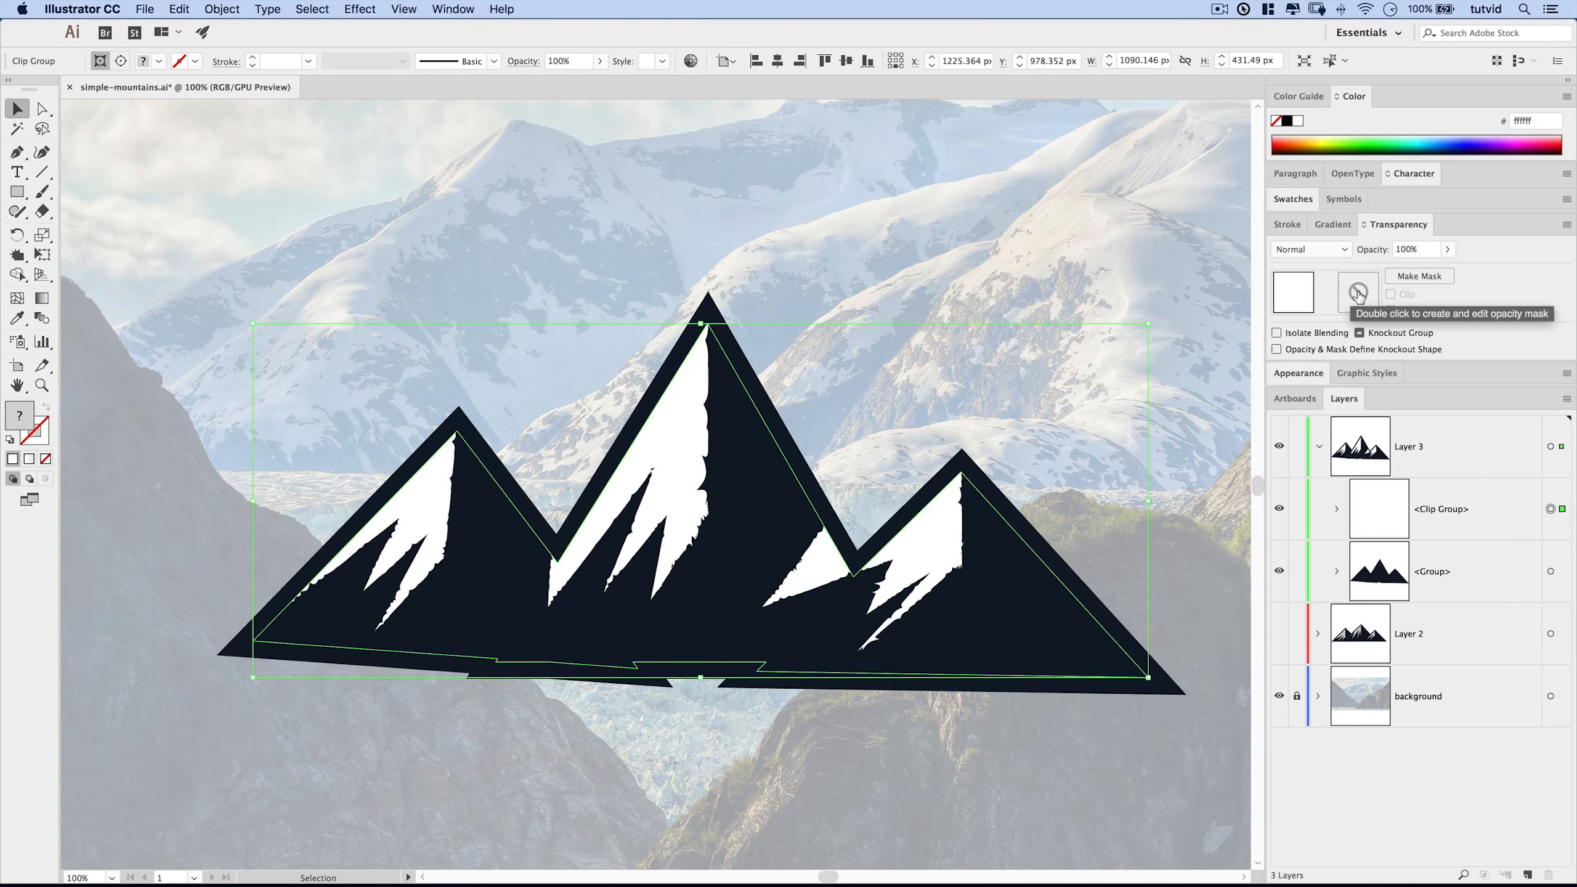
# Step: Add an unclipped opacity mask to the snow caps containing the pasted sliver filled black
pyautogui.doubleClick(1358, 293)
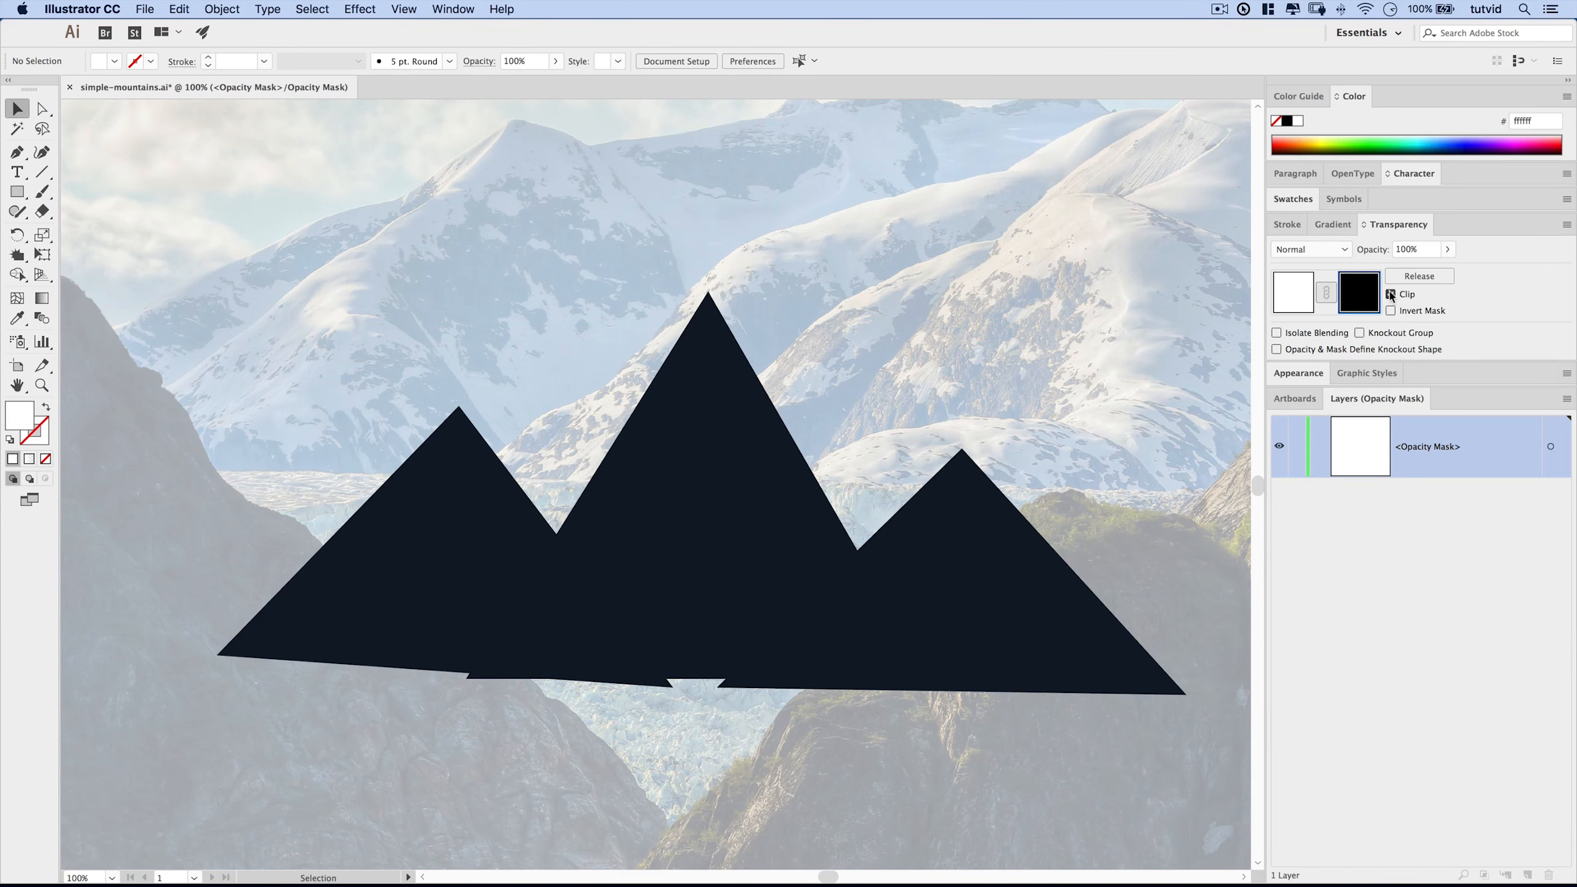
pyautogui.click(1391, 294)
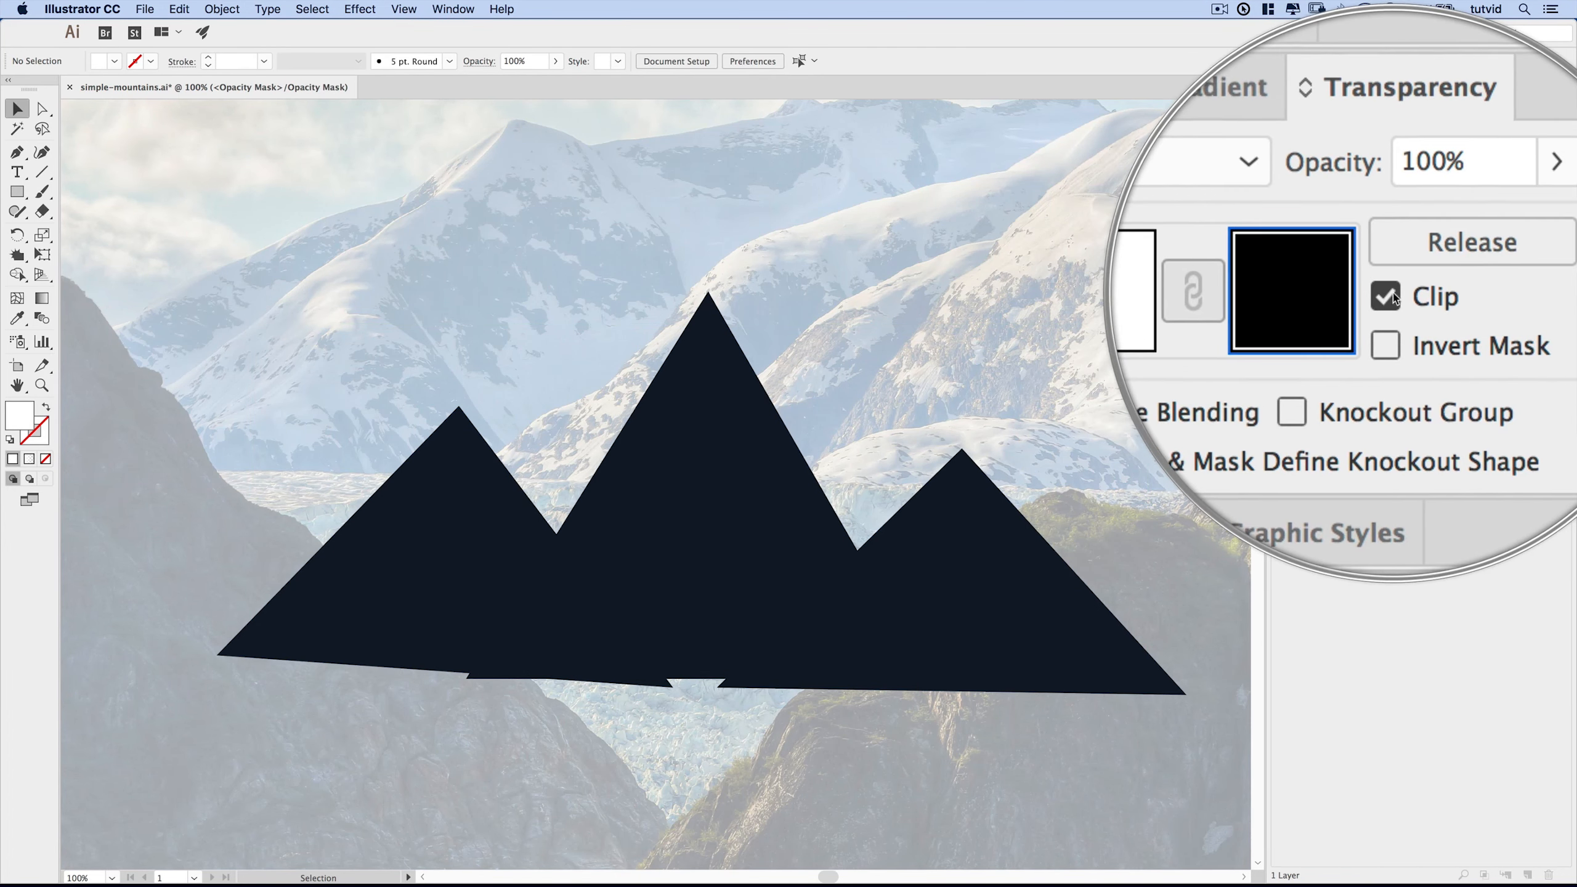
pyautogui.click(1391, 295)
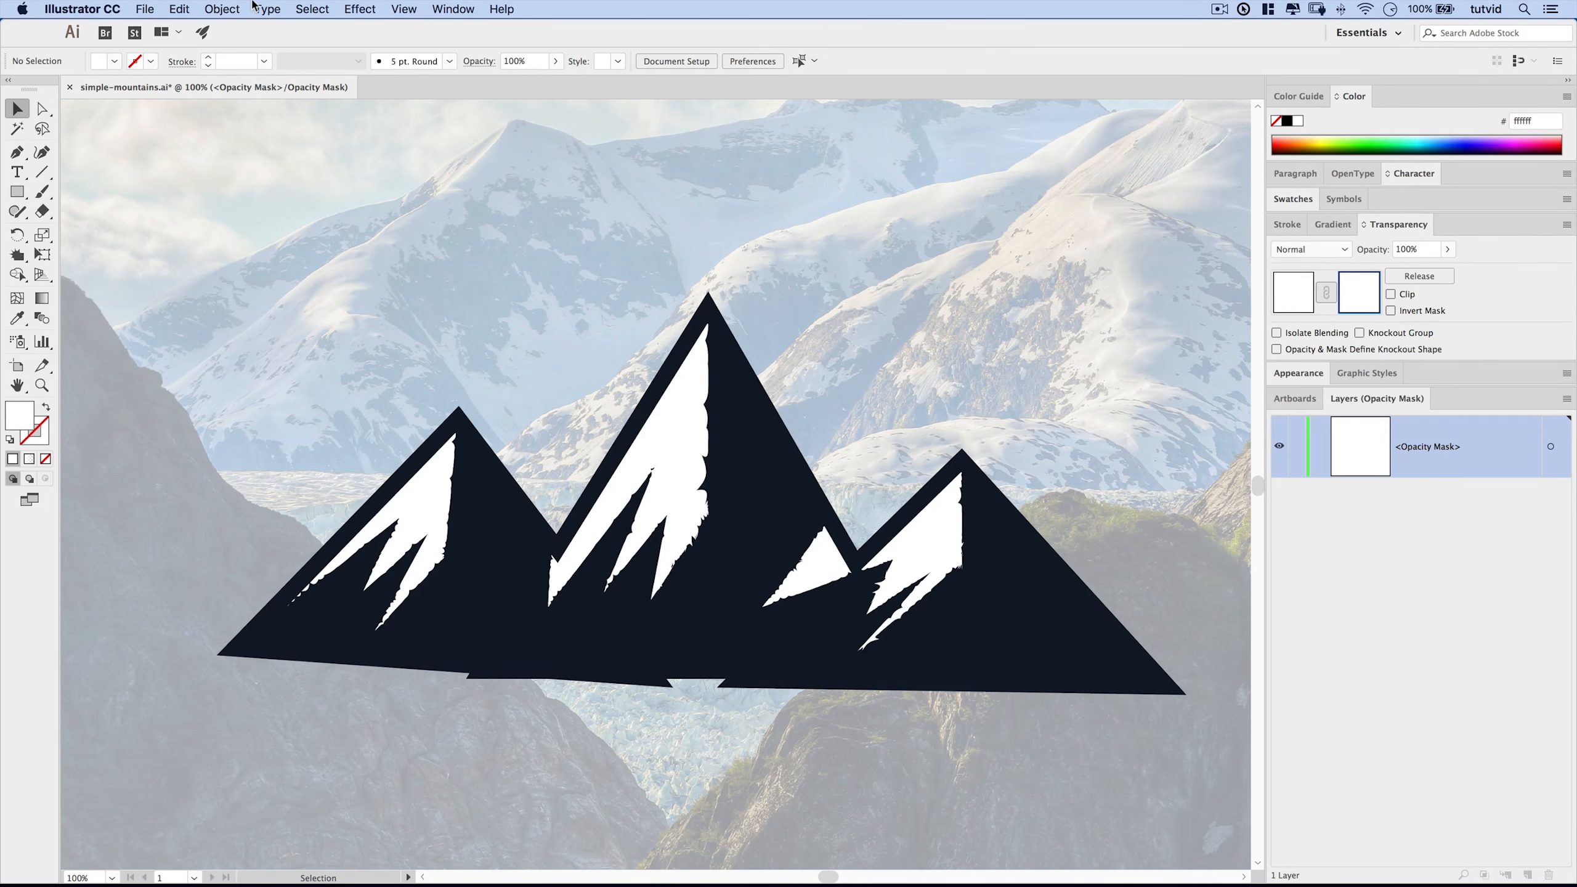
pyautogui.click(178, 9)
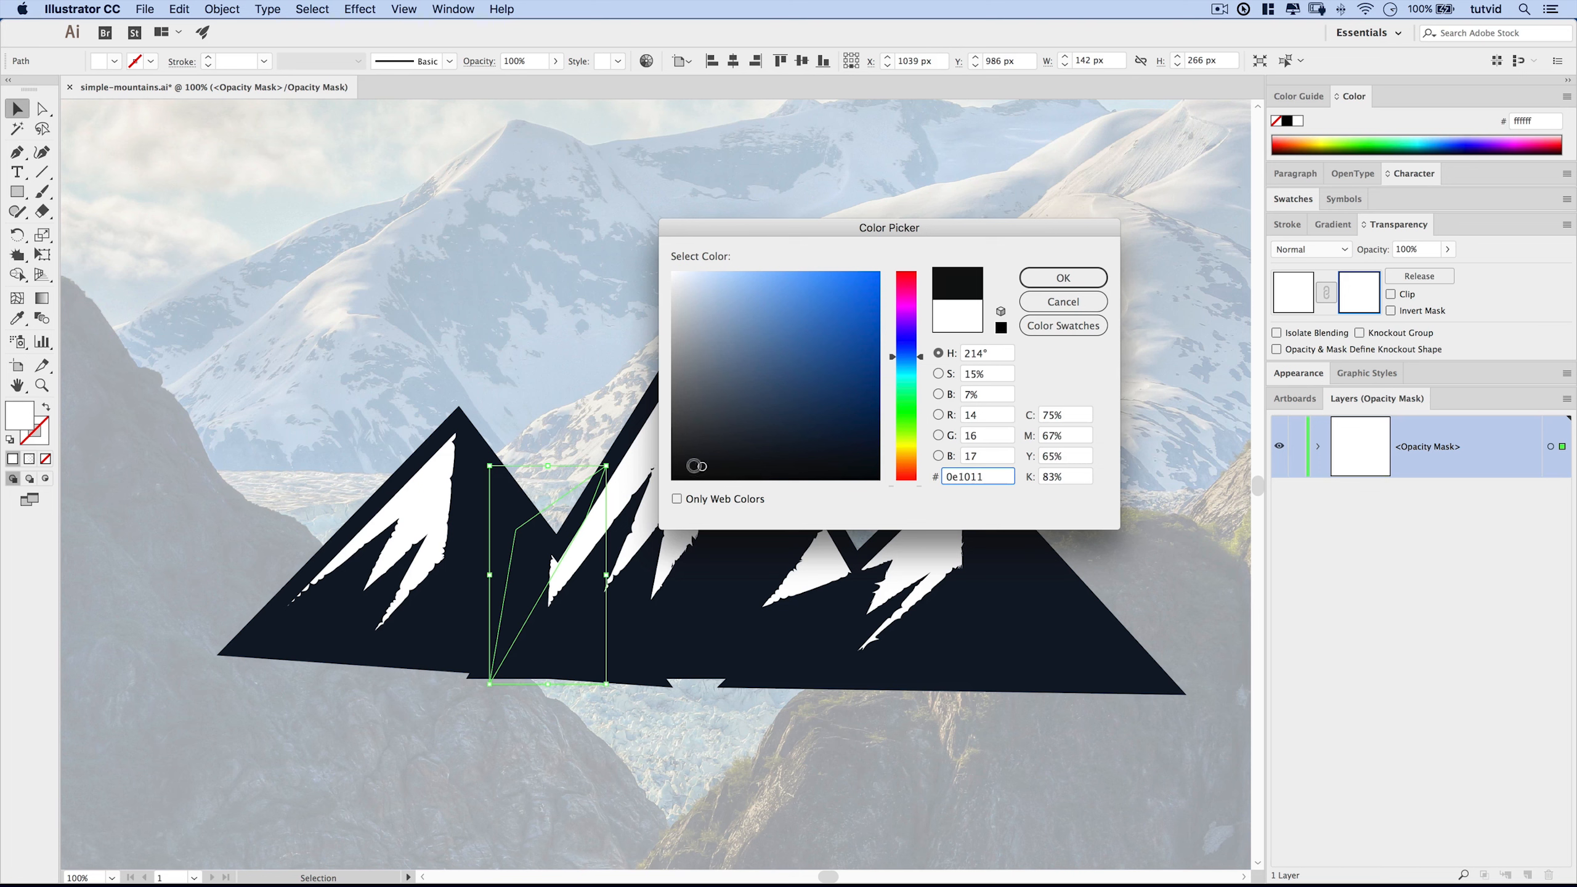
pyautogui.click(1062, 278)
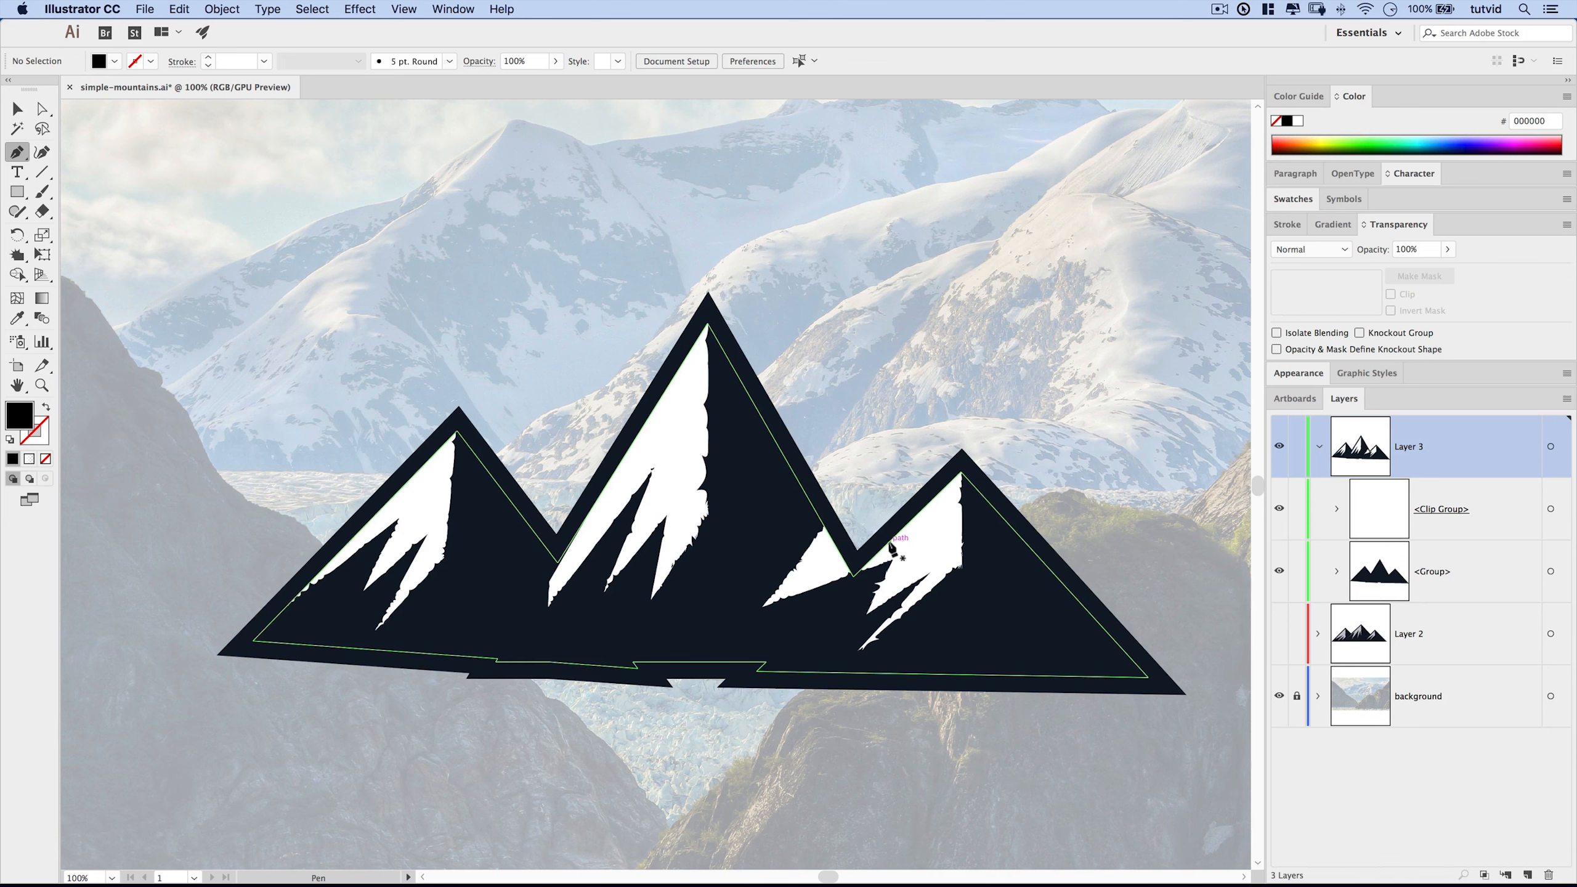
# Step: Draw a black patch between the middle and right peaks and cut it
pyautogui.click(771, 649)
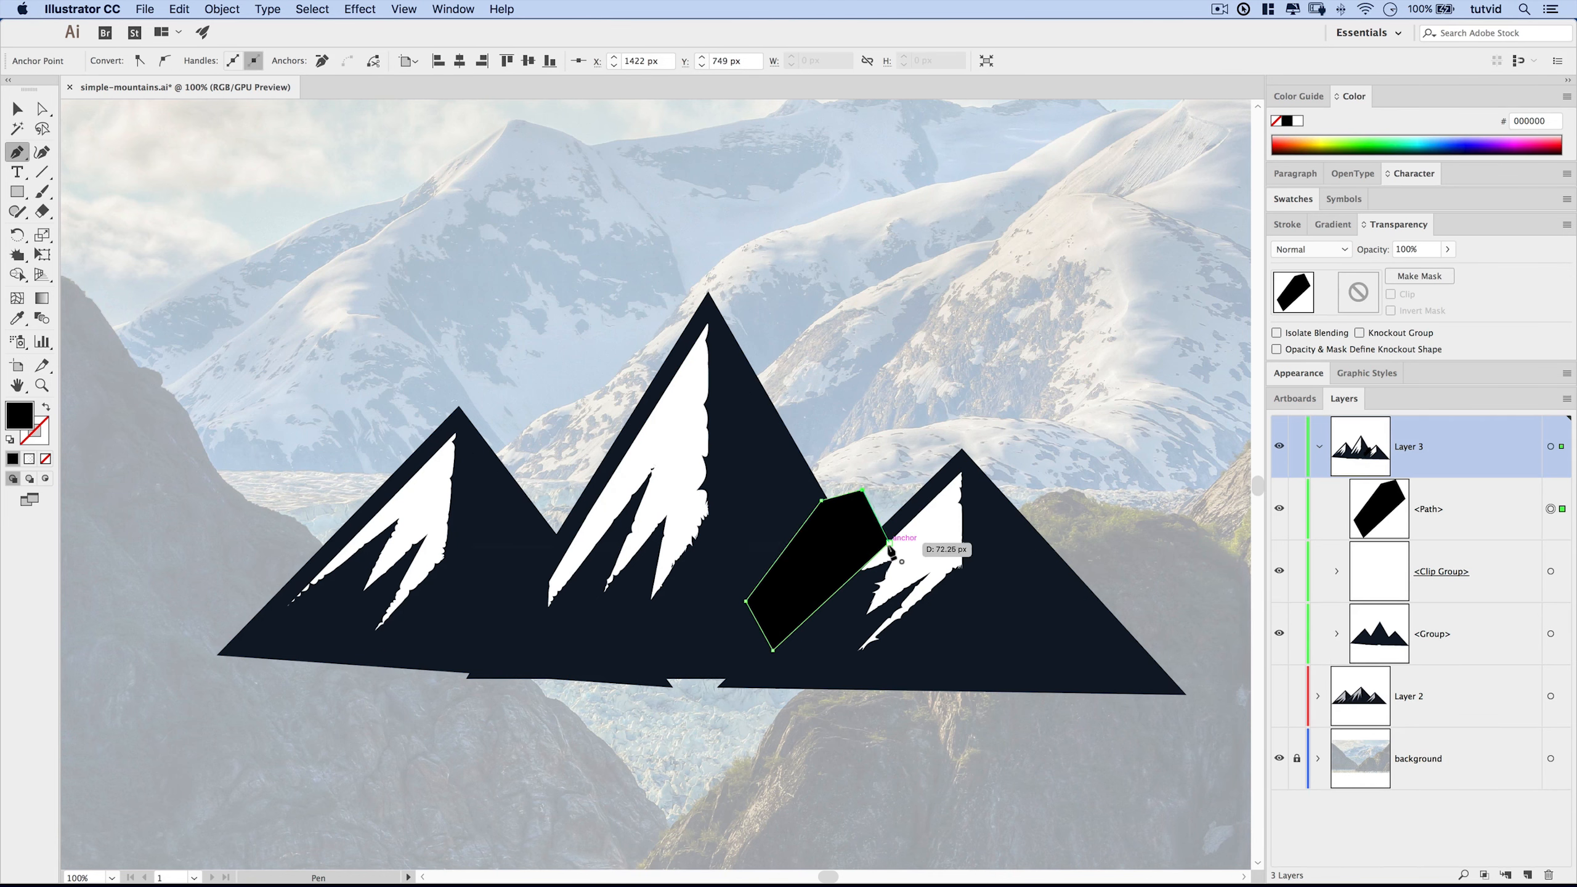
pyautogui.click(178, 9)
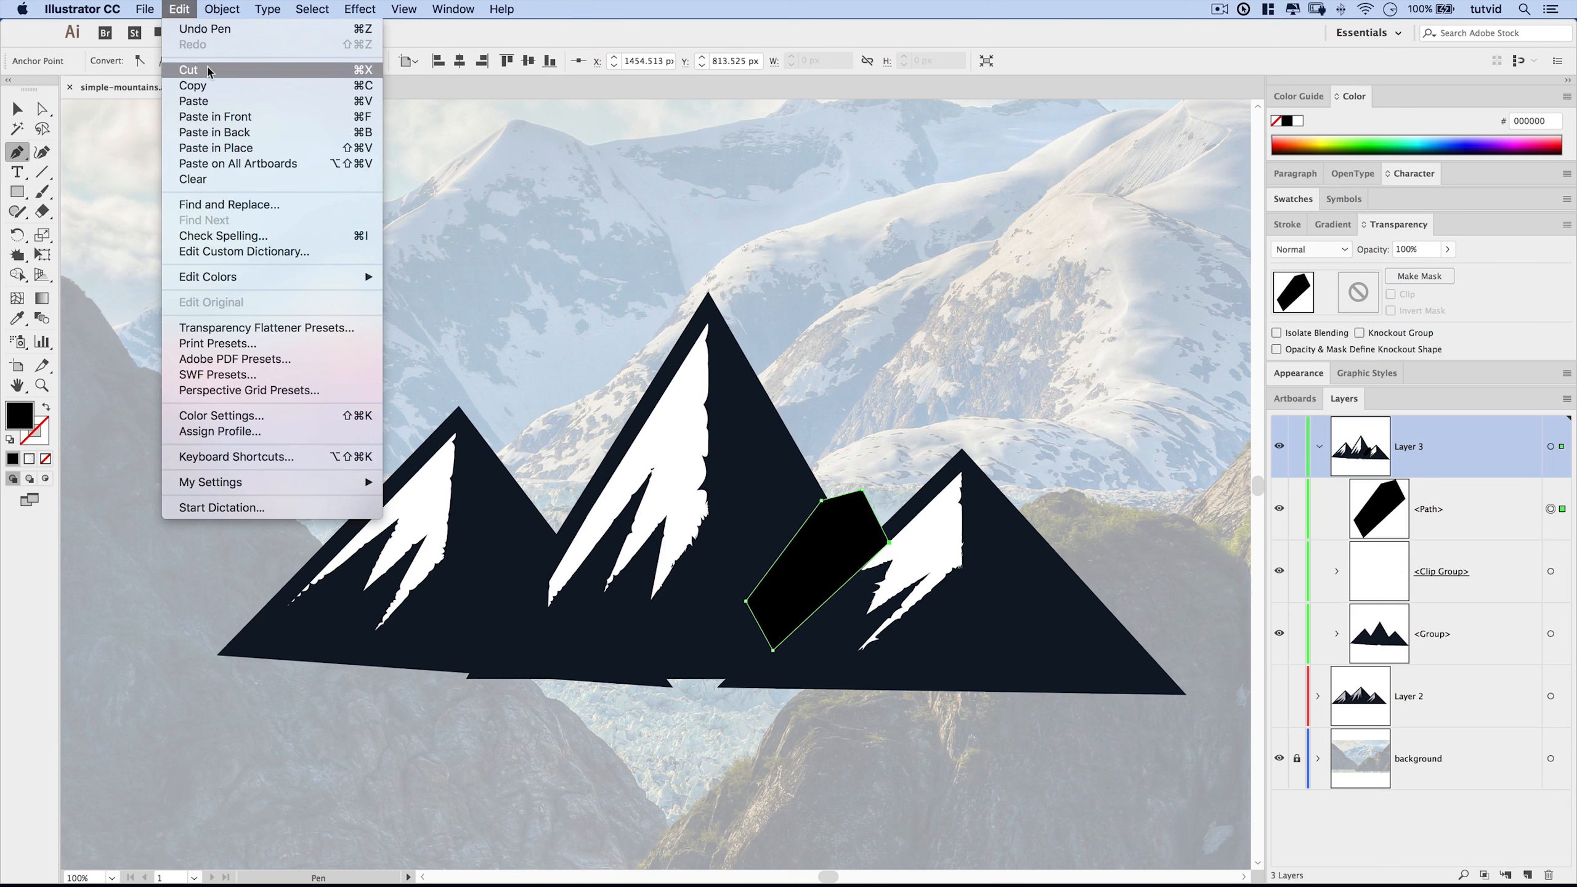
pyautogui.press('Escape')
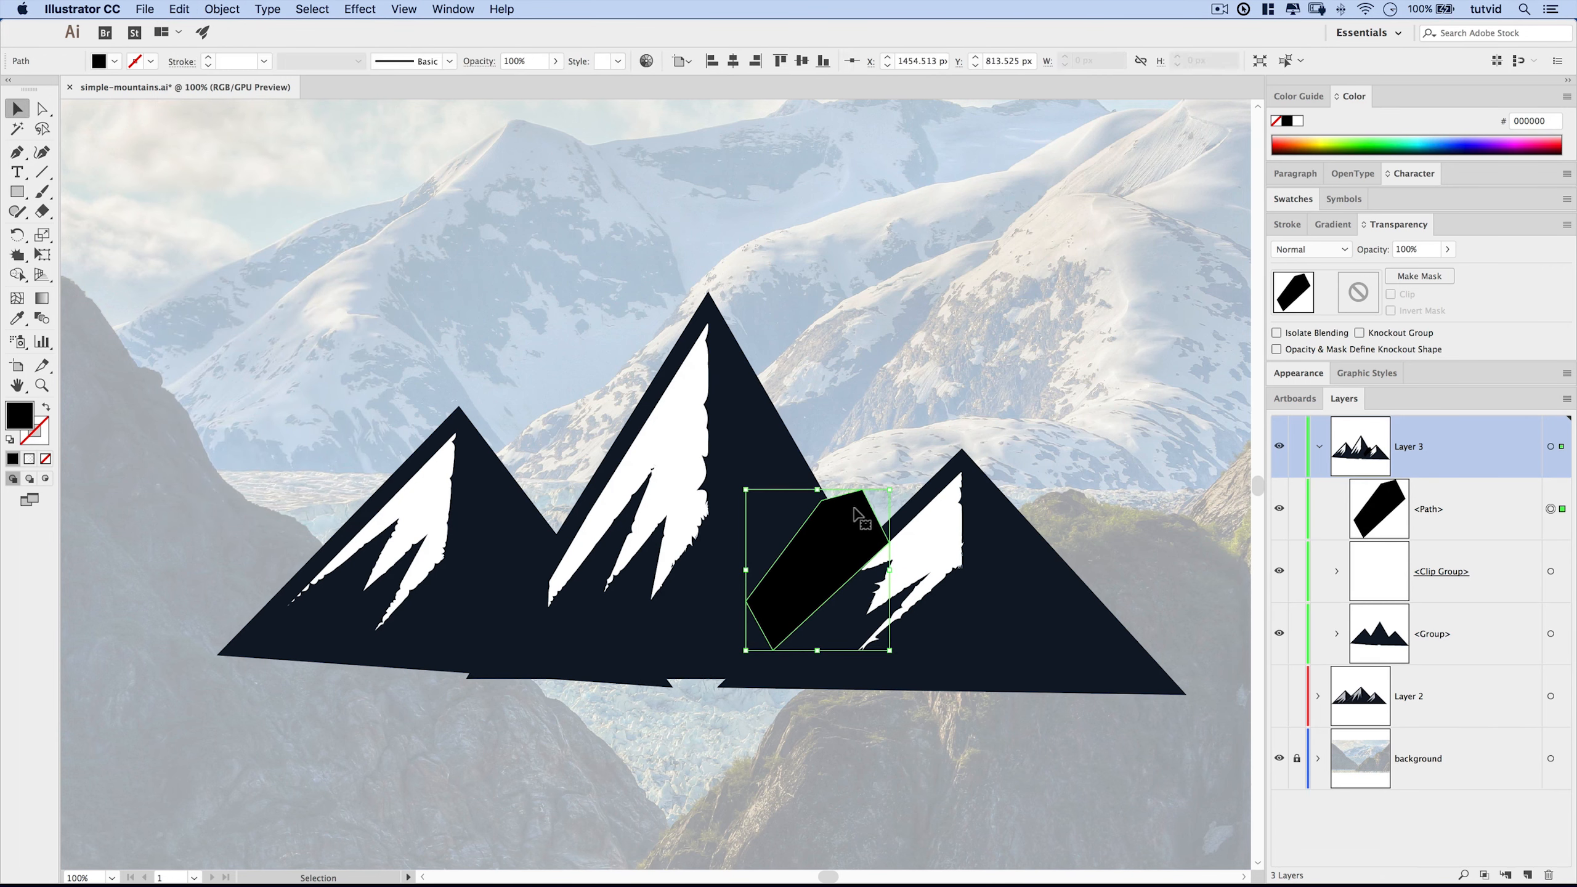
pyautogui.click(178, 9)
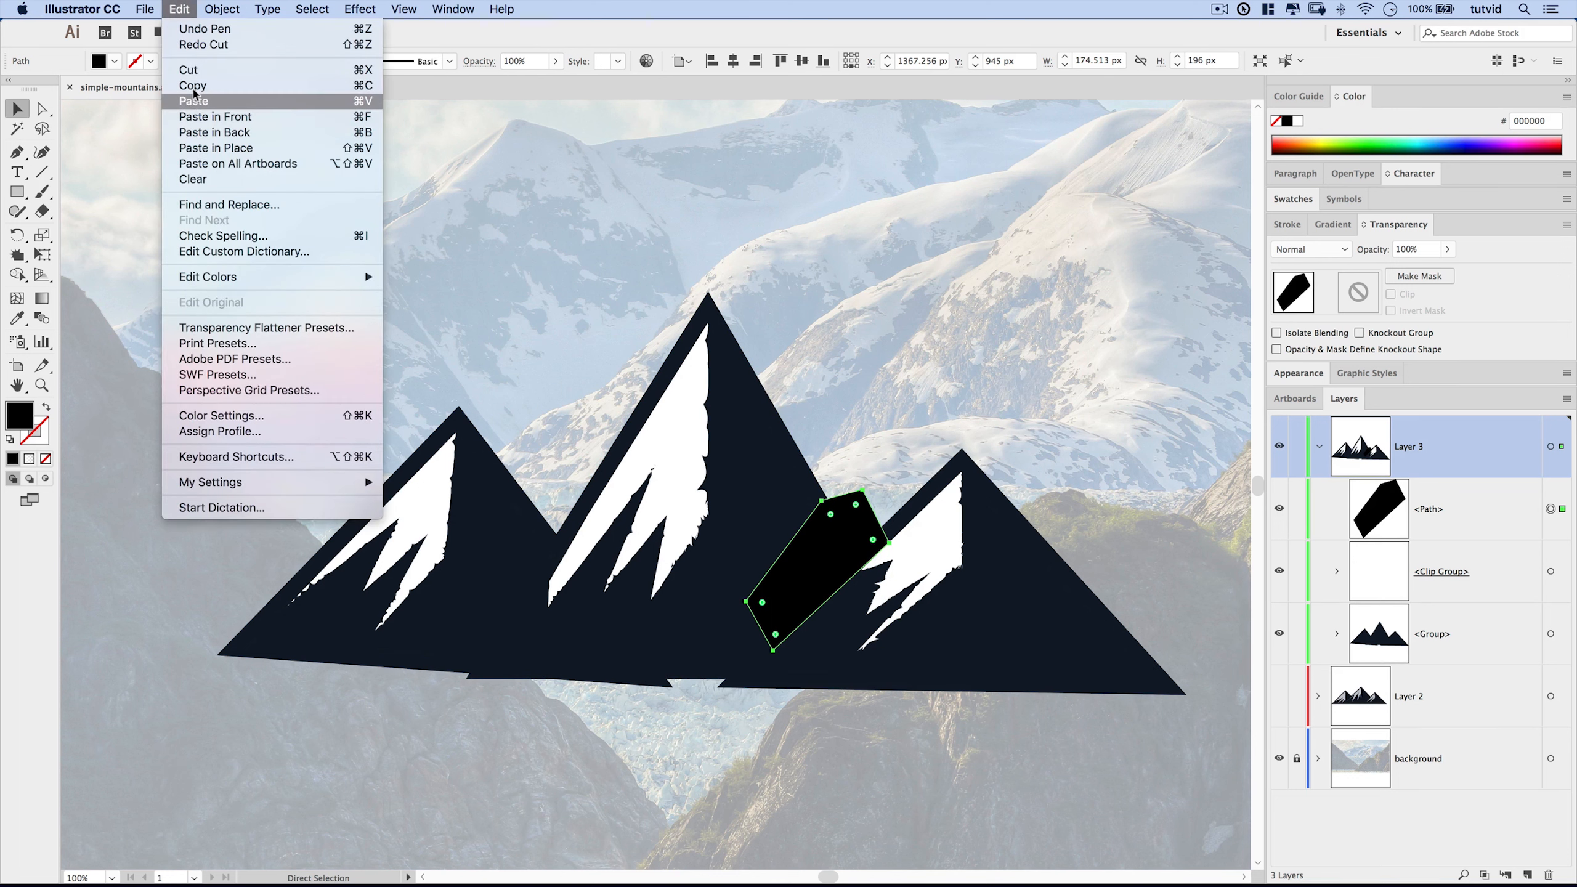
pyautogui.click(193, 180)
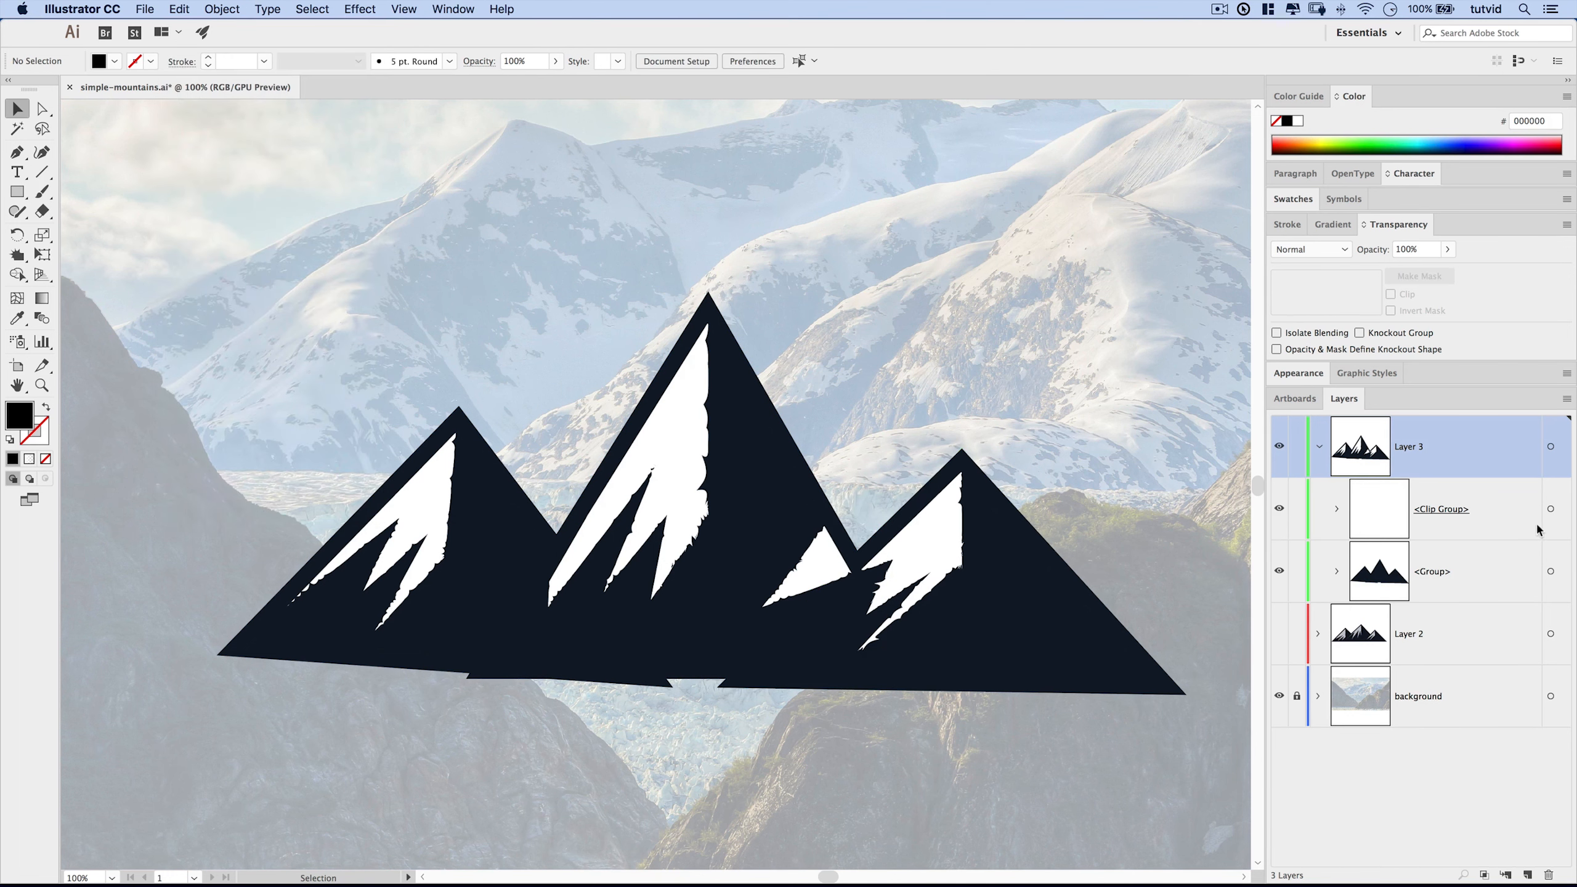
# Step: Paste the patch in place inside the snow caps' opacity mask, then return to the artwork
pyautogui.click(1358, 292)
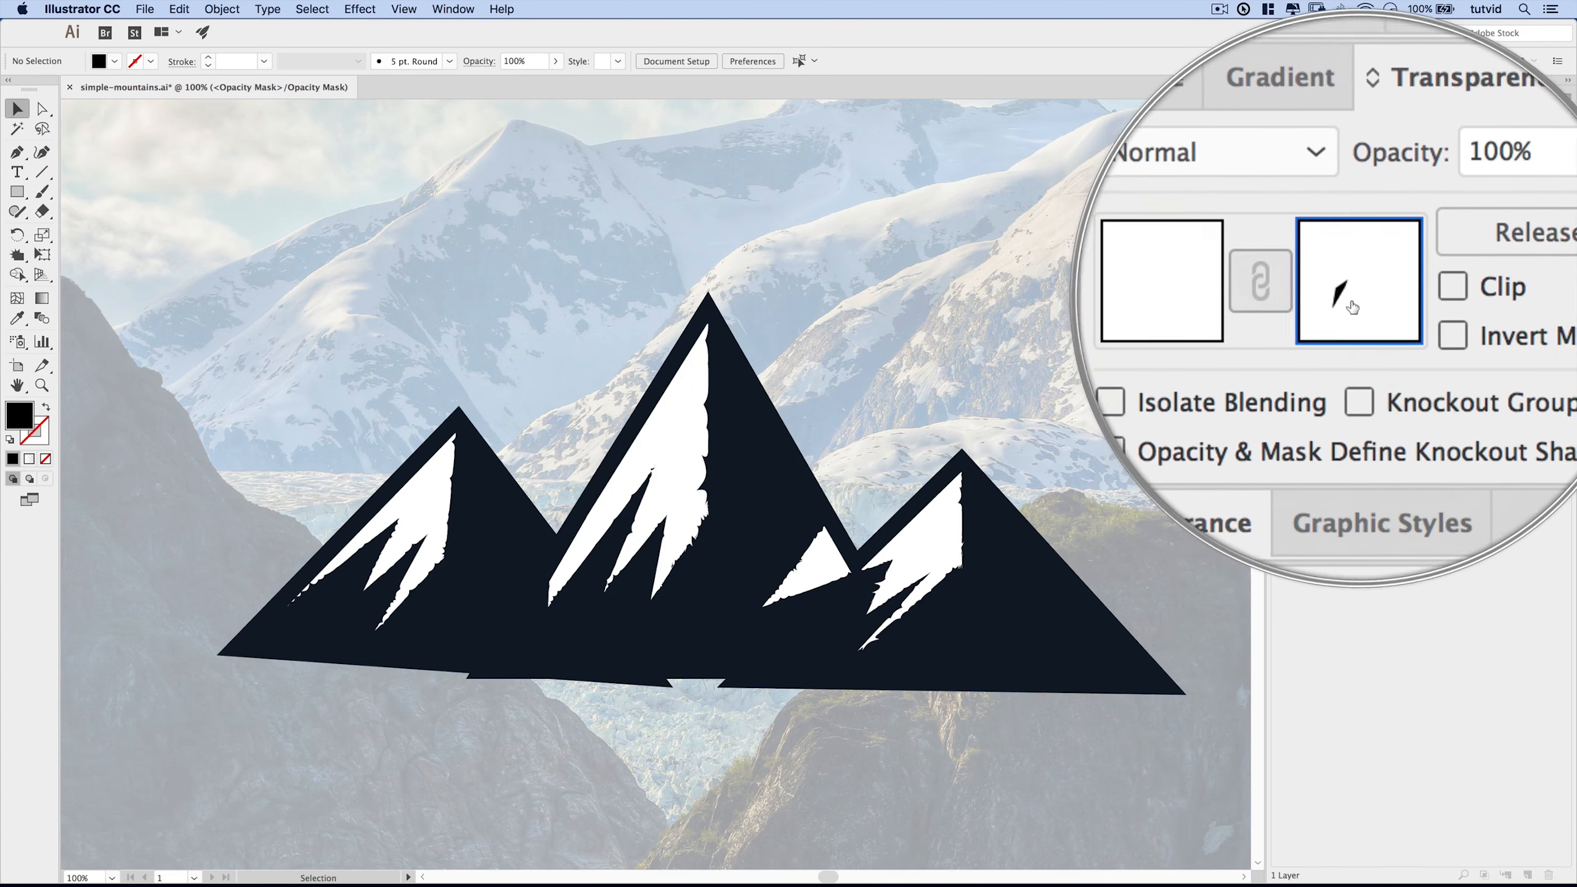
pyautogui.click(177, 8)
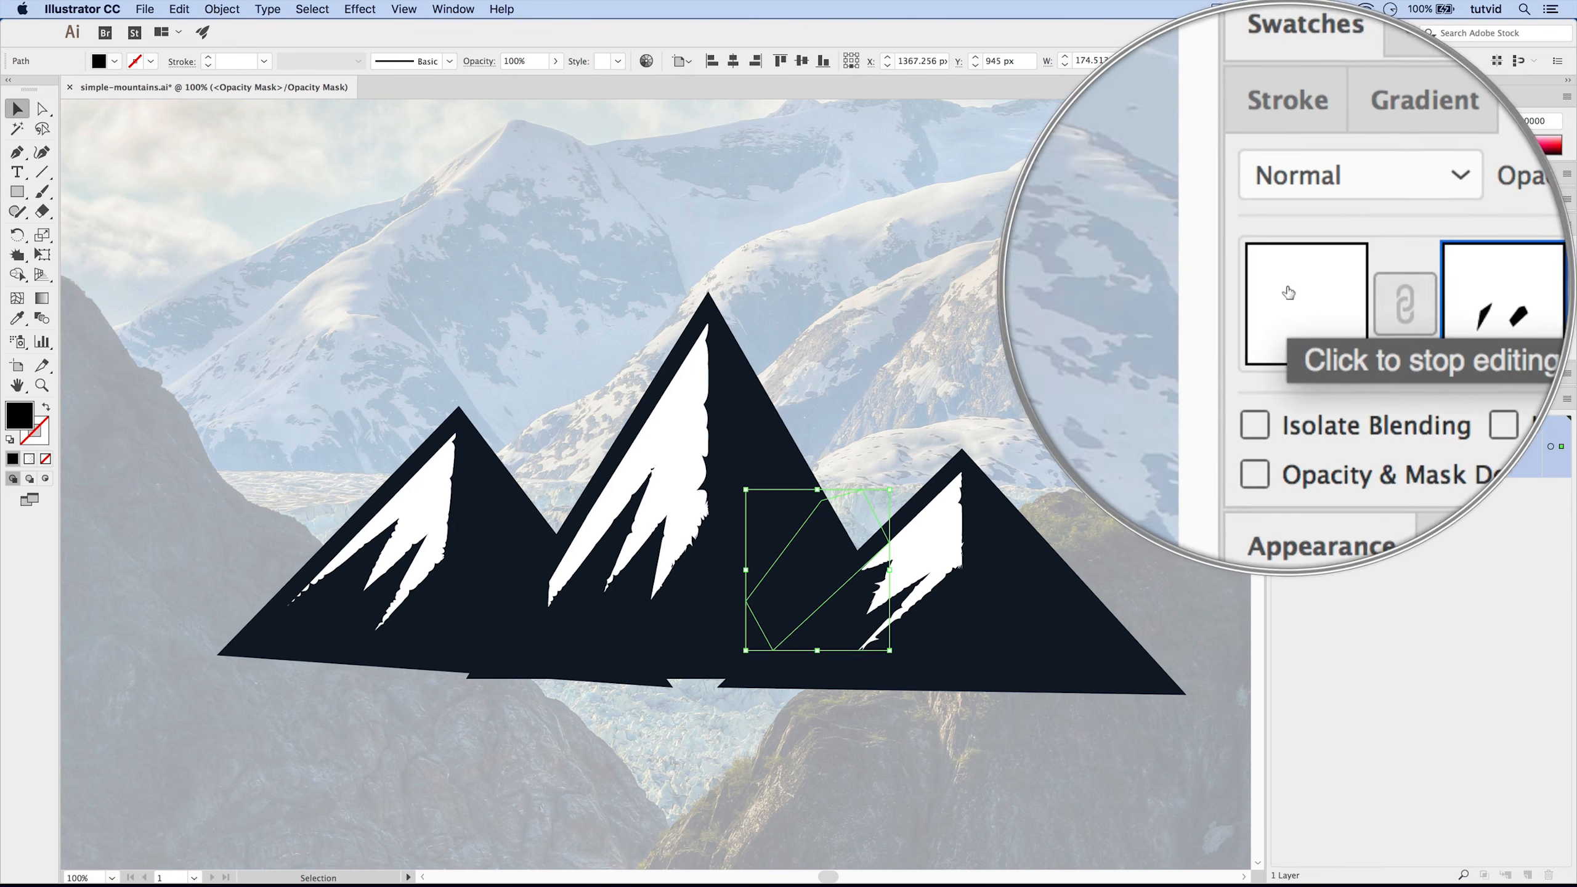
pyautogui.click(1300, 296)
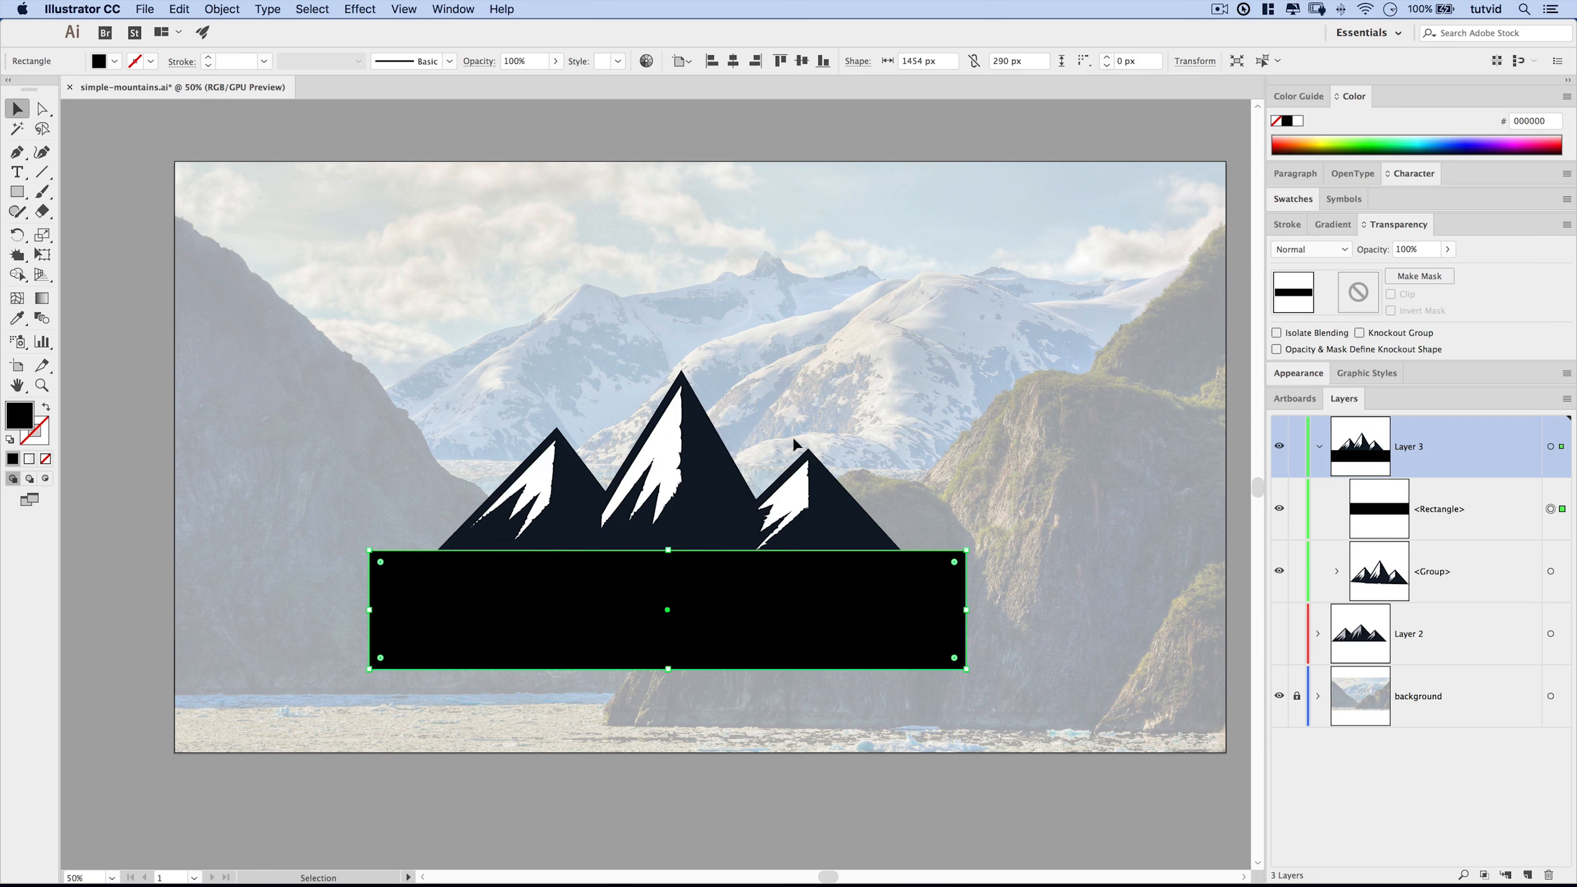
pyautogui.moveTo(744, 633)
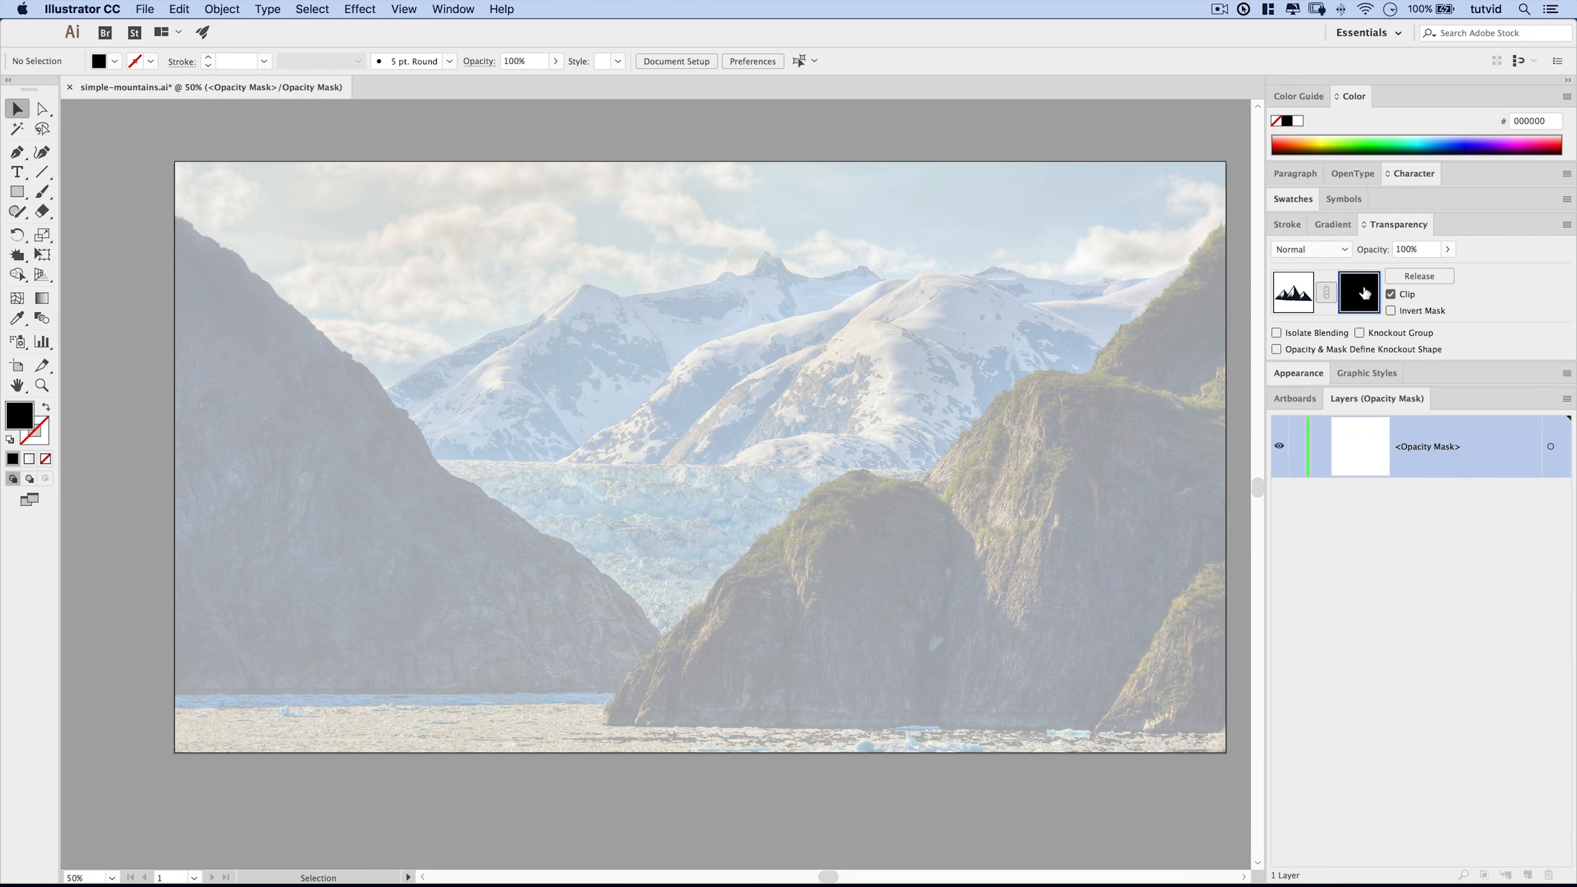
# Step: Uncheck Clip on the rectangle mask, adjust it to trim the mountains' bottoms, and deselect
pyautogui.click(1390, 295)
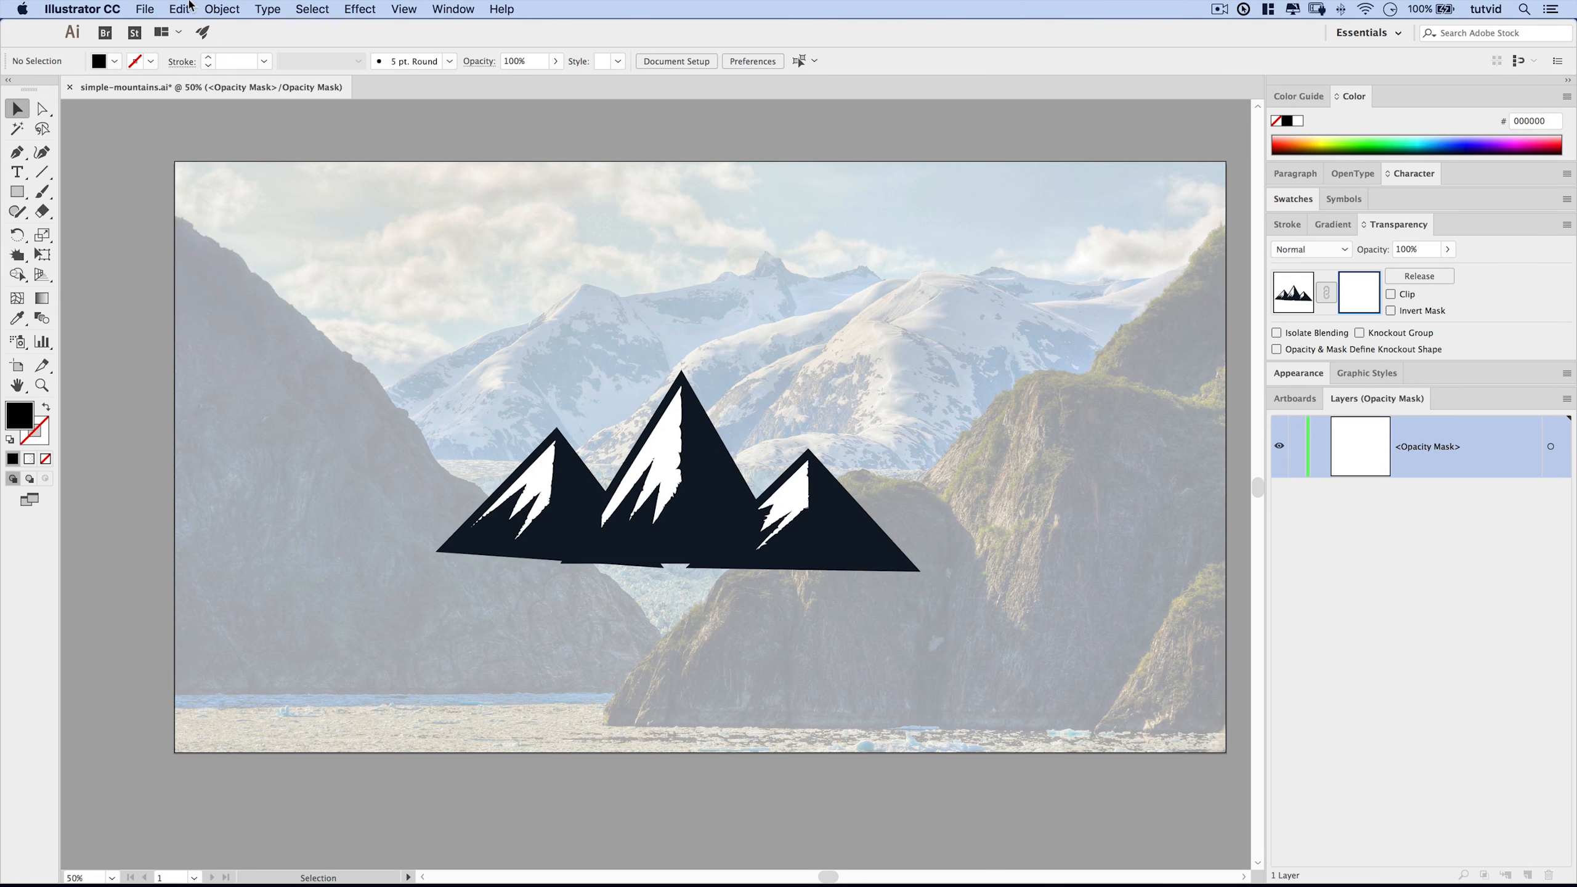
pyautogui.moveTo(380, 560); pyautogui.dragTo(963, 670)
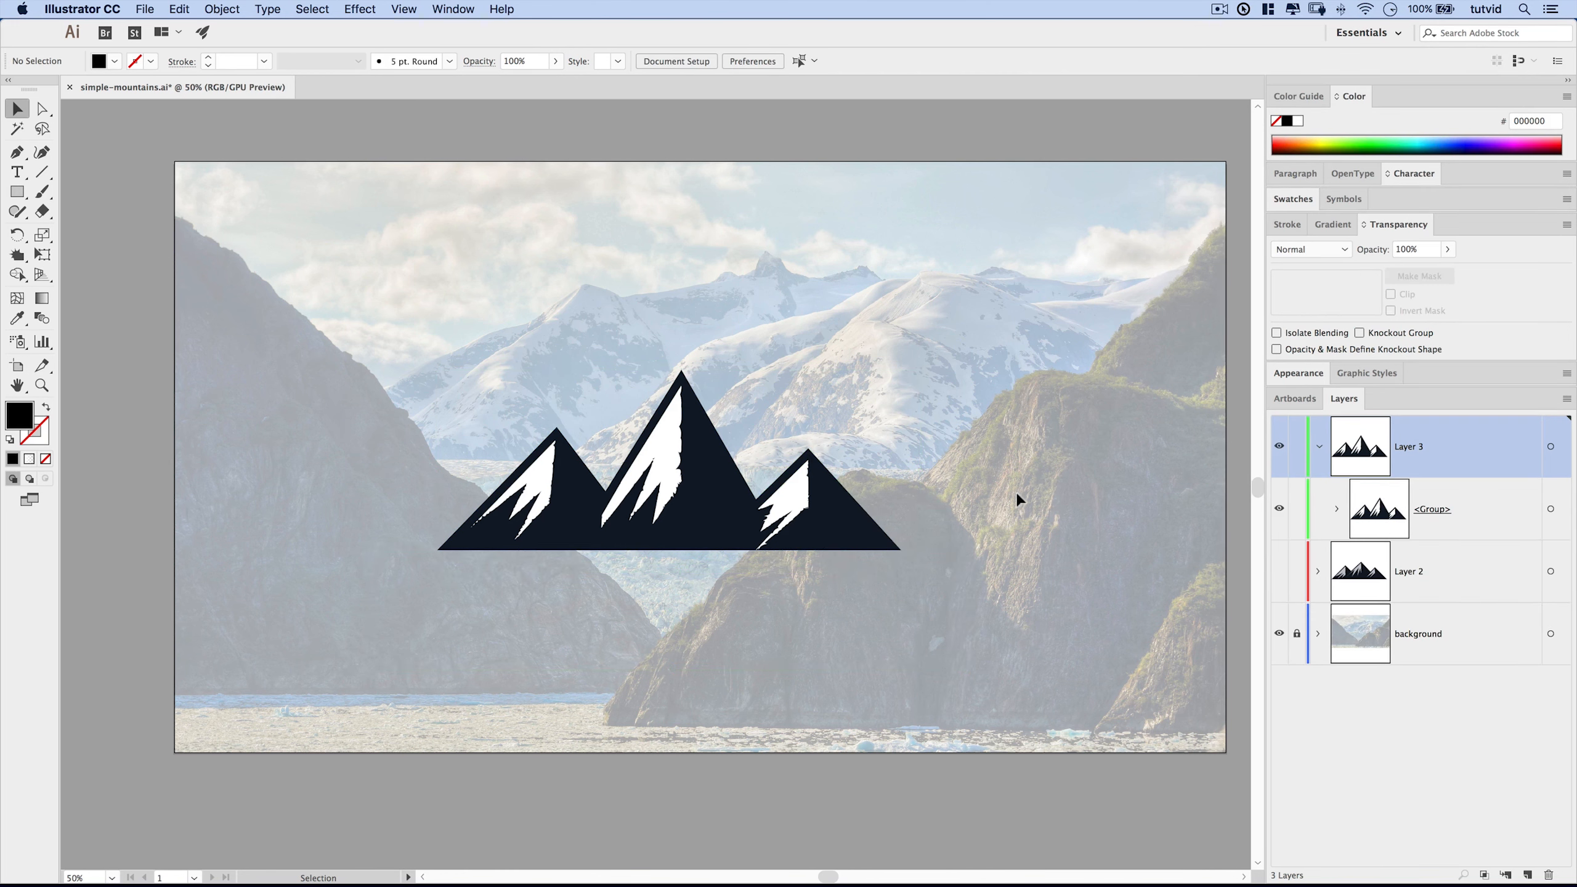
pyautogui.moveTo(1105, 502)
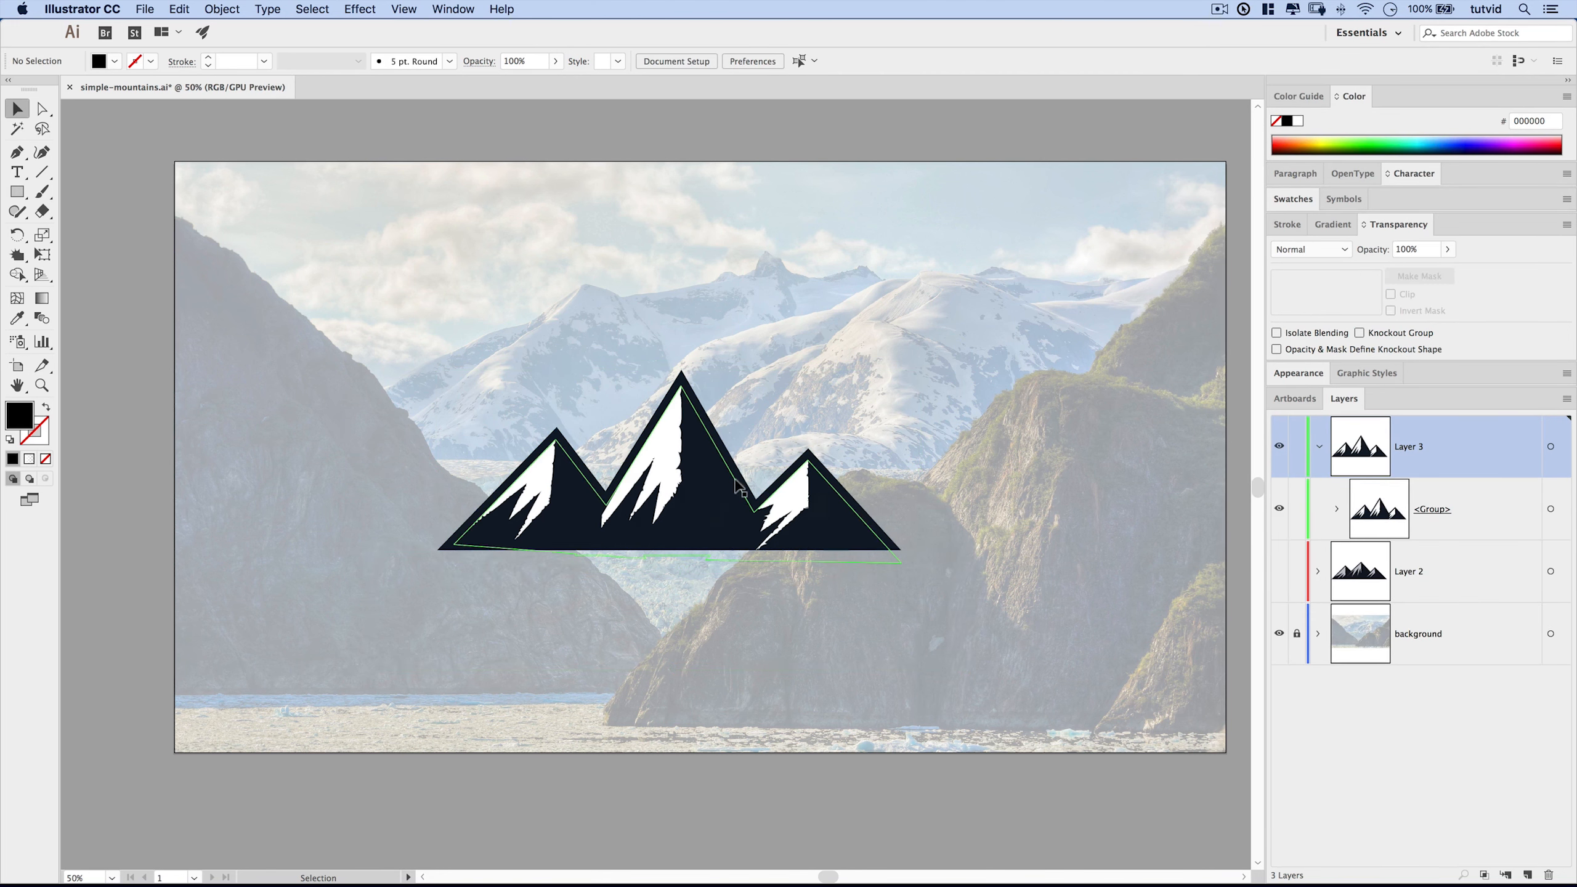
pyautogui.click(956, 504)
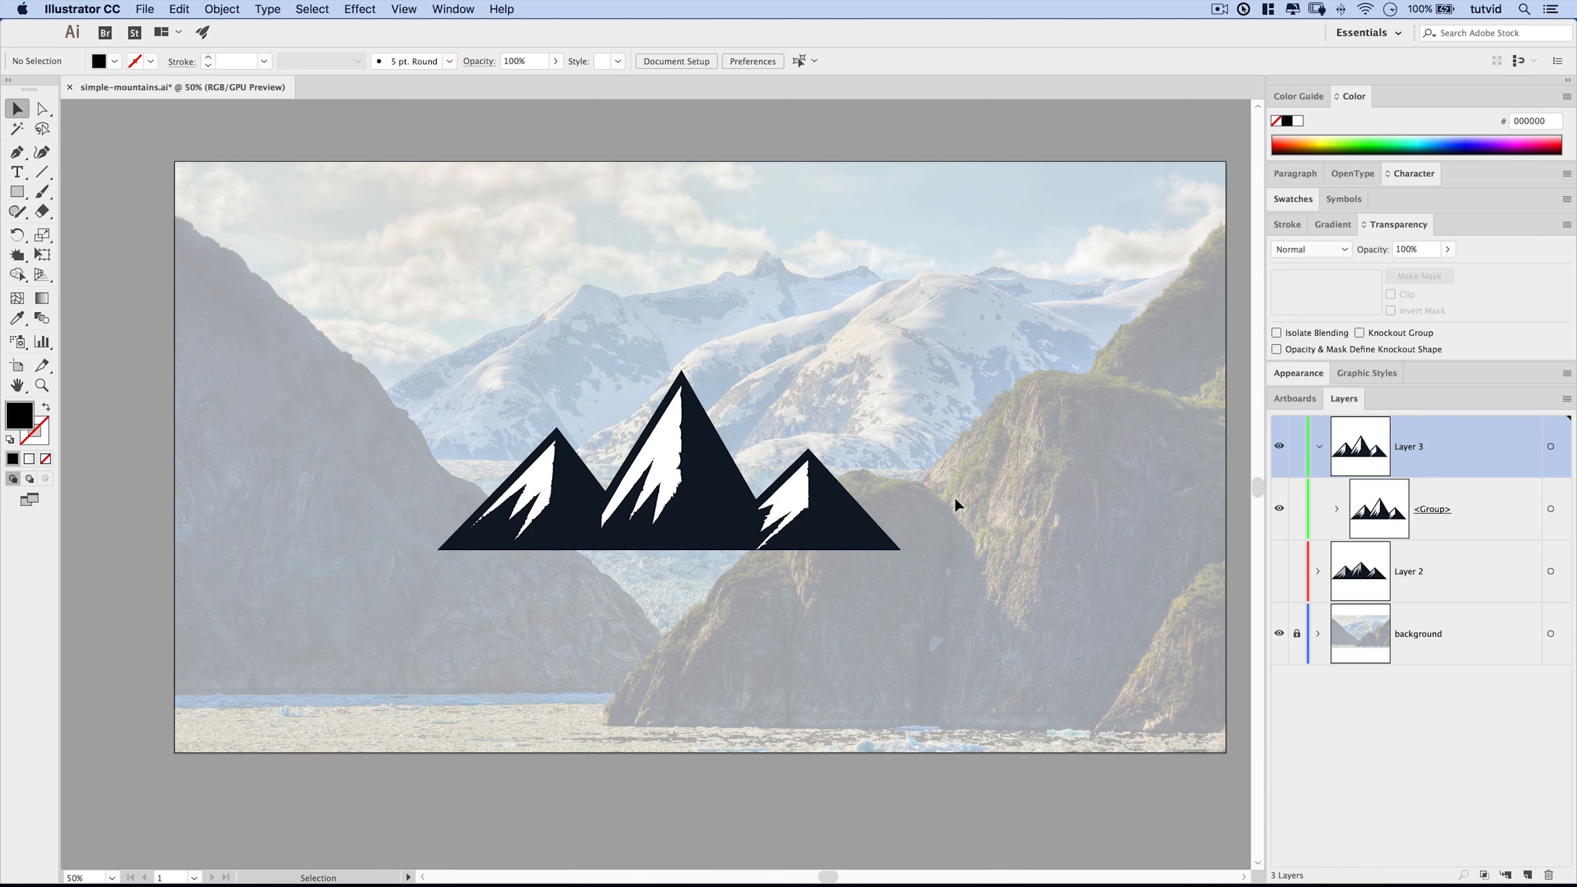